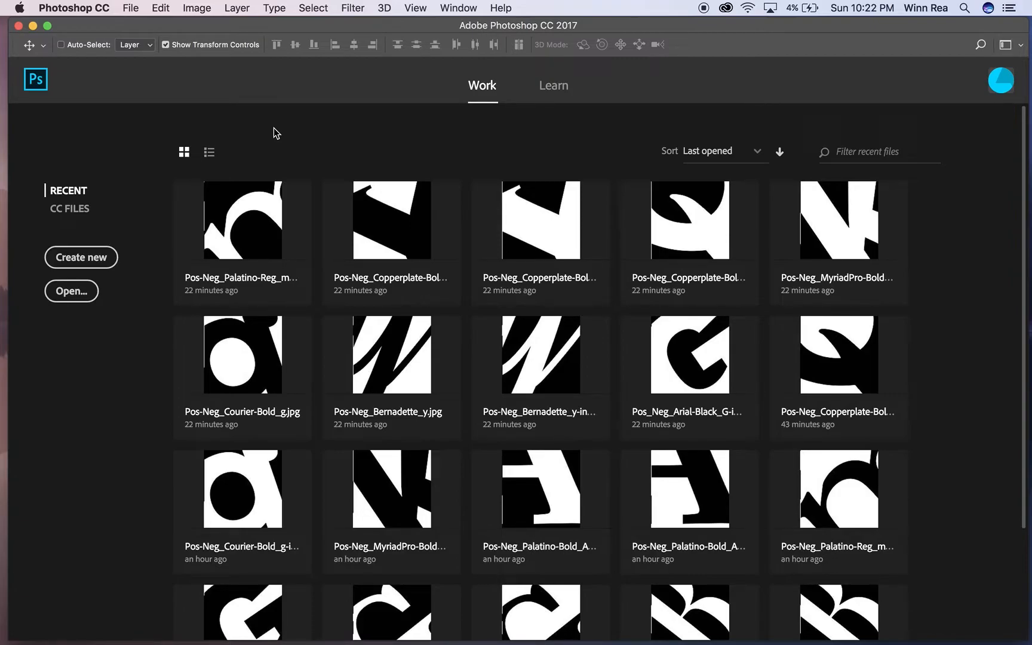
{"action": "mouse_move", "coordinate": [53, 215]}
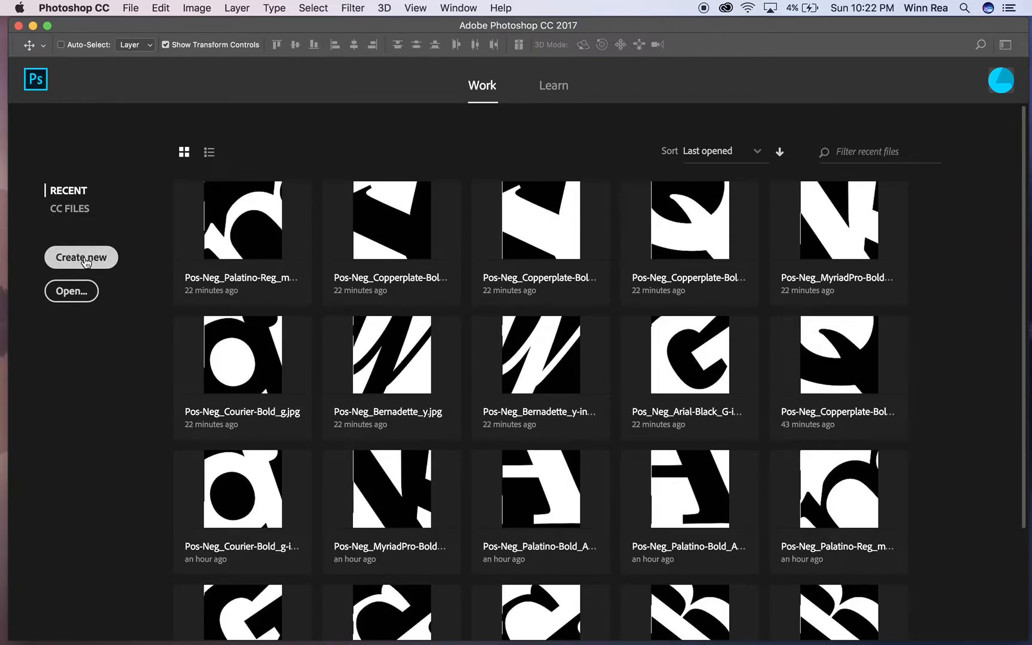
- Start a new document named Pos-Neg_letters_Composite
{"action": "left_click", "coordinate": [80, 257]}
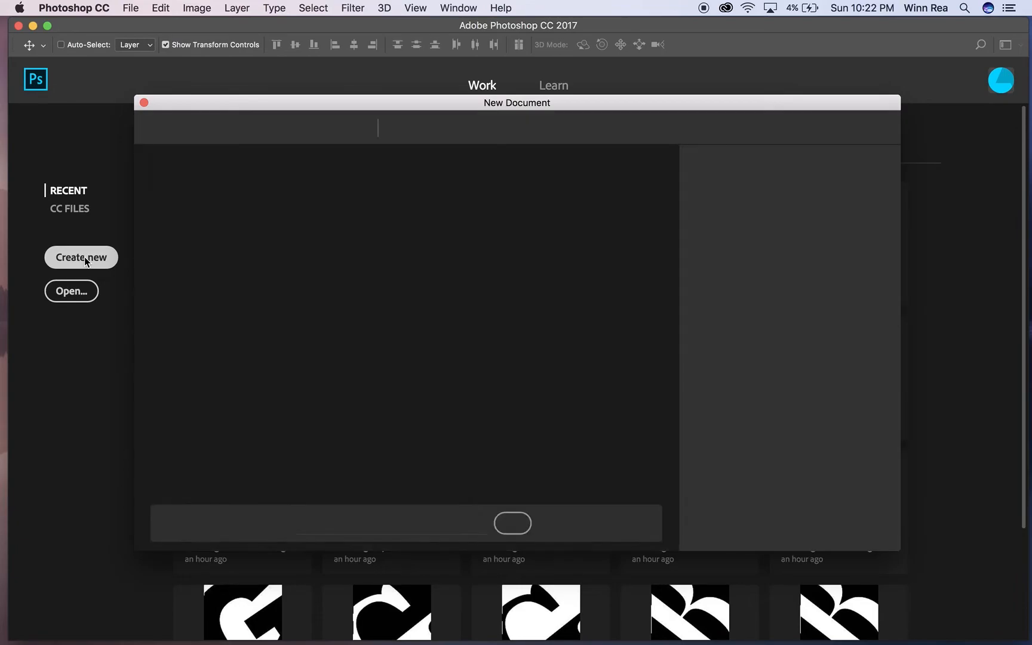
{"action": "left_click", "coordinate": [80, 257]}
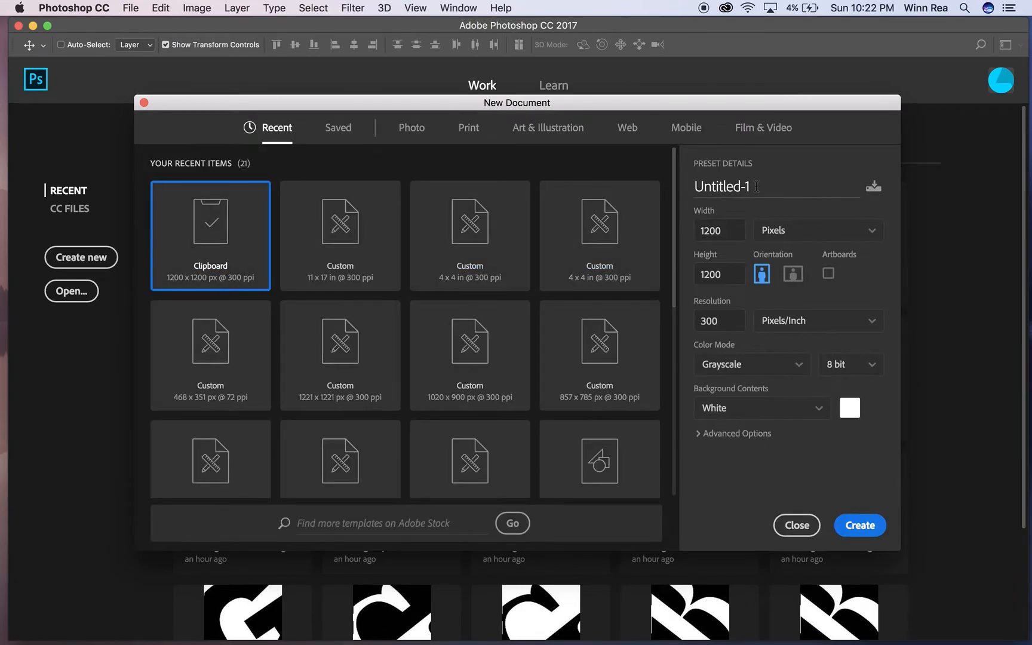
{"action": "type", "text": "Pos-Neg"}
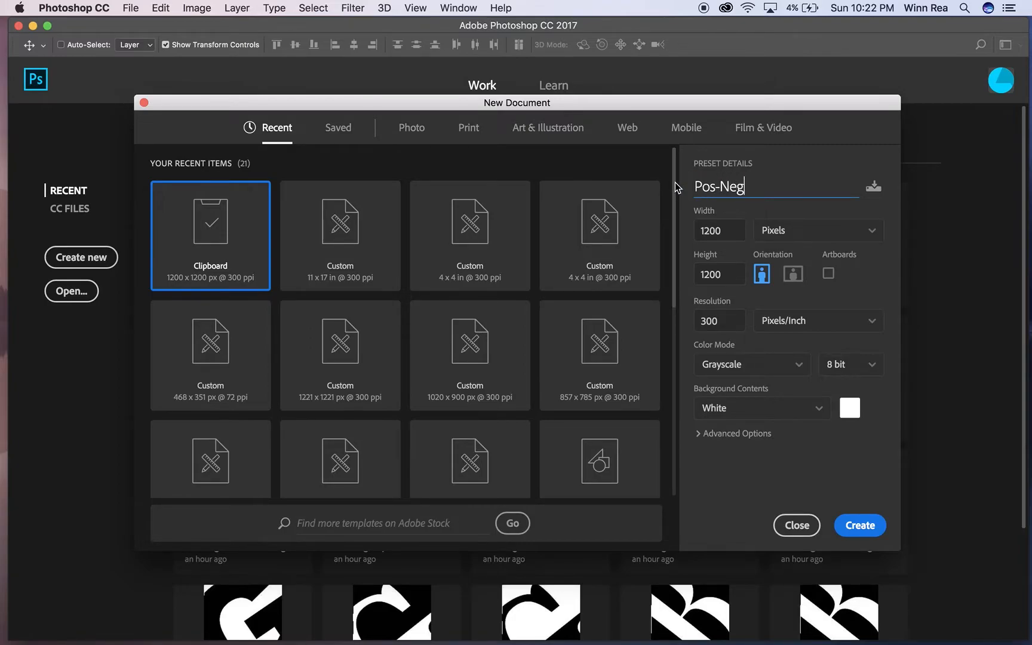
{"action": "type", "text": "_letters_"}
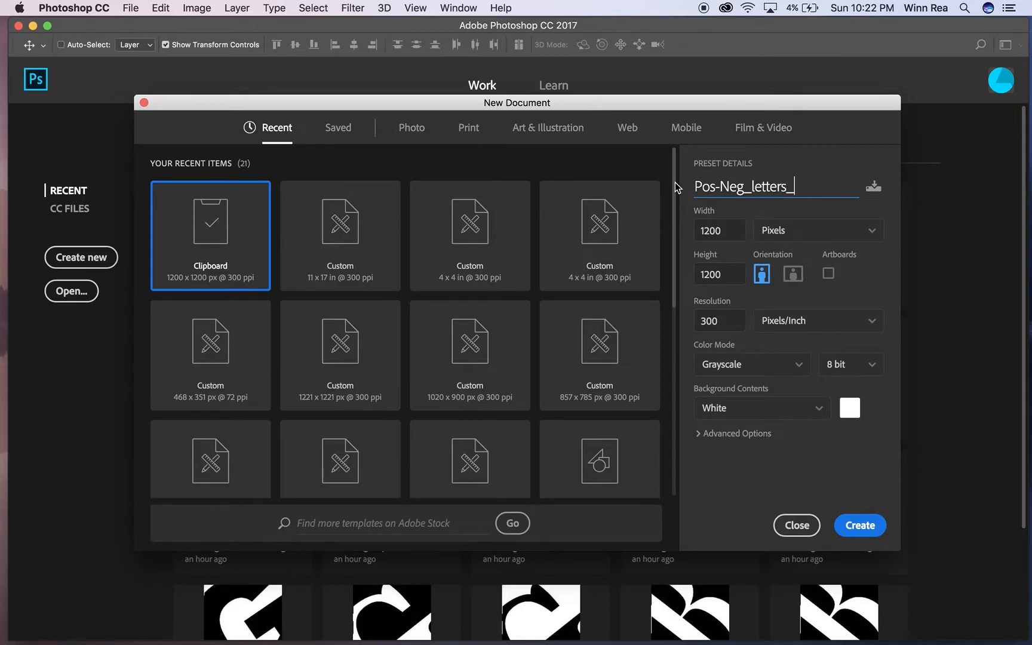
{"action": "type", "text": "Composite"}
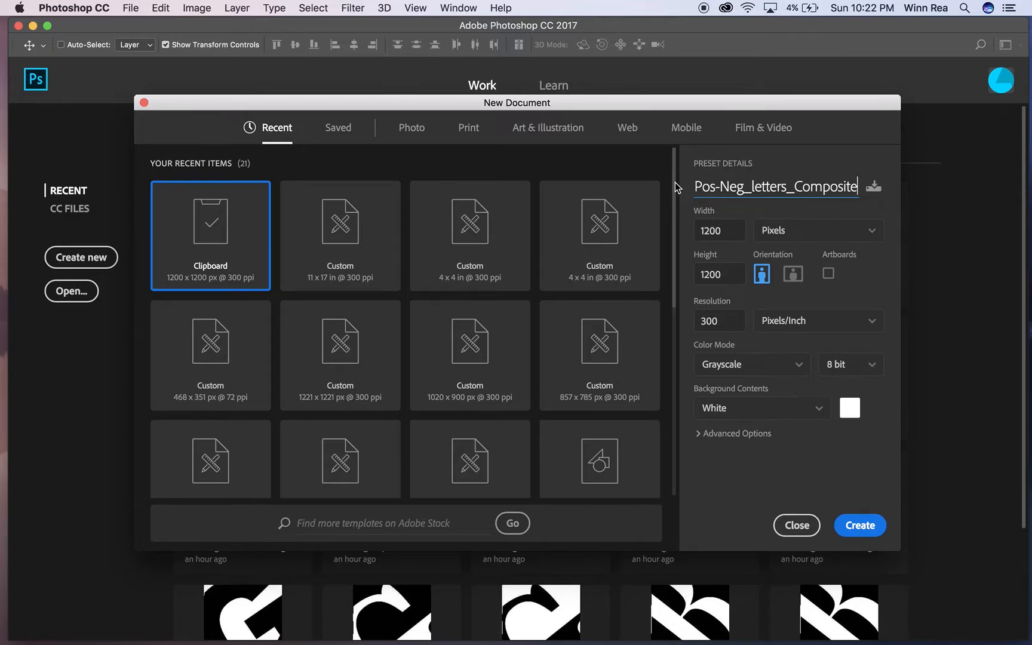
- Set the page to 11 x 17 inches portrait at 300 ppi, grayscale, white background
{"action": "left_click", "coordinate": [719, 229]}
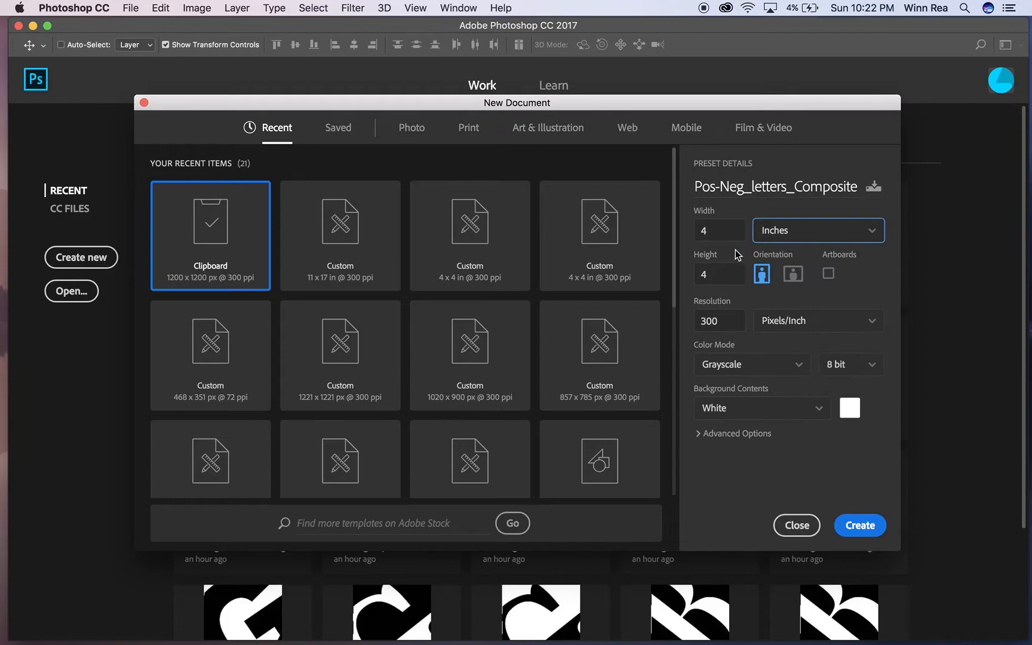
{"action": "left_click", "coordinate": [717, 230]}
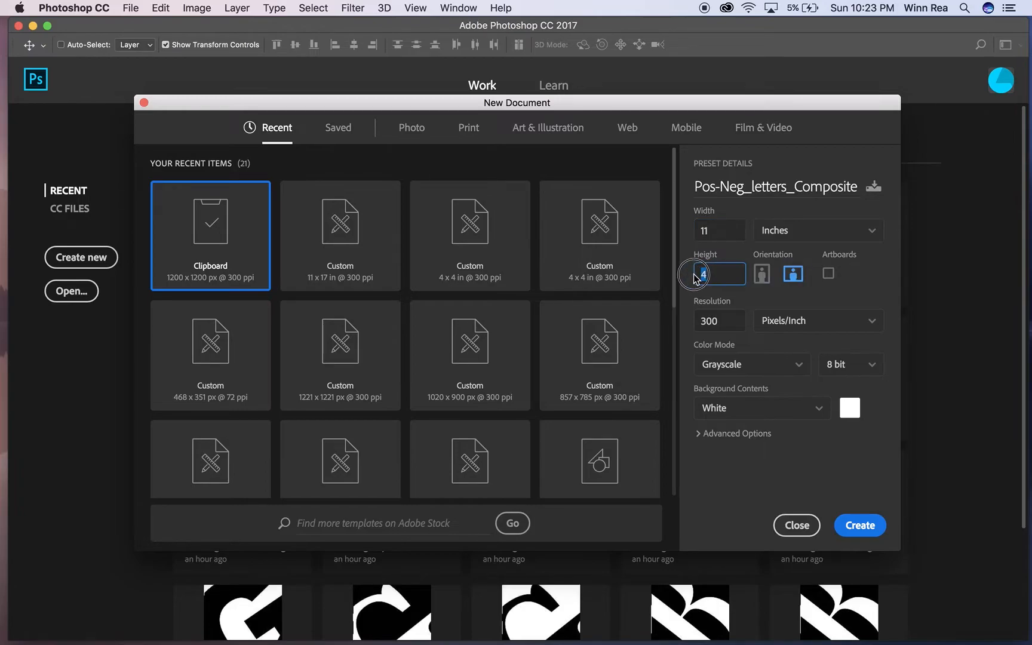
{"action": "type", "text": "17"}
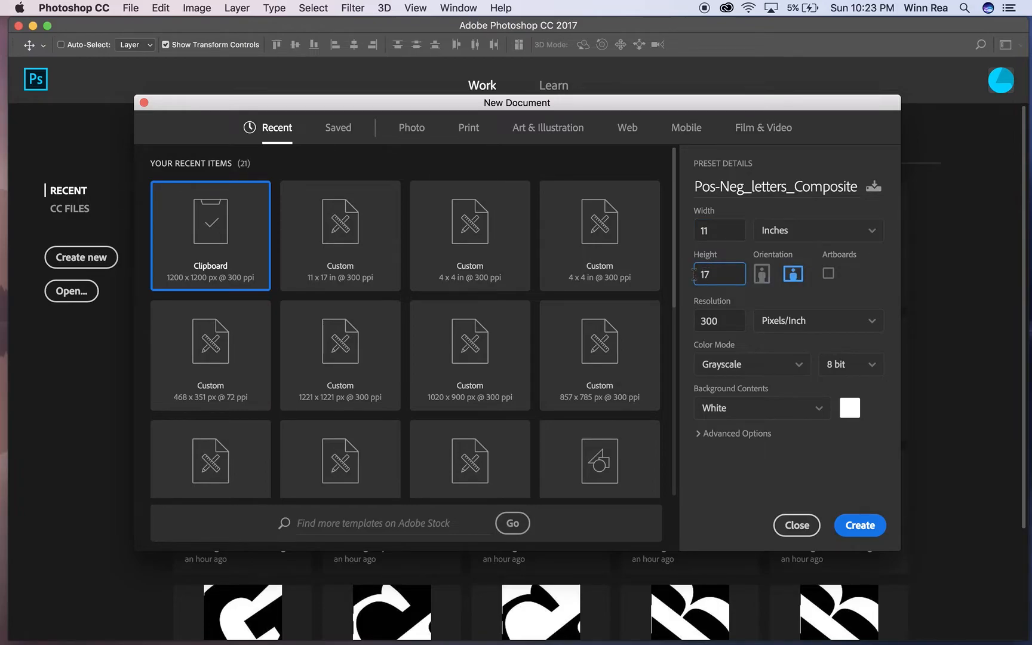
{"action": "left_click", "coordinate": [763, 273]}
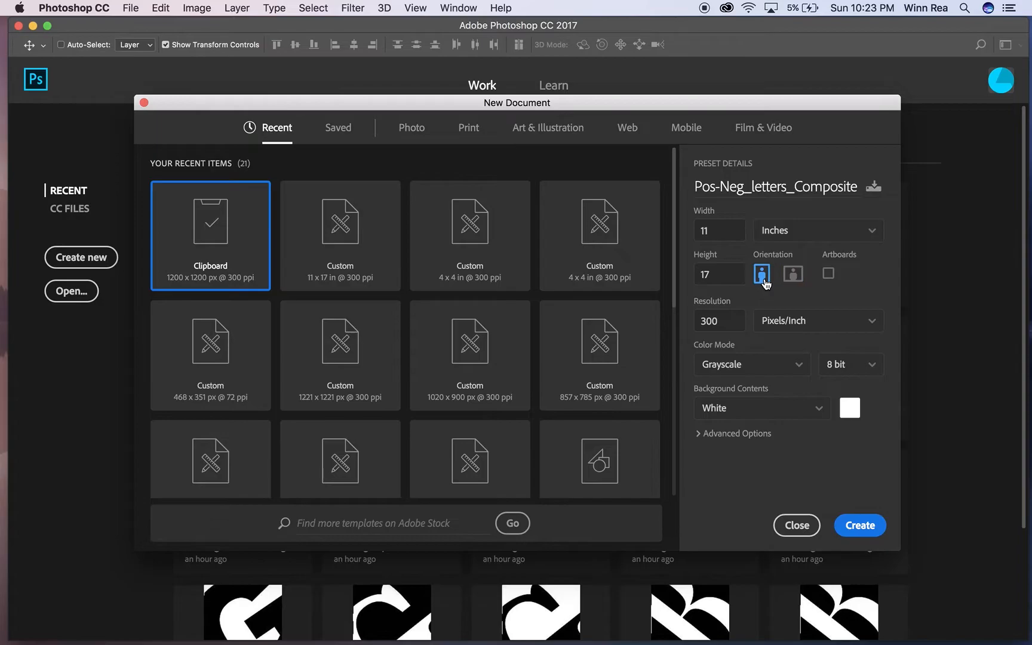
{"action": "mouse_move", "coordinate": [766, 294]}
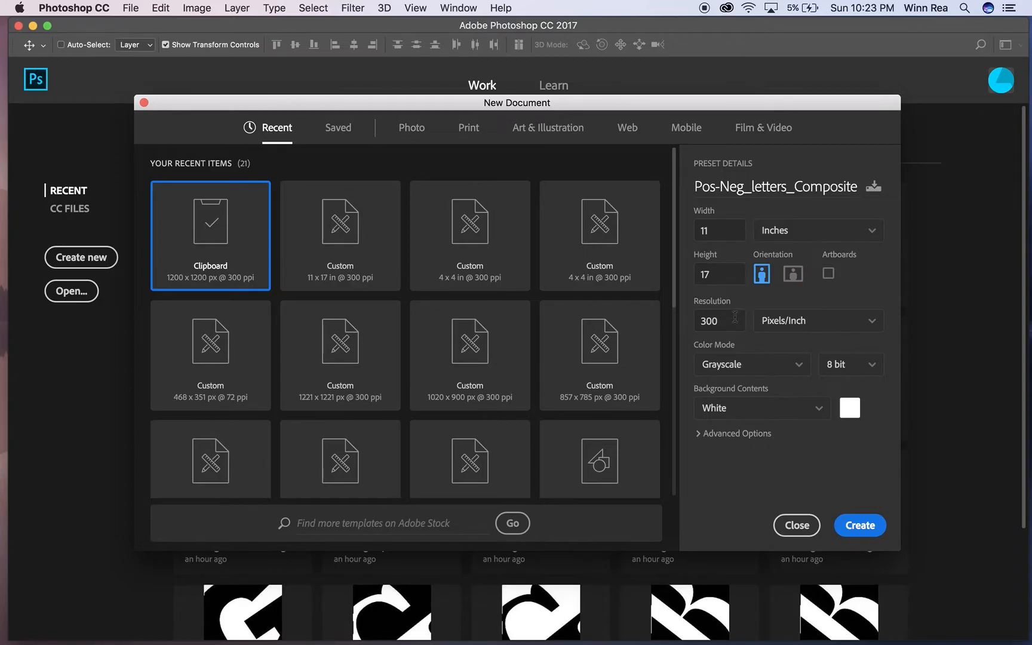
{"action": "left_click", "coordinate": [719, 320]}
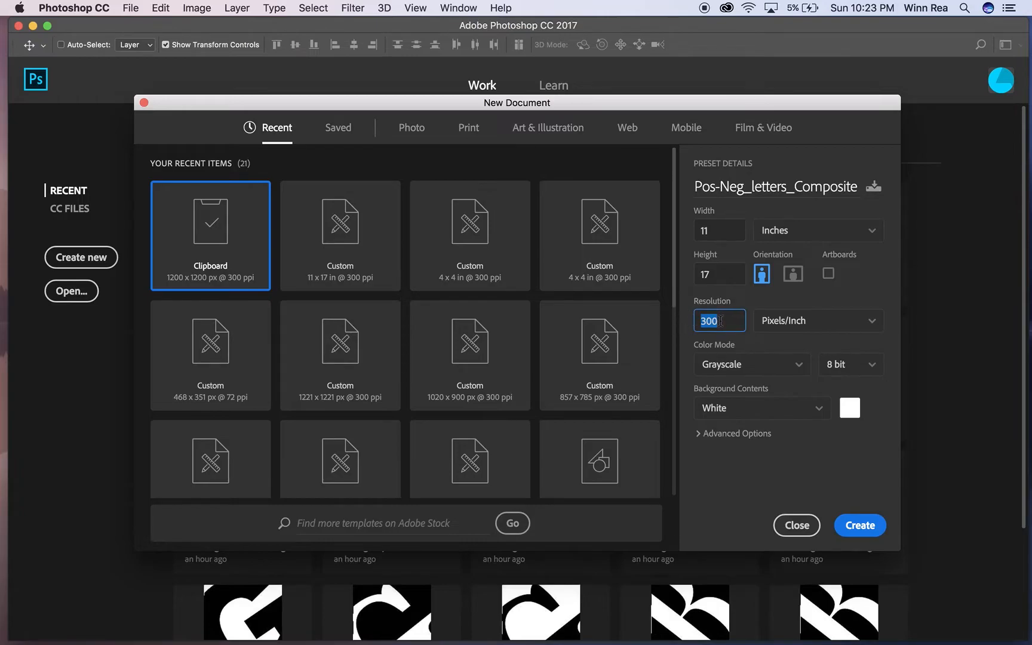
{"action": "mouse_move", "coordinate": [766, 336]}
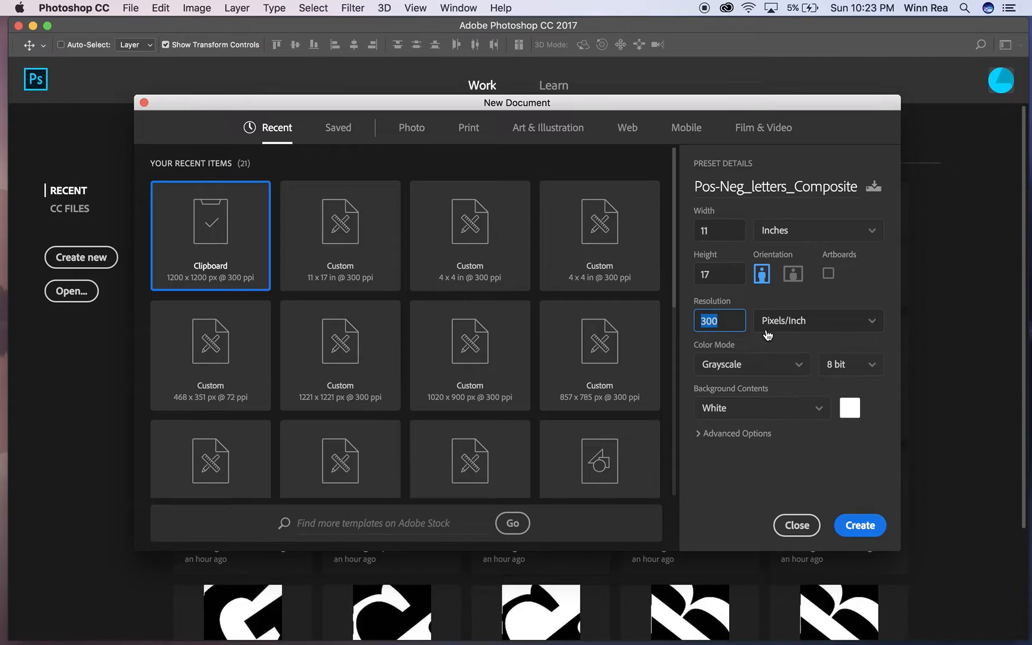
{"action": "mouse_move", "coordinate": [770, 365]}
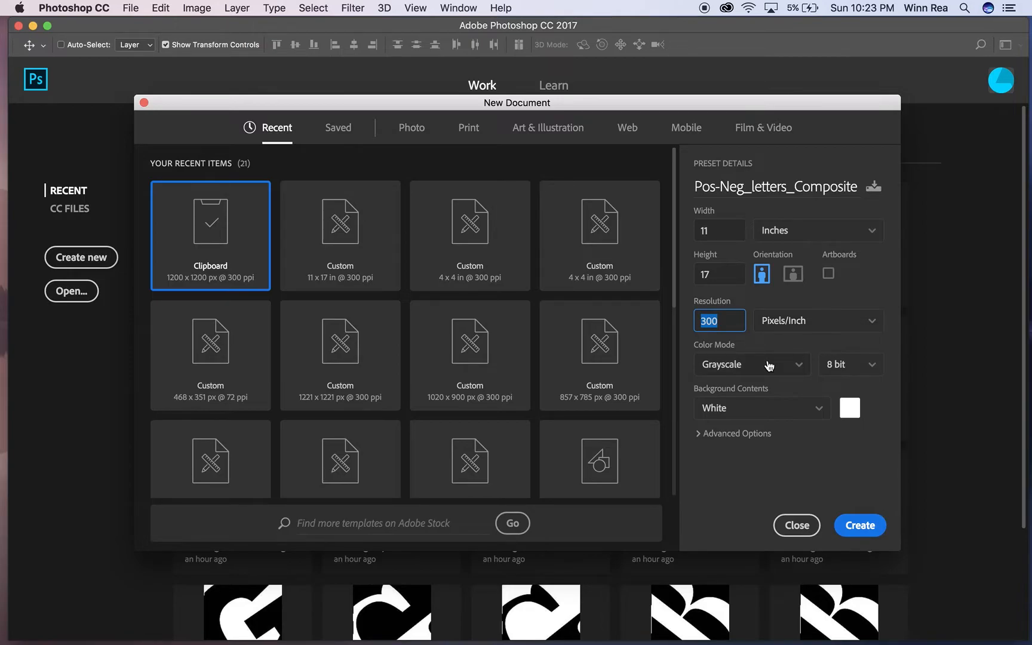
{"action": "mouse_move", "coordinate": [811, 412]}
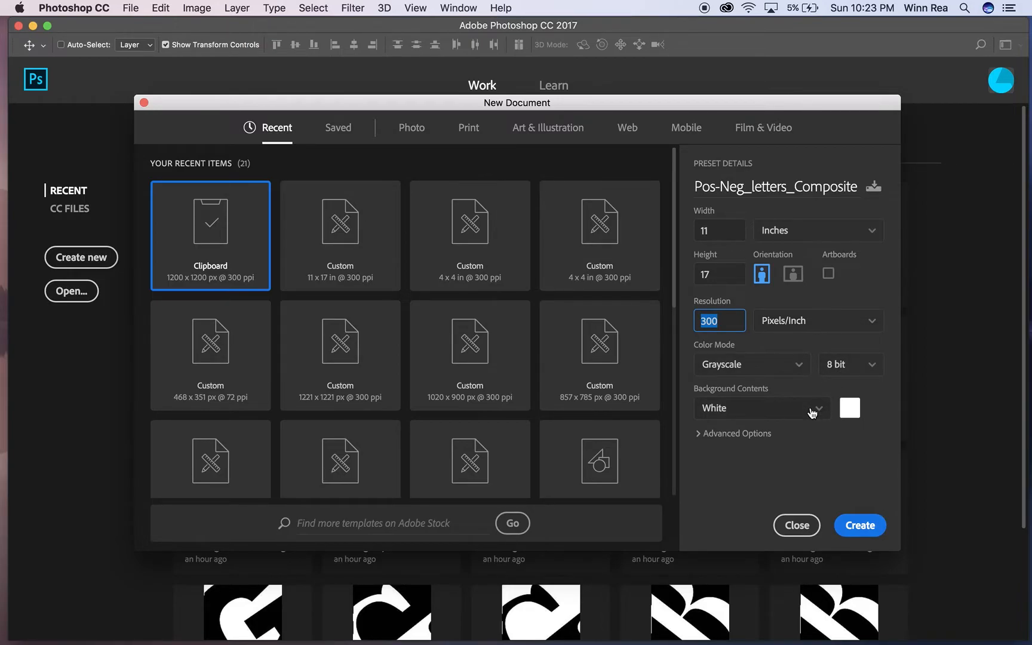
{"action": "left_click", "coordinate": [859, 526]}
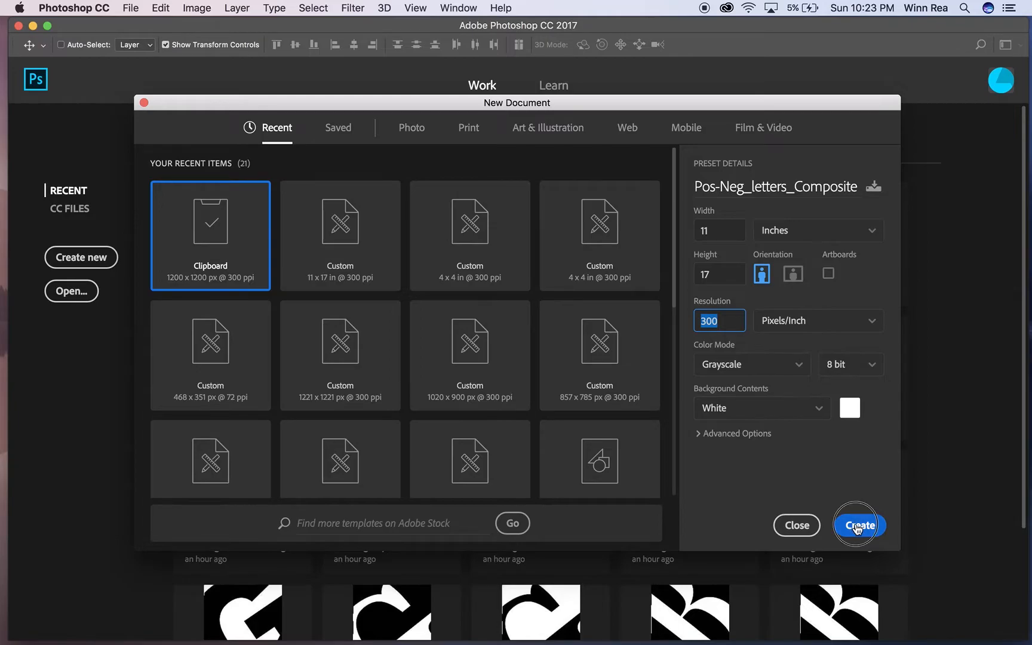
- Create the composite document and bring up the Open dialog at the Pos-Neg_Space_Letters folder
{"action": "left_click", "coordinate": [860, 526]}
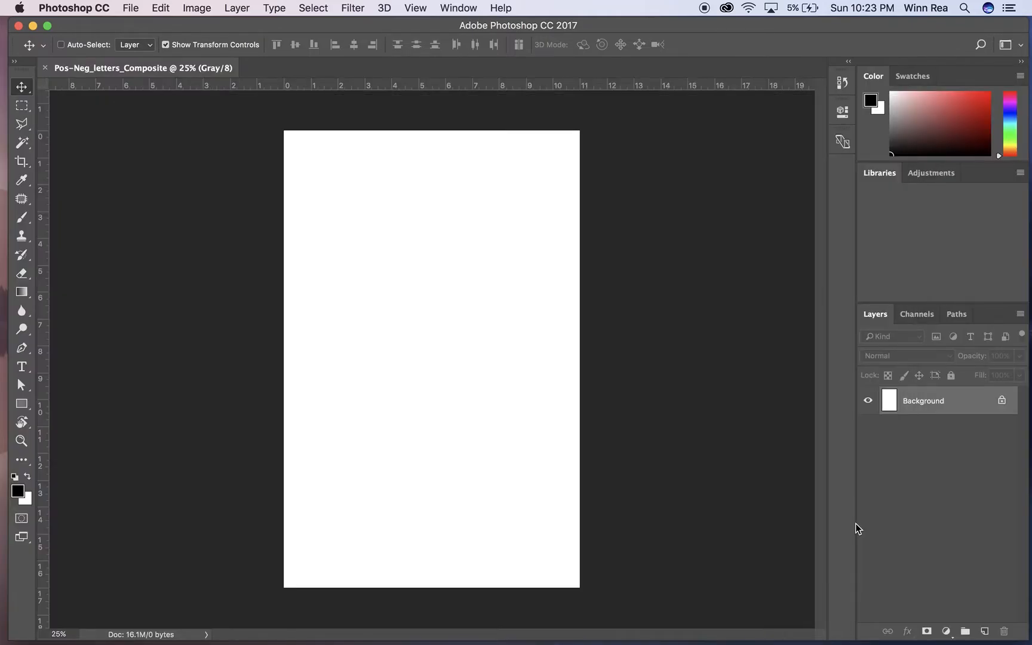
{"action": "mouse_move", "coordinate": [291, 100]}
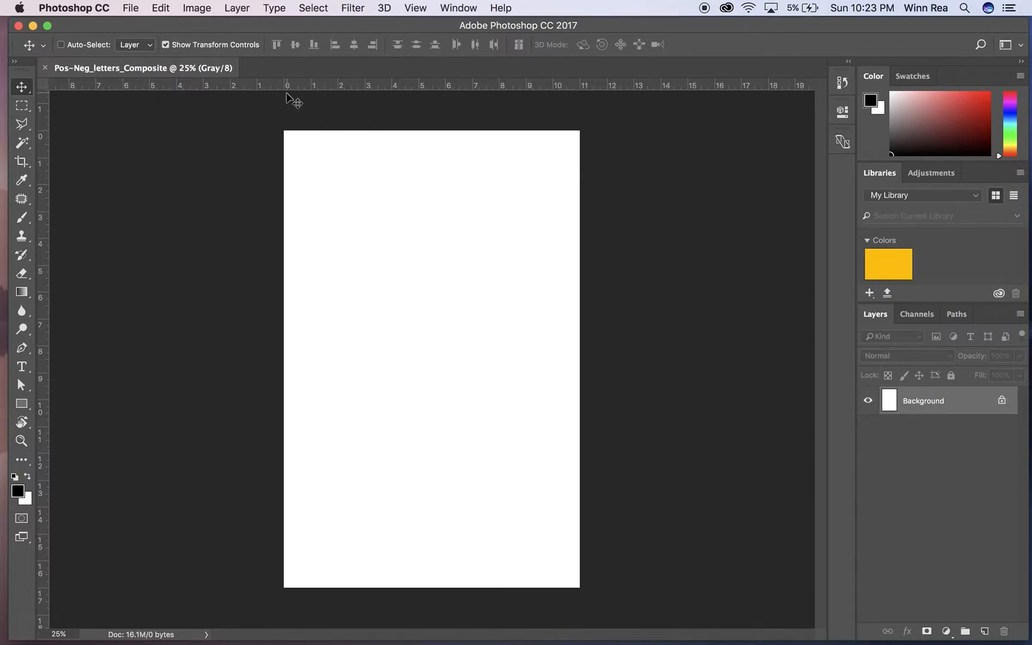
{"action": "mouse_move", "coordinate": [522, 398]}
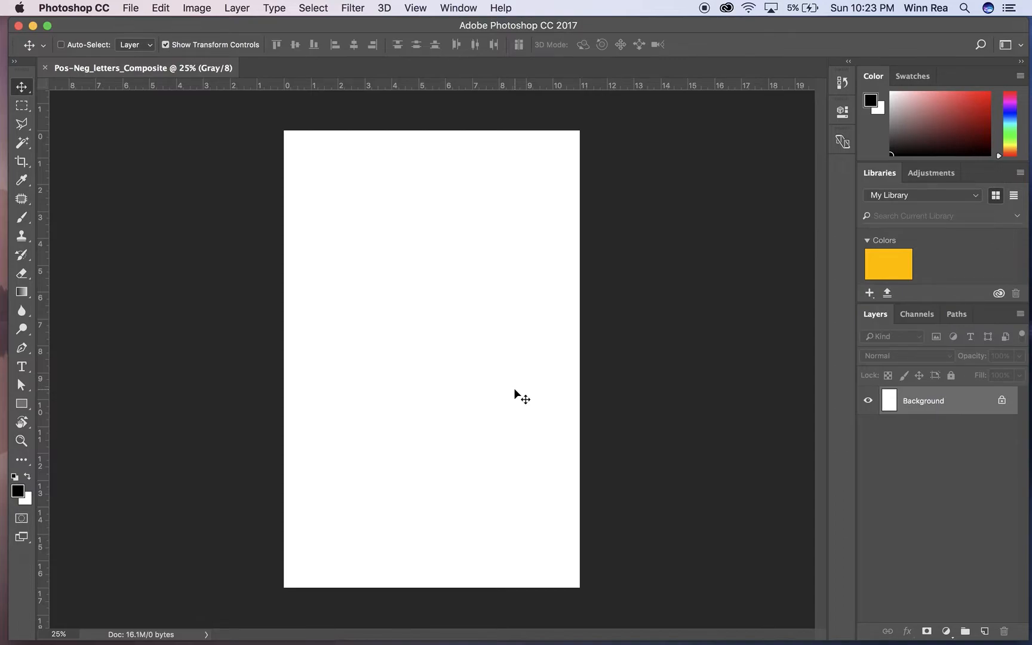
{"action": "mouse_move", "coordinate": [409, 240]}
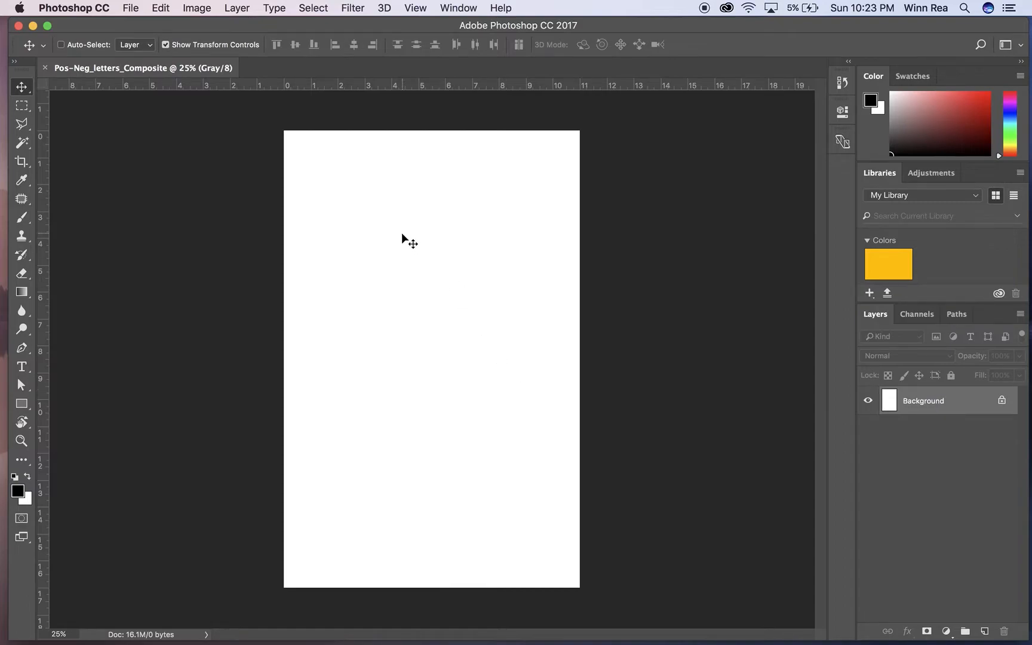
{"action": "mouse_move", "coordinate": [238, 105]}
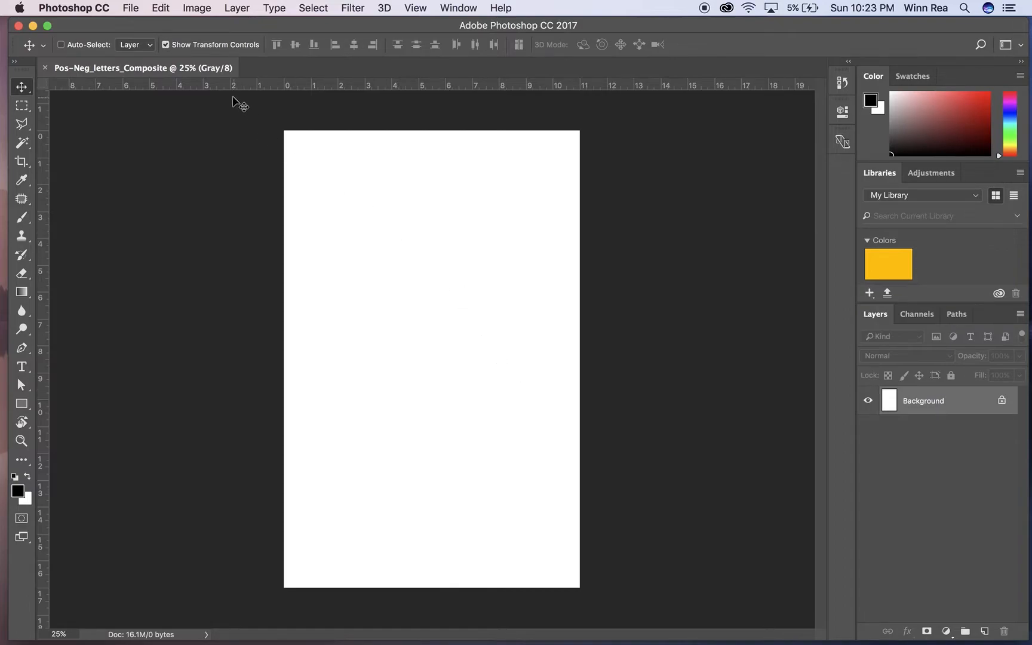
{"action": "left_click", "coordinate": [130, 8]}
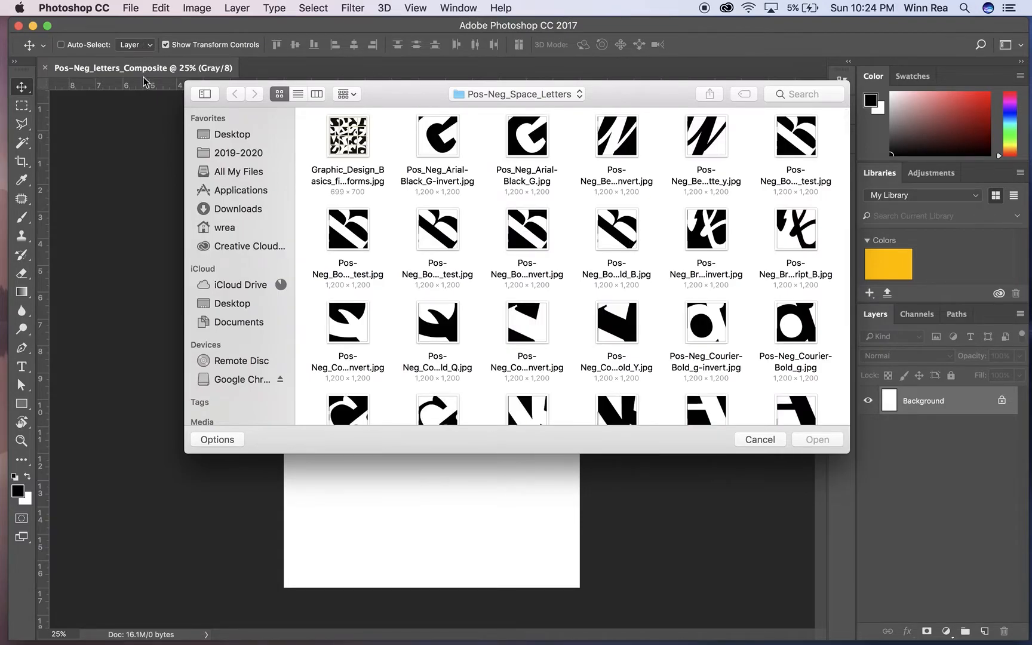
{"action": "left_click", "coordinate": [317, 93]}
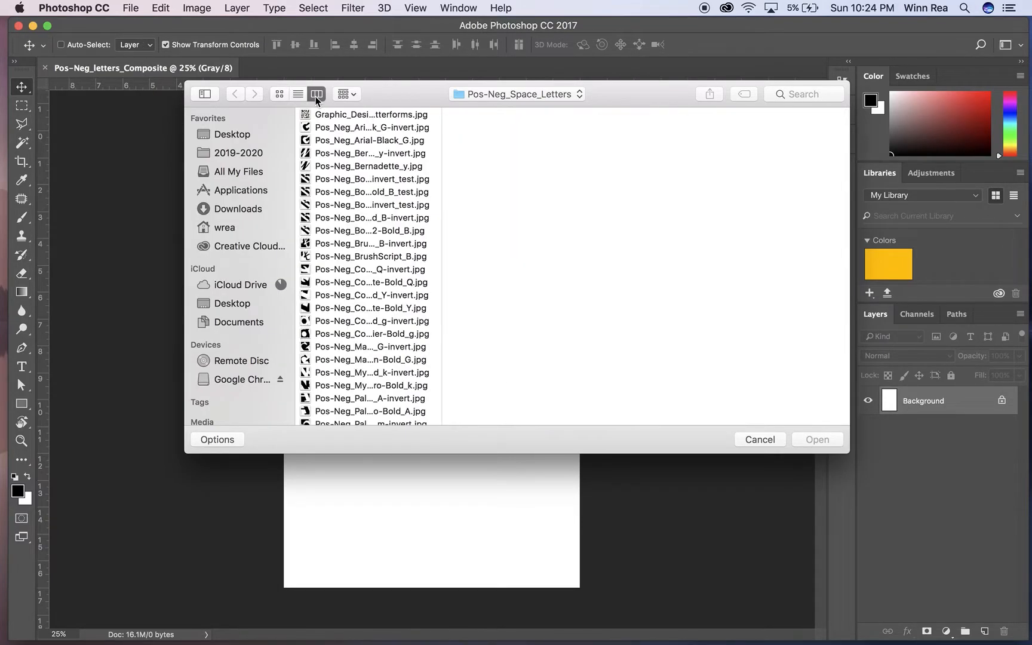
{"action": "left_click", "coordinate": [298, 93]}
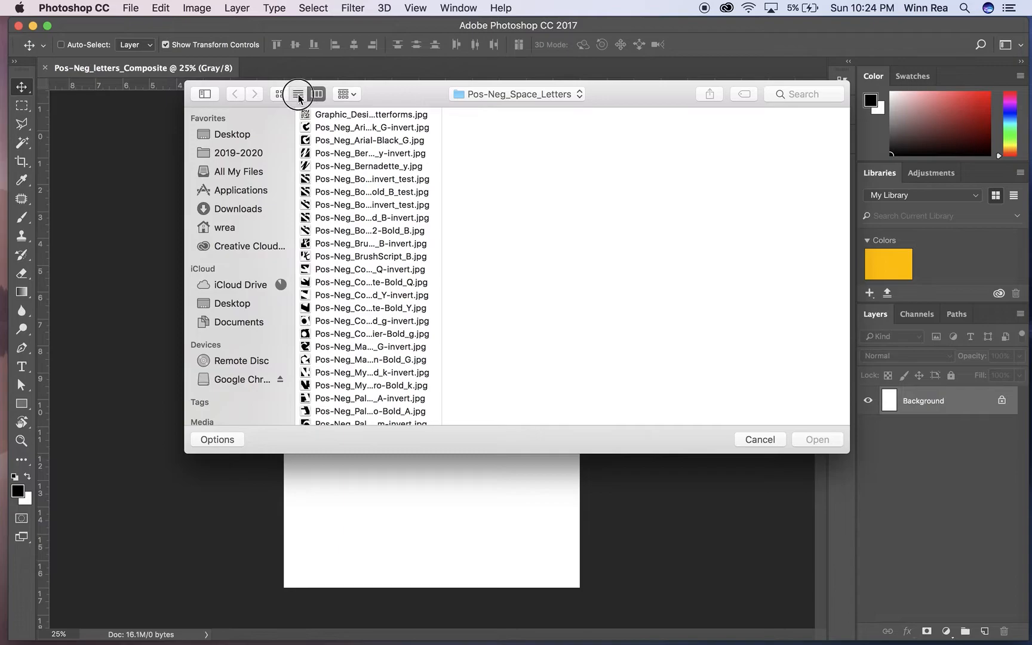
{"action": "left_click", "coordinate": [298, 93]}
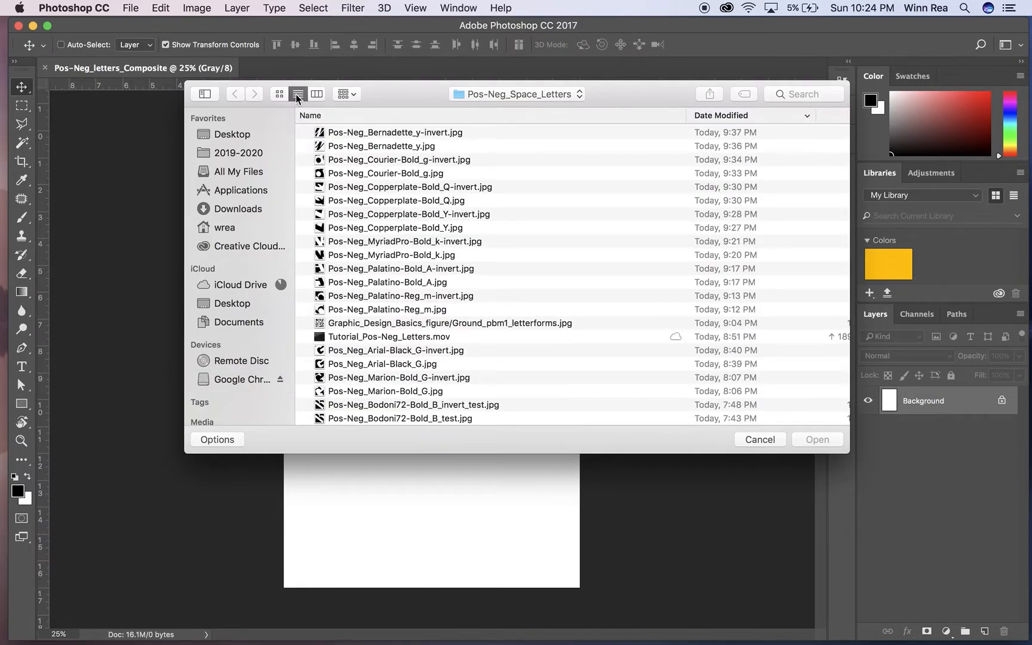
{"action": "left_click", "coordinate": [278, 93]}
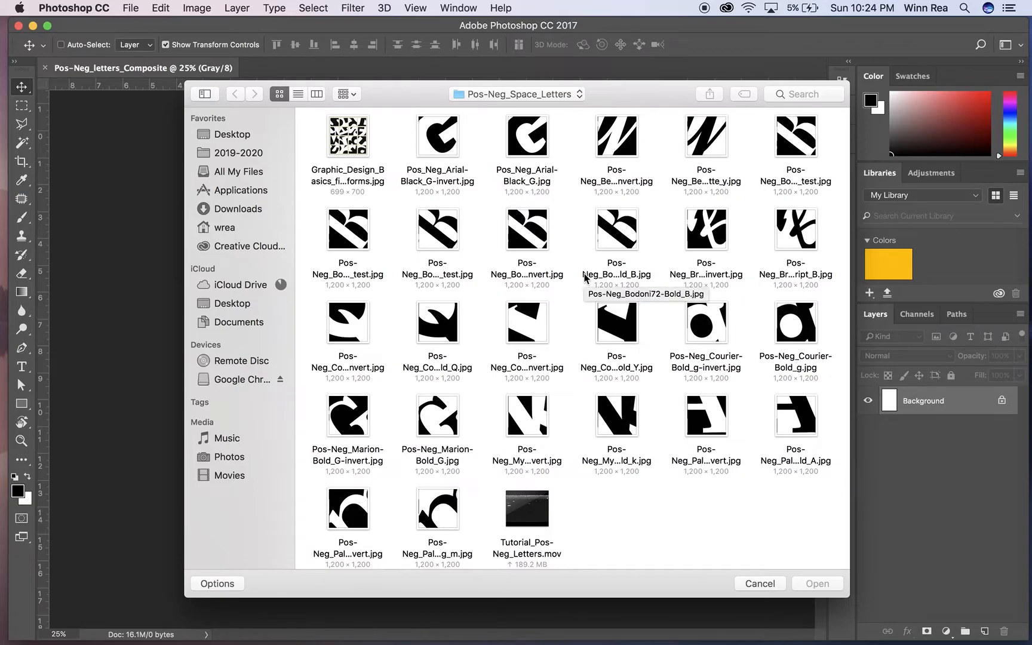
{"action": "mouse_move", "coordinate": [464, 240]}
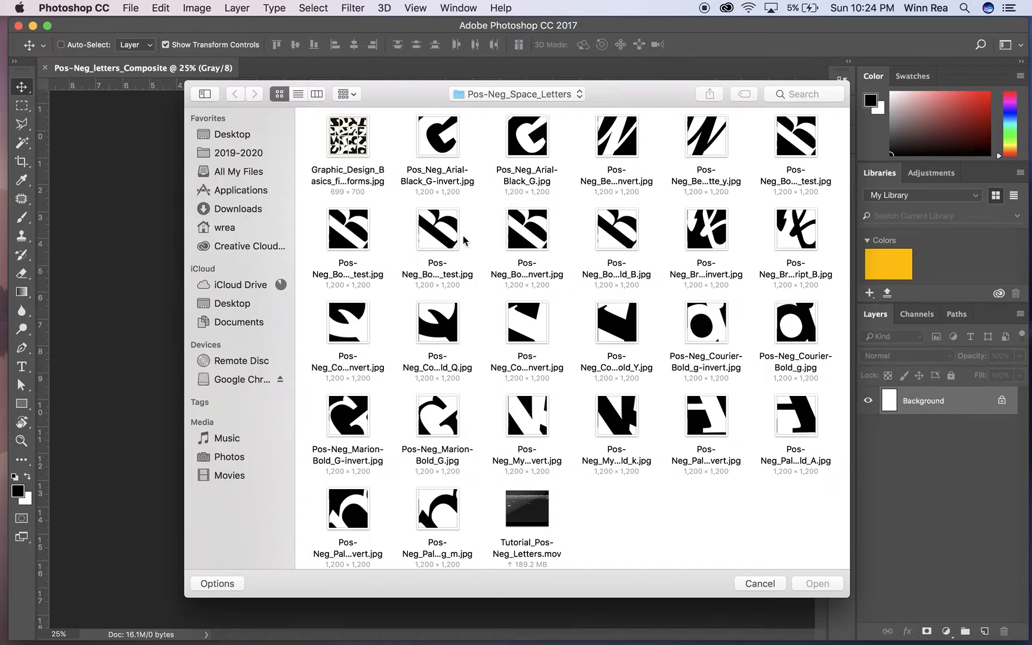
{"action": "mouse_move", "coordinate": [823, 242]}
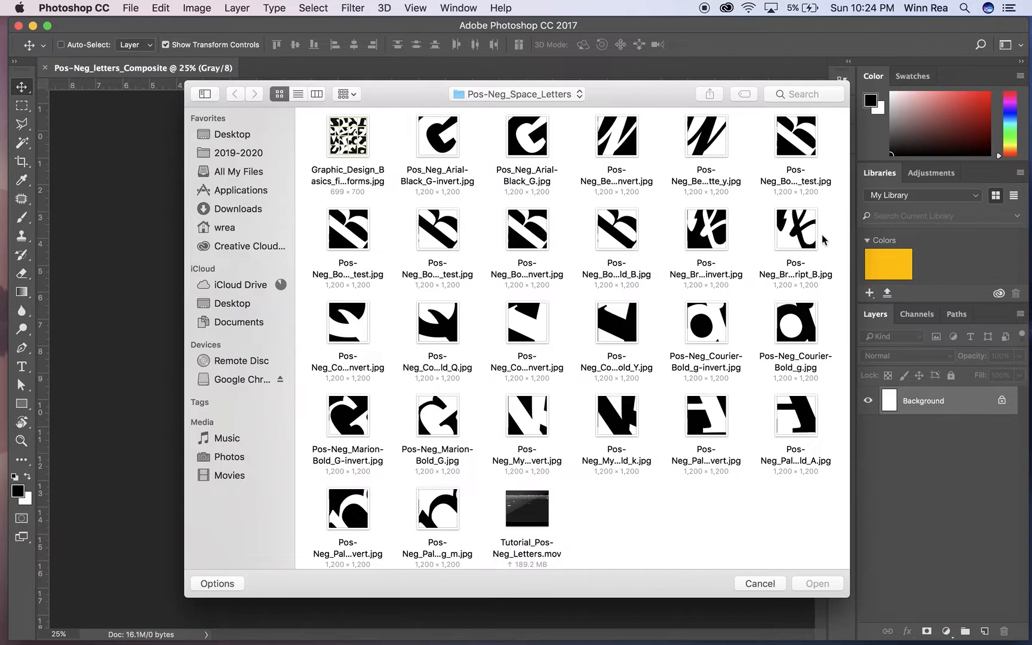
{"action": "mouse_move", "coordinate": [438, 424]}
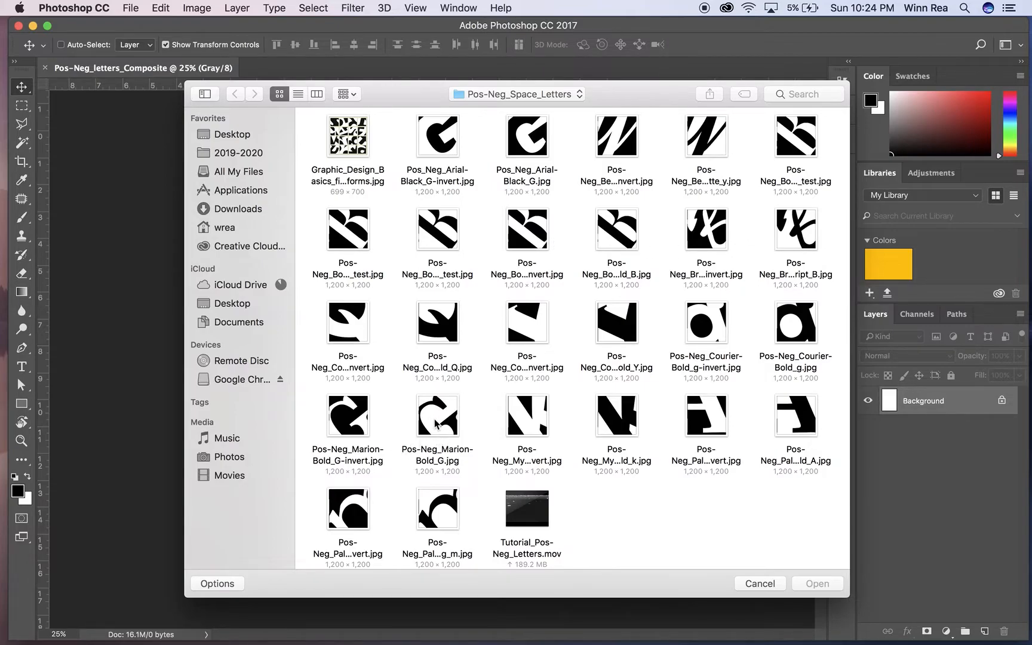
{"action": "mouse_move", "coordinate": [365, 431]}
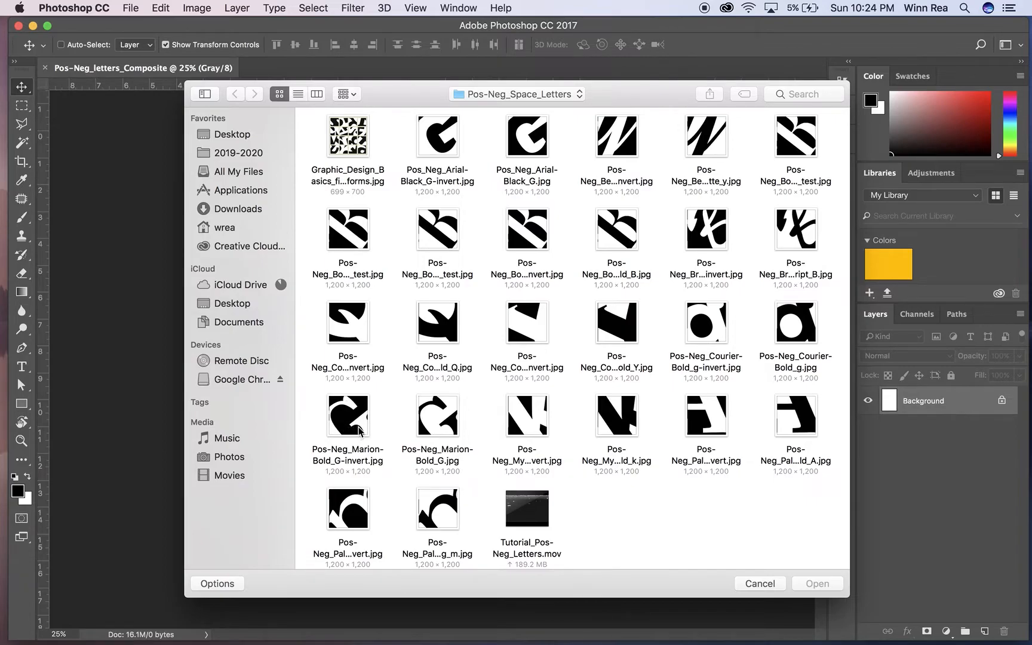
{"action": "mouse_move", "coordinate": [488, 159]}
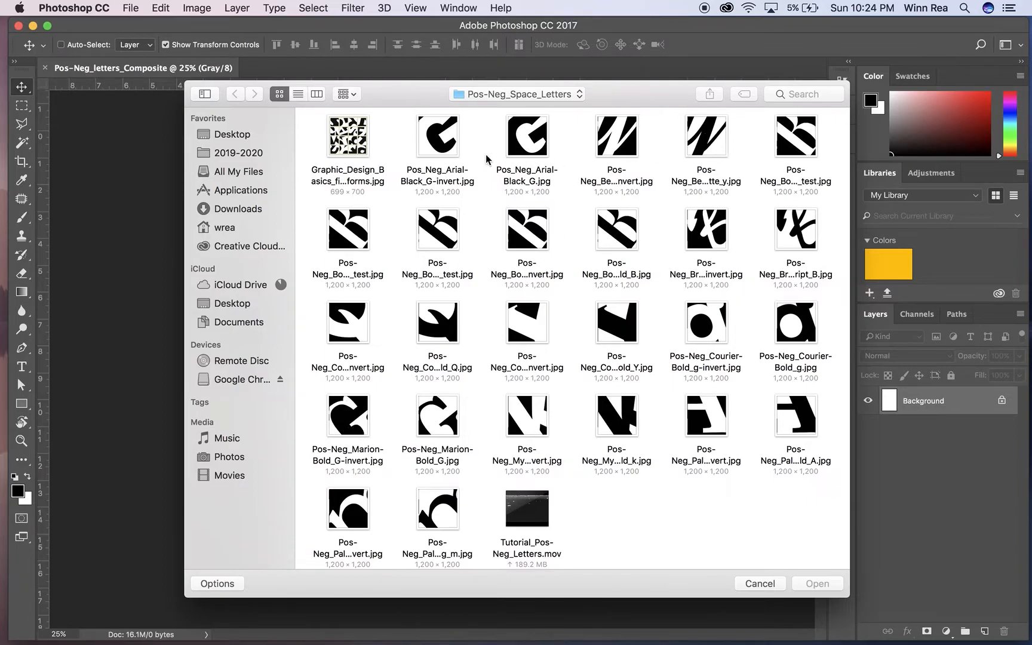
{"action": "mouse_move", "coordinate": [540, 141]}
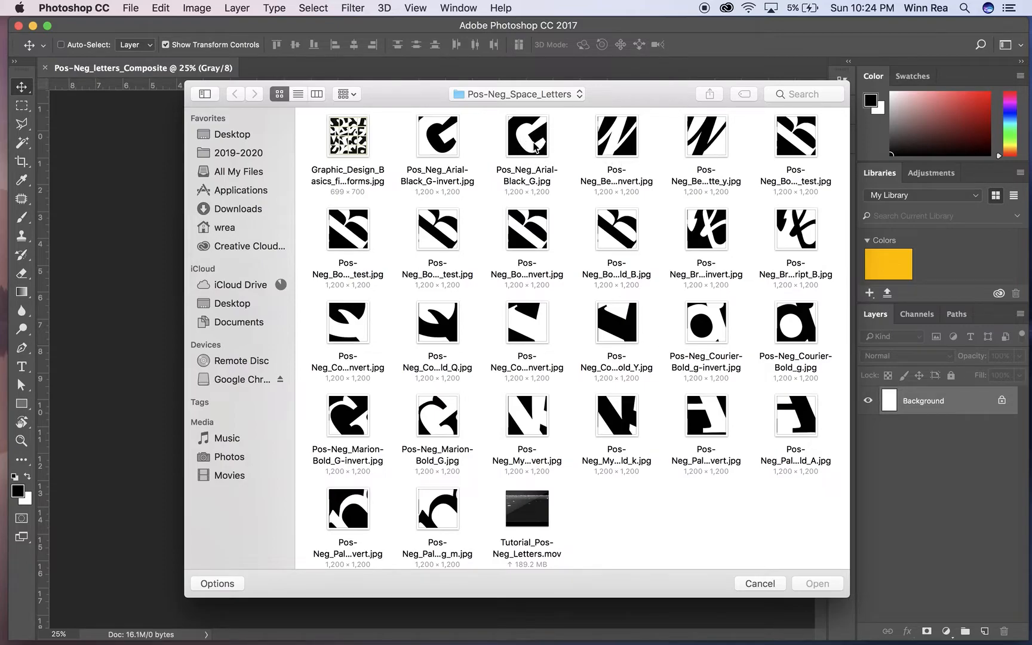
{"action": "mouse_move", "coordinate": [552, 147]}
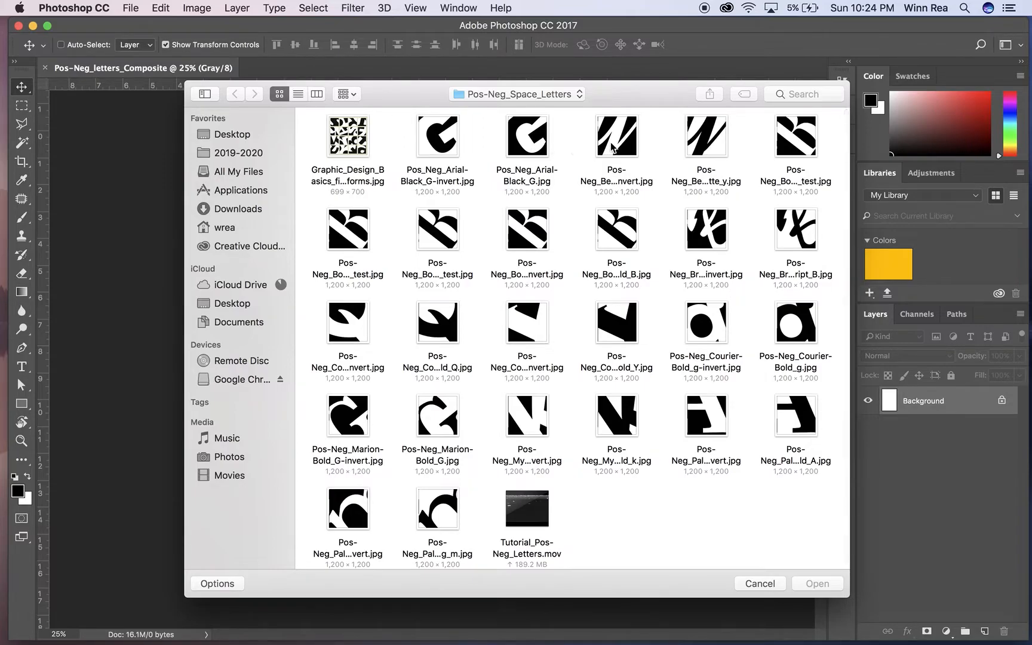
- Select the Bernadette, Courier-Bold, Myriad and Arial-Black letterform images and open them all
{"action": "left_click", "coordinate": [615, 137]}
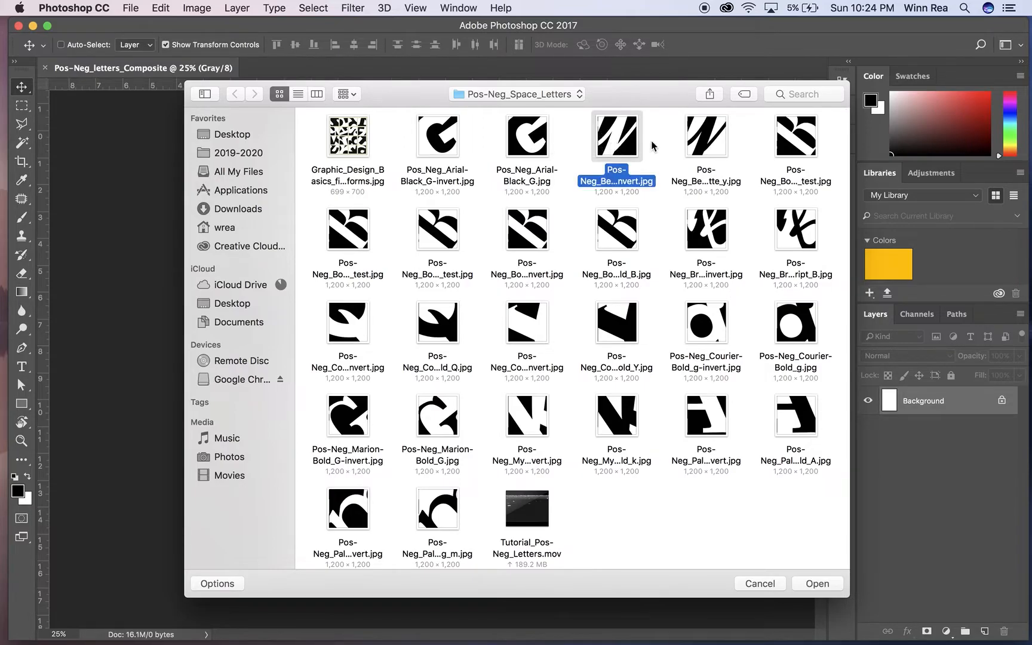
{"action": "left_click", "coordinate": [705, 136]}
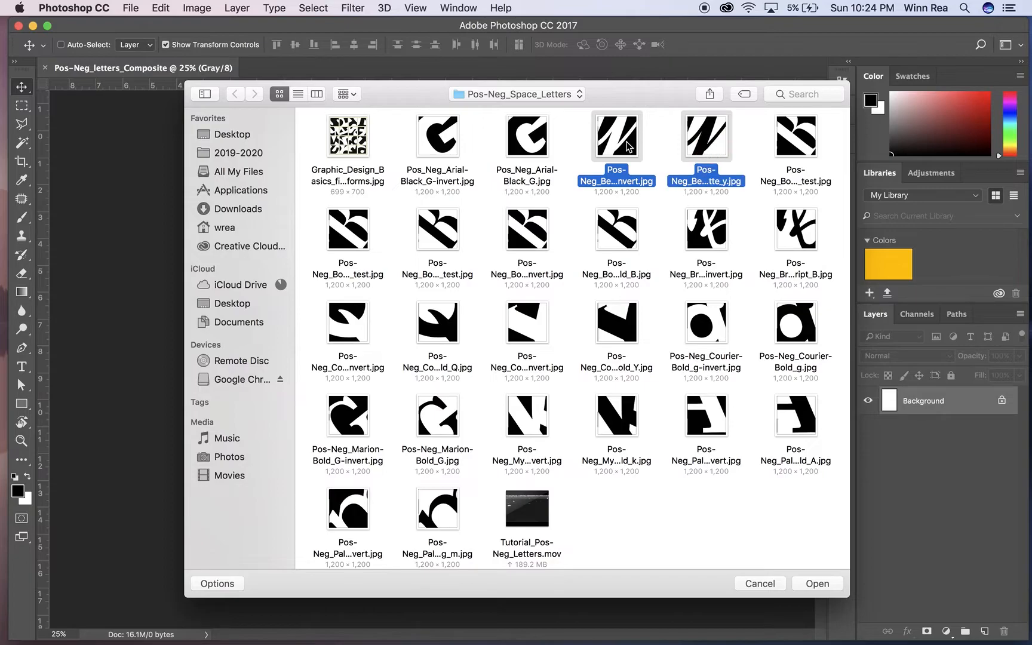
{"action": "mouse_move", "coordinate": [720, 157]}
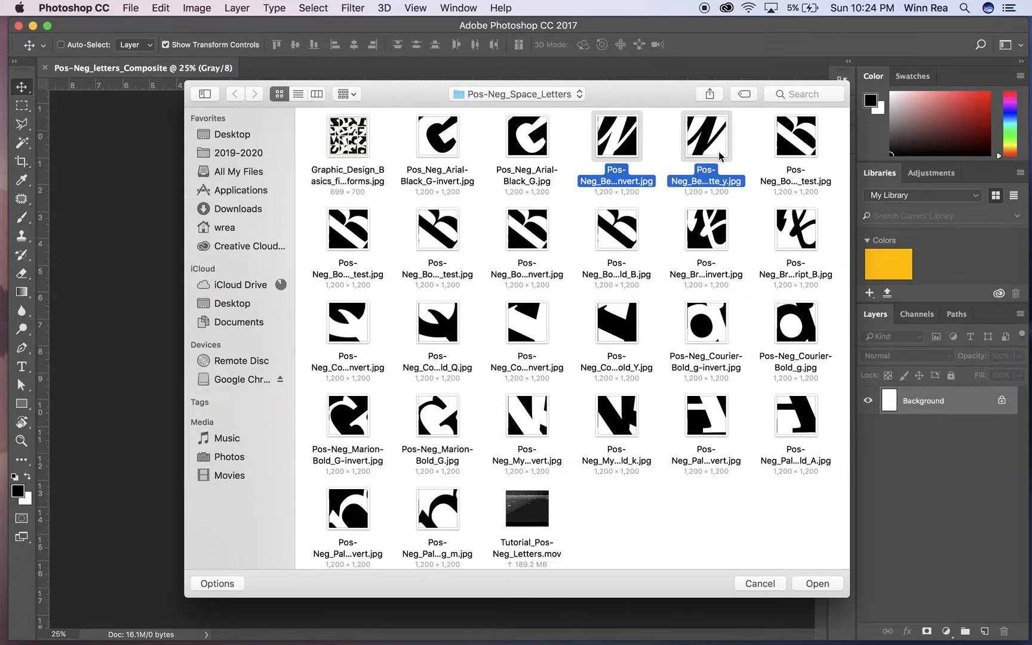
{"action": "left_click", "coordinate": [705, 322]}
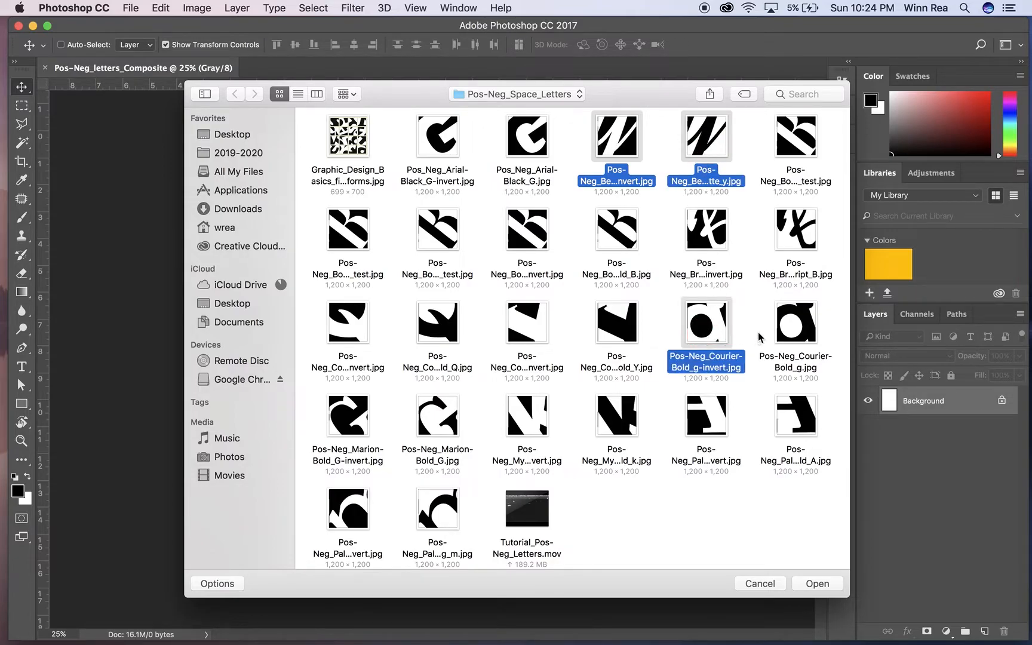
{"action": "left_click", "coordinate": [526, 322]}
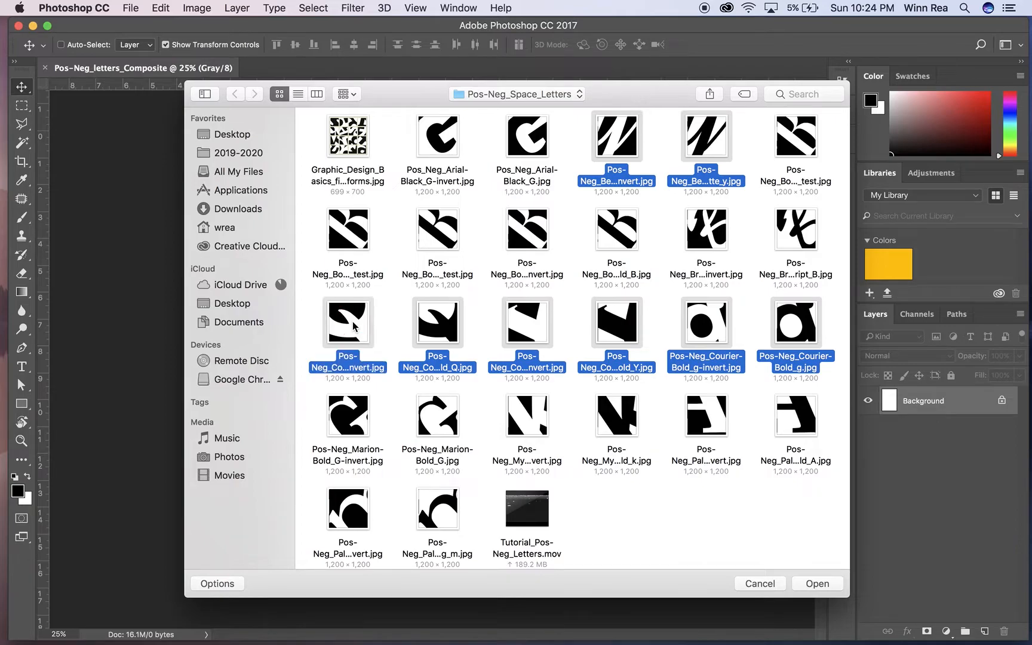
{"action": "left_click", "coordinate": [616, 416]}
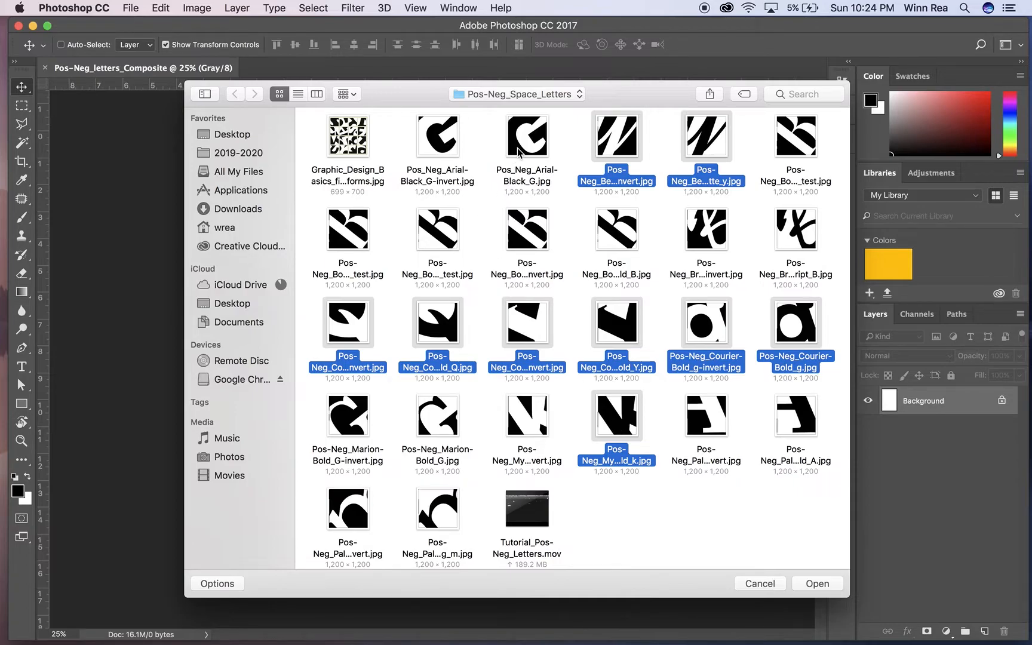
{"action": "mouse_move", "coordinate": [438, 141]}
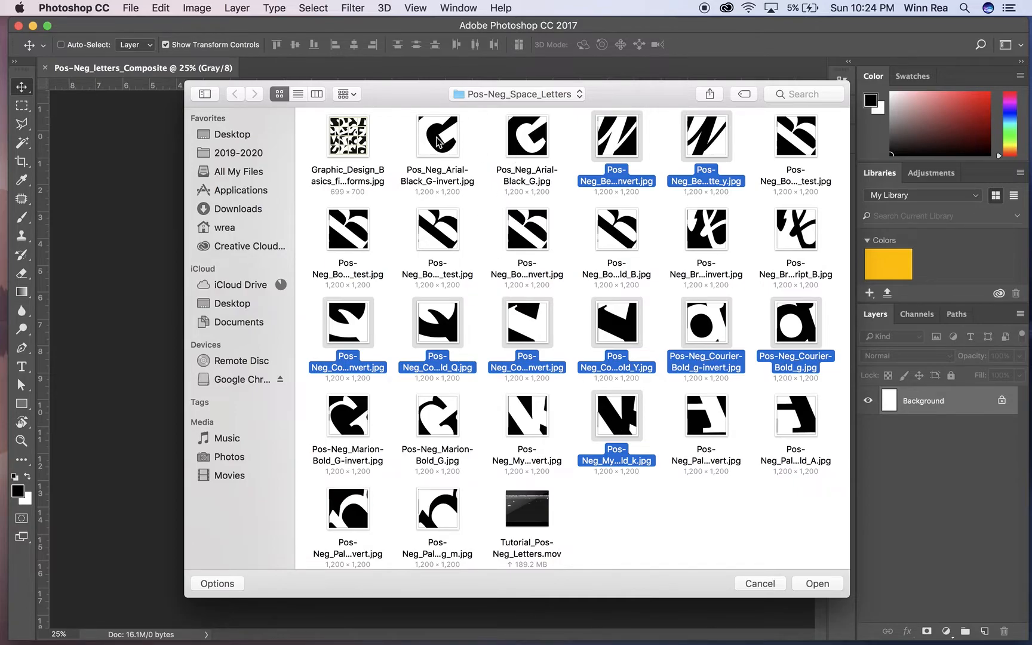
{"action": "left_click", "coordinate": [437, 137]}
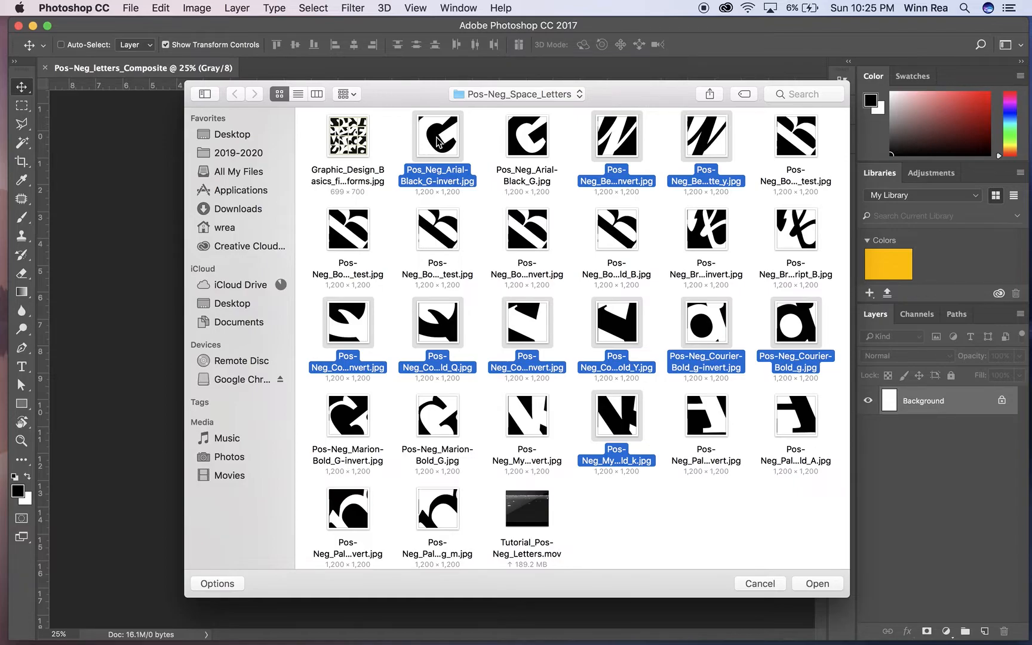
{"action": "mouse_move", "coordinate": [717, 336]}
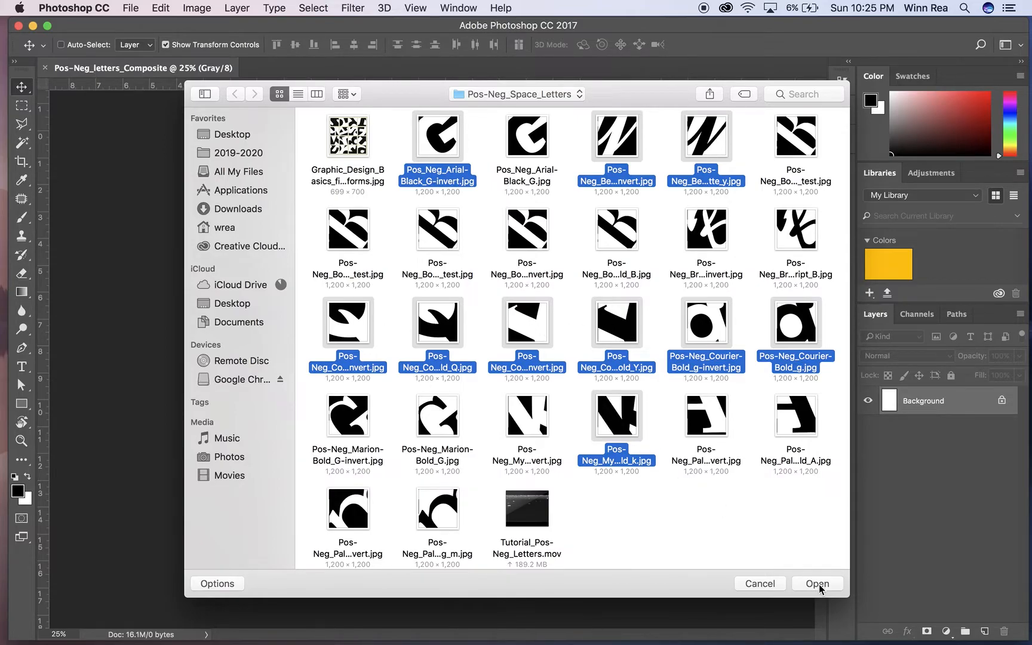
{"action": "left_click", "coordinate": [818, 583]}
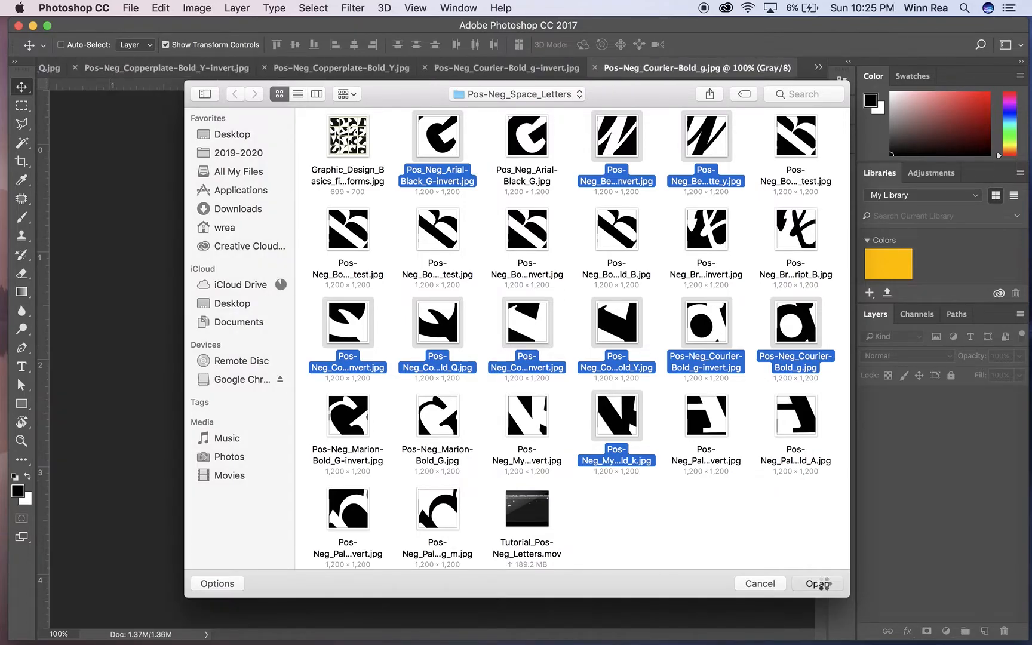
{"action": "left_click", "coordinate": [816, 583]}
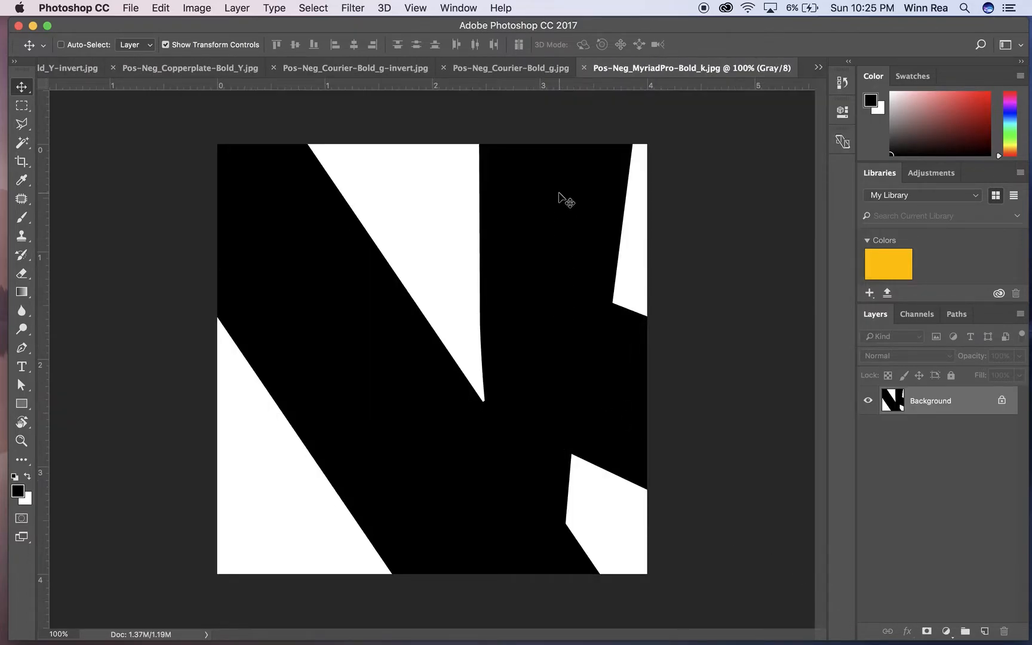
{"action": "mouse_move", "coordinate": [131, 77]}
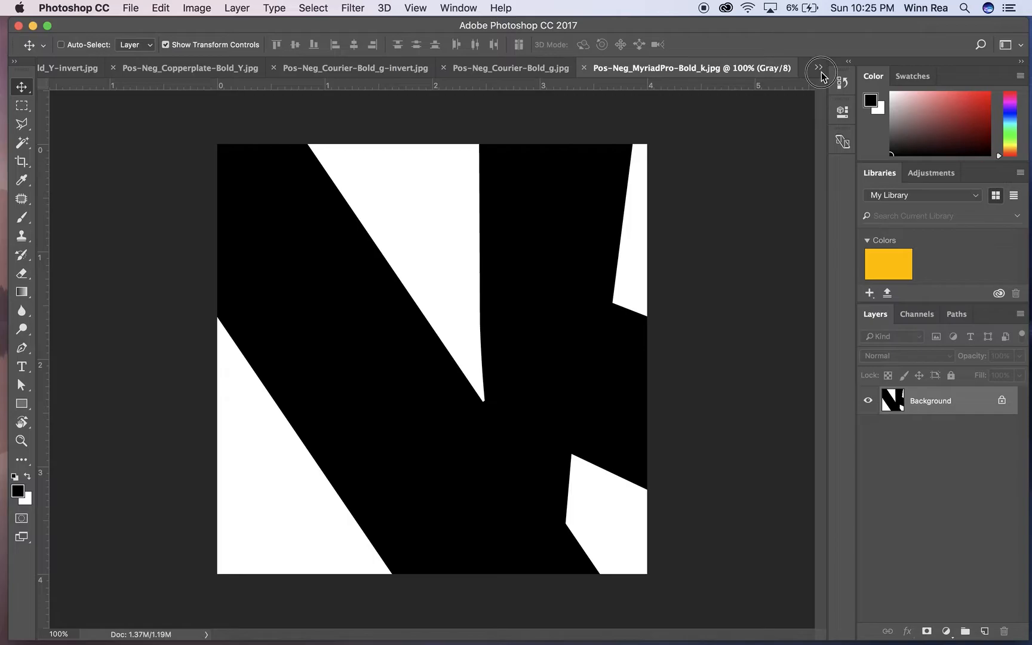
{"action": "left_click", "coordinate": [821, 68]}
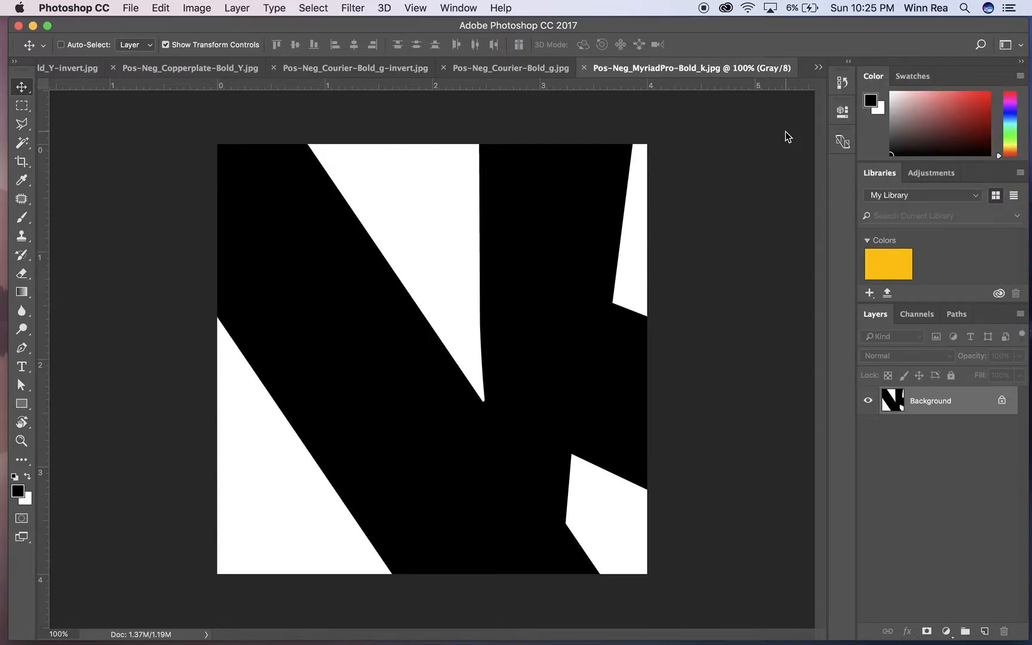
{"action": "mouse_move", "coordinate": [463, 8]}
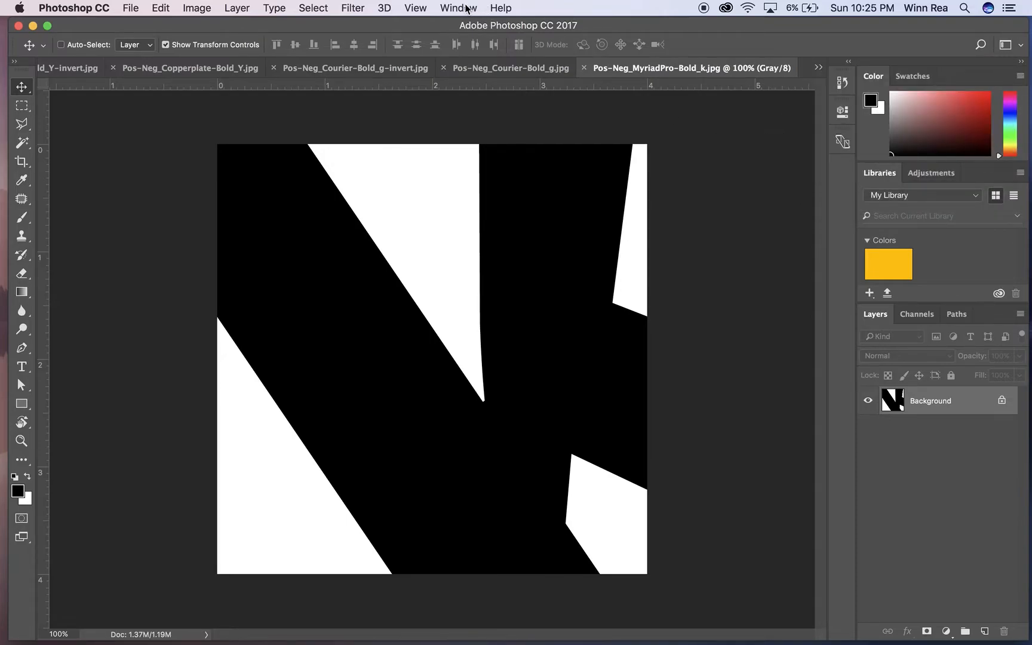
- Float all open documents in separate windows via Window > Arrange
{"action": "left_click", "coordinate": [459, 8]}
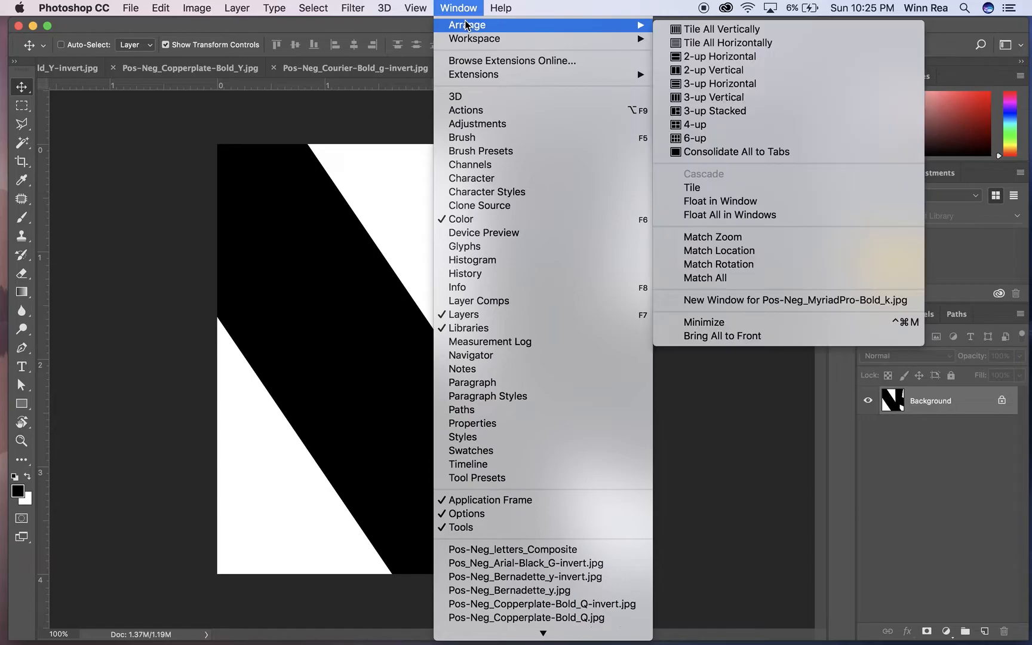
{"action": "mouse_move", "coordinate": [730, 215]}
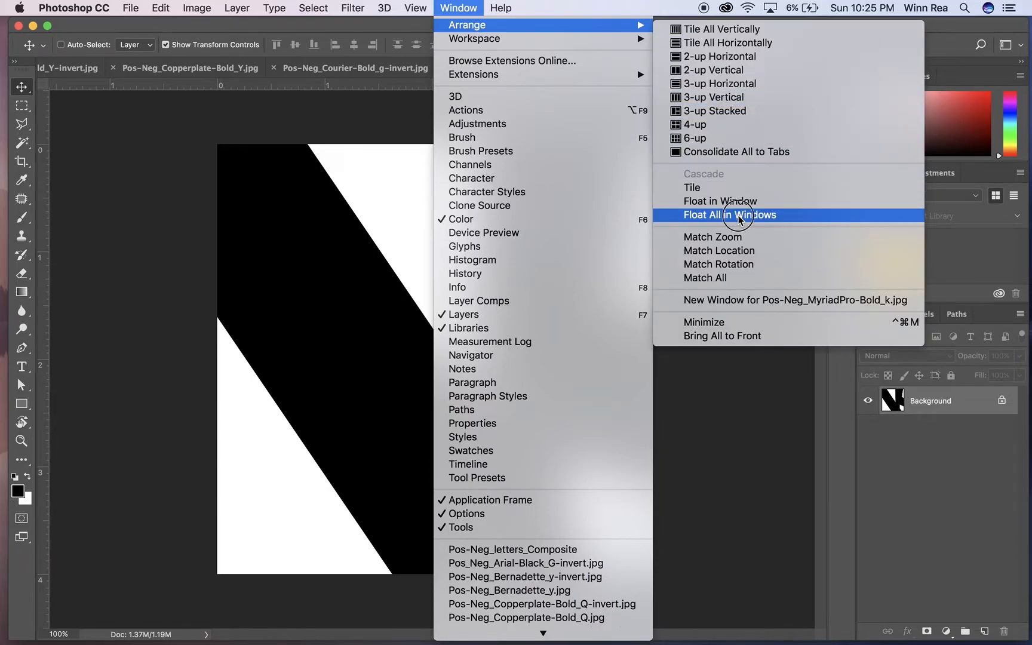
{"action": "left_click", "coordinate": [730, 215]}
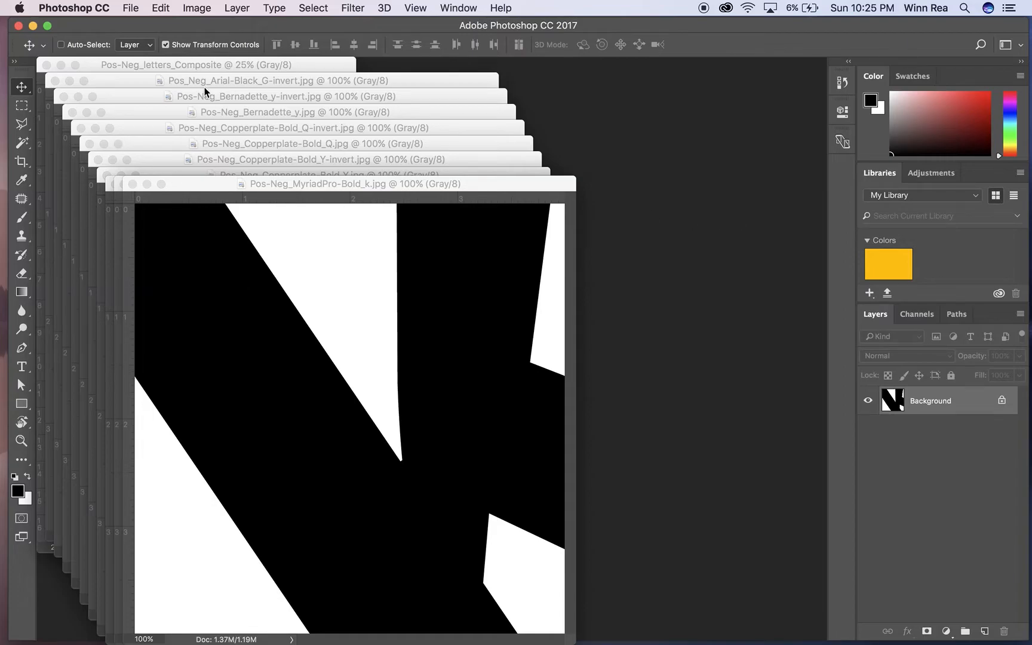
{"action": "mouse_move", "coordinate": [334, 332]}
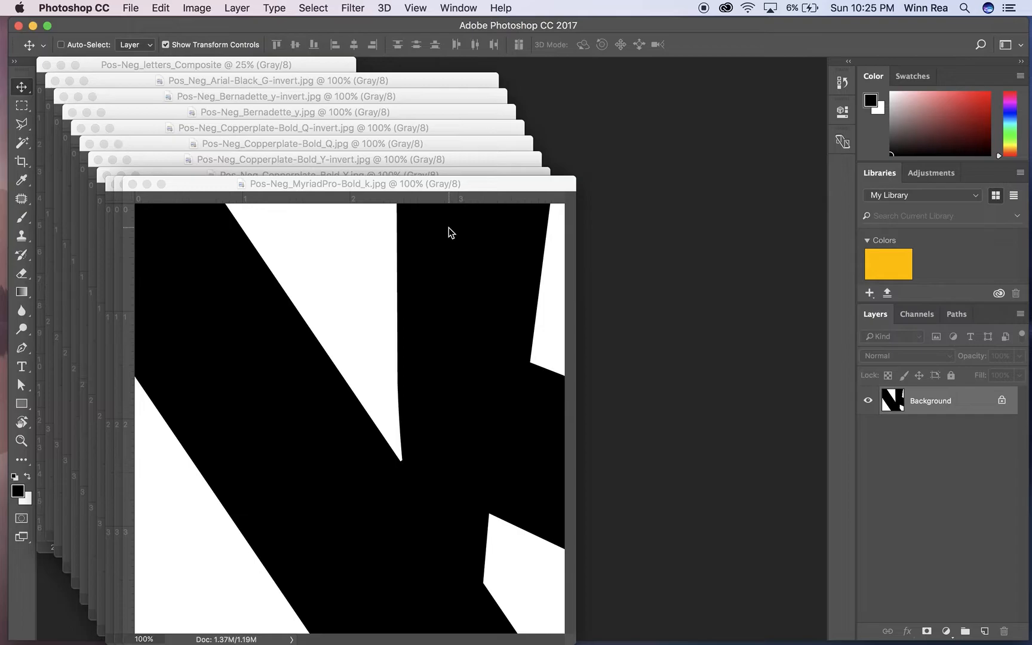
- Stack the floating letterform windows at top-left, composite window on the right
{"action": "left_click", "coordinate": [353, 184]}
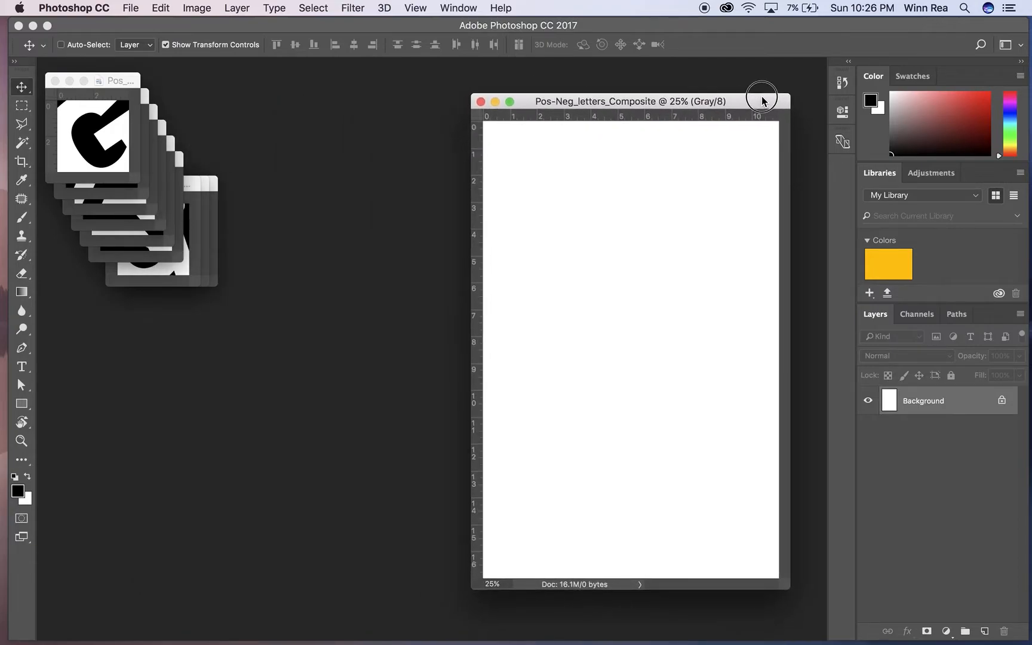
{"action": "mouse_move", "coordinate": [699, 73]}
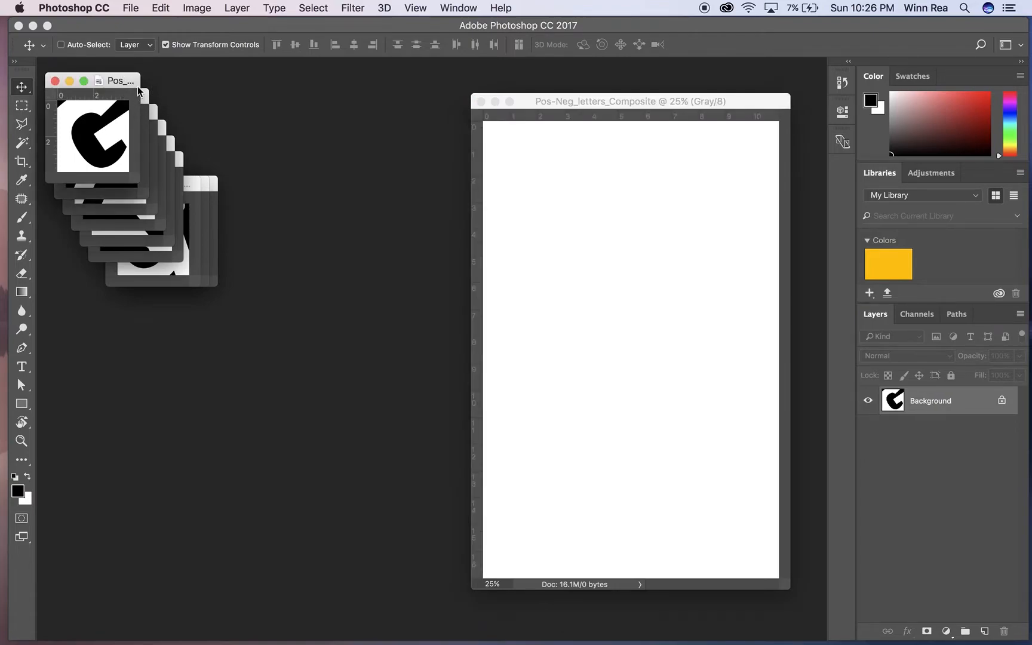
- Spread the letterform windows into a left column and make the inverted a design active
{"action": "left_click_drag", "start_coordinate": [118, 80], "coordinate": [130, 295]}
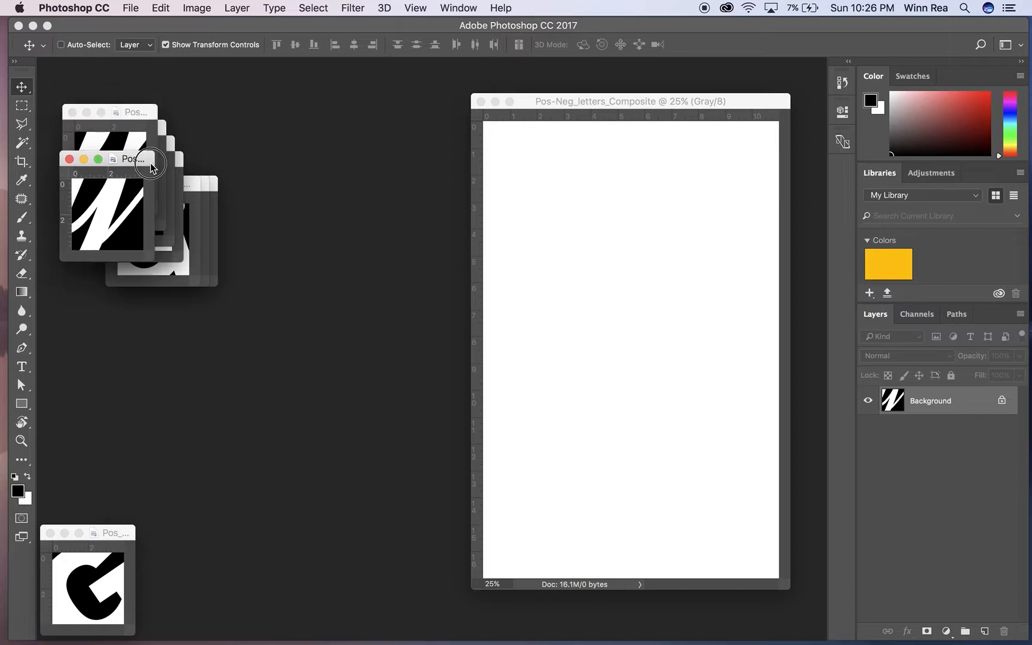
{"action": "left_click_drag", "start_coordinate": [151, 160], "coordinate": [131, 429]}
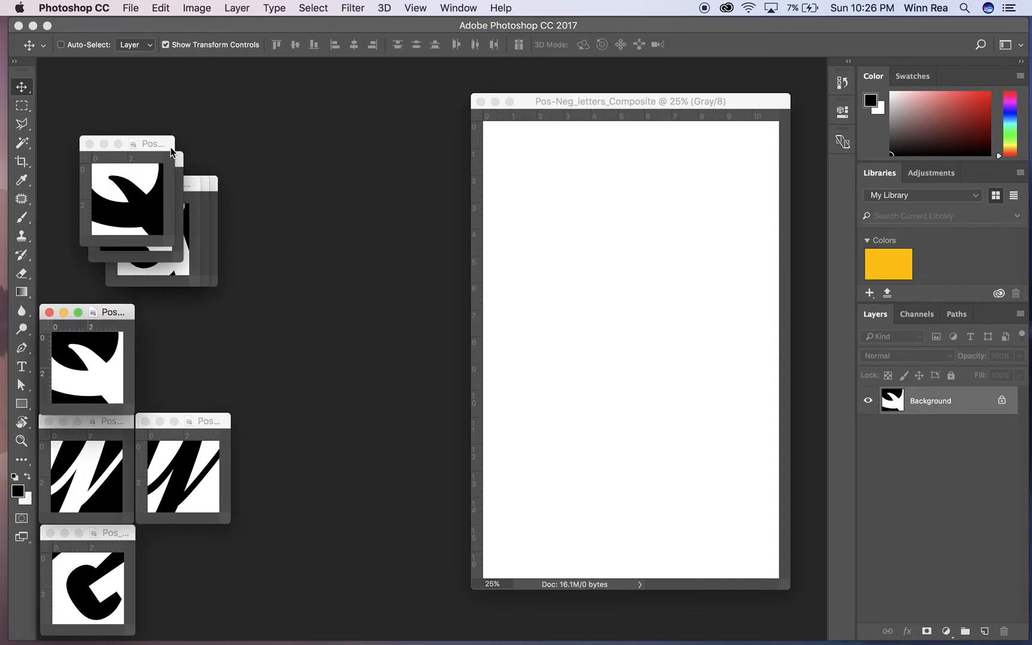
{"action": "left_click_drag", "start_coordinate": [152, 144], "coordinate": [226, 327]}
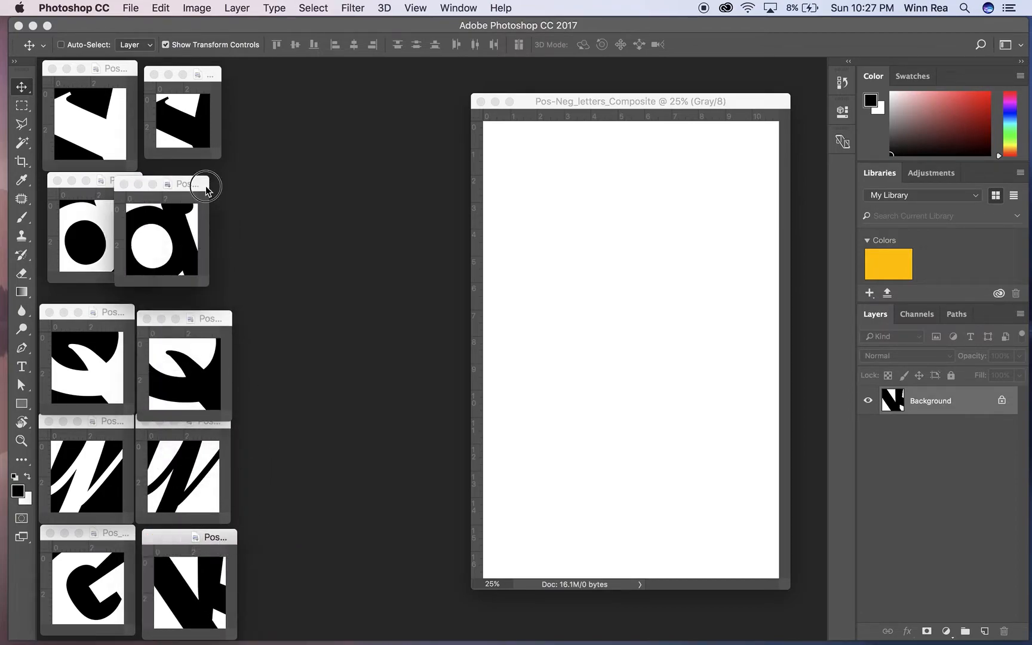
{"action": "left_click", "coordinate": [194, 185]}
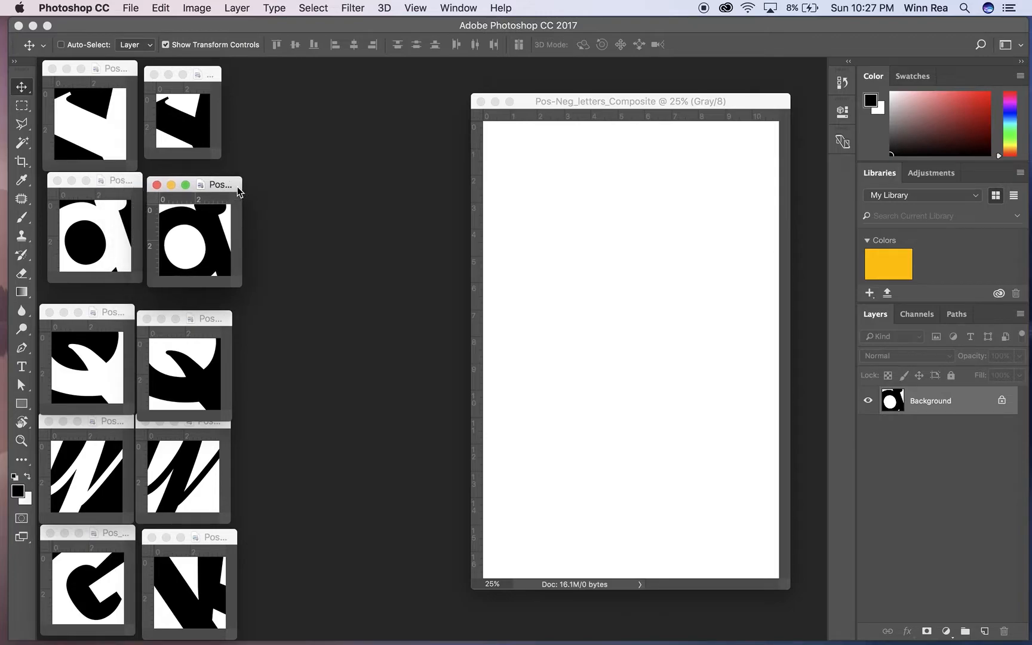
{"action": "mouse_move", "coordinate": [498, 296]}
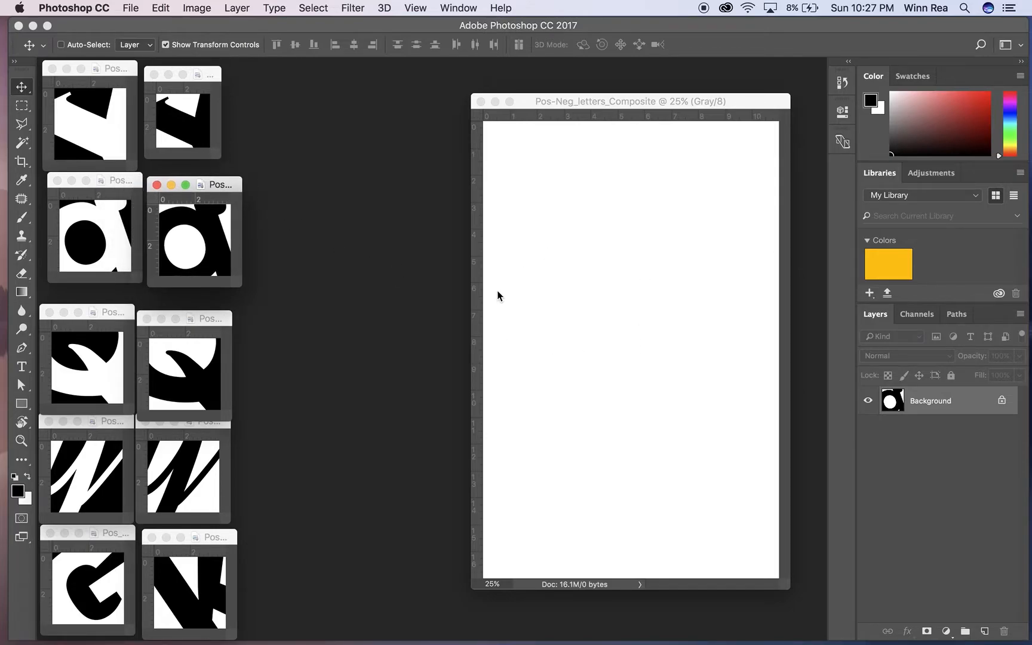
{"action": "mouse_move", "coordinate": [628, 251]}
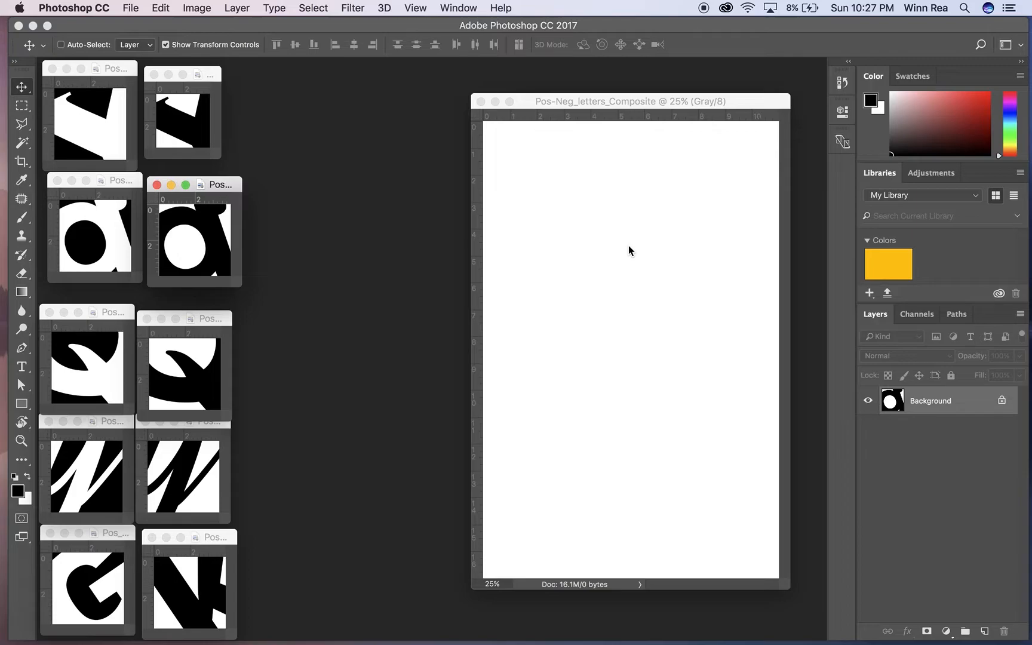
{"action": "mouse_move", "coordinate": [694, 305]}
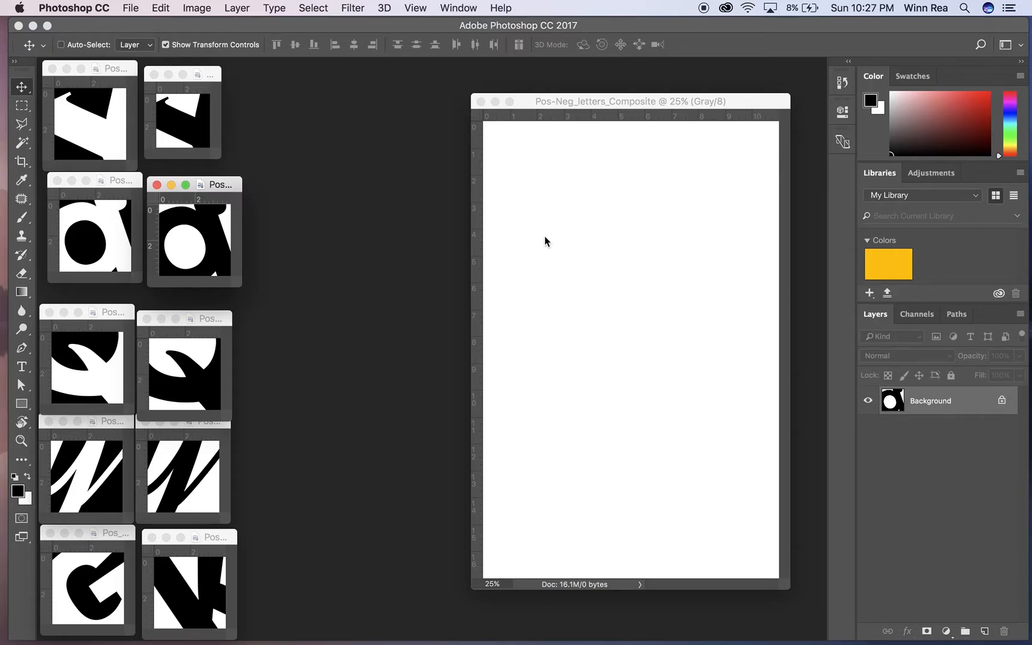
{"action": "mouse_move", "coordinate": [700, 277]}
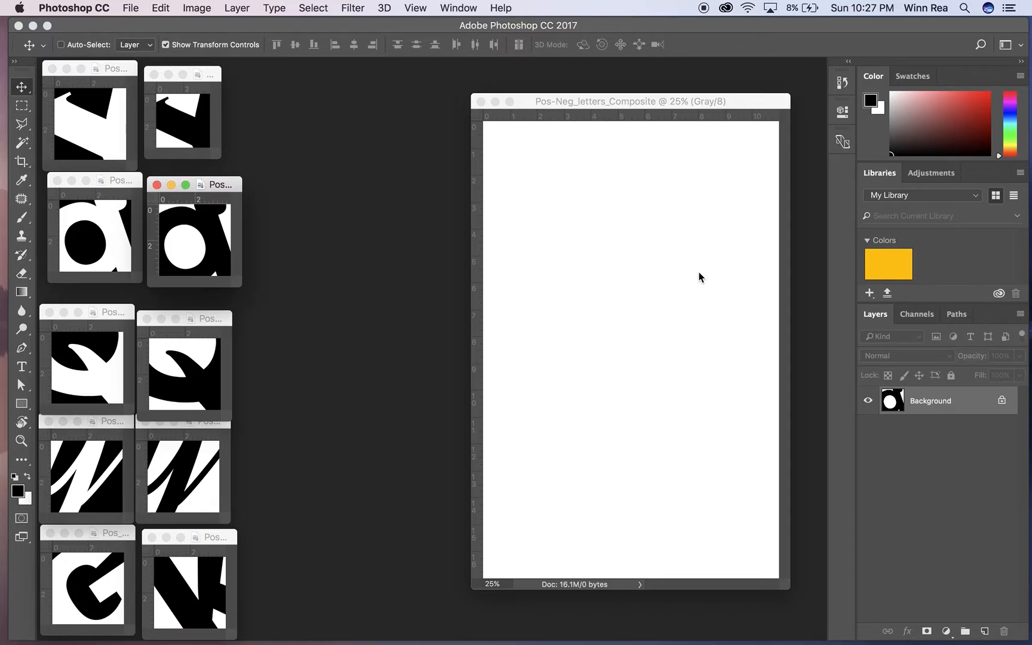
{"action": "mouse_move", "coordinate": [462, 34]}
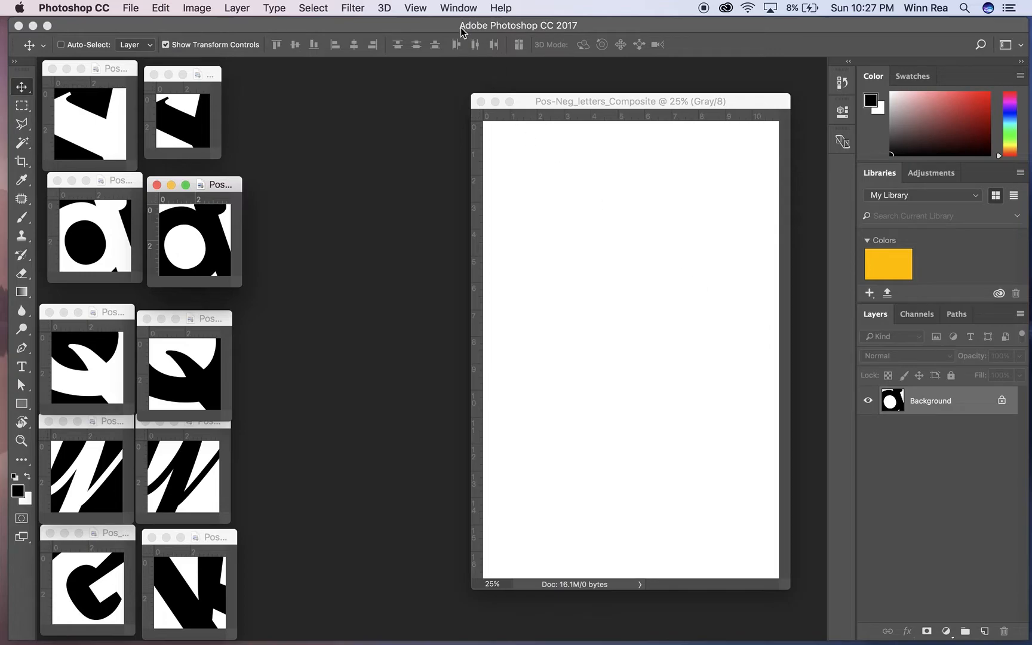
- Apply a guide layout of 2 columns and 3 rows, 4 in cells, 1 in gutters and margins
{"action": "left_click", "coordinate": [414, 9]}
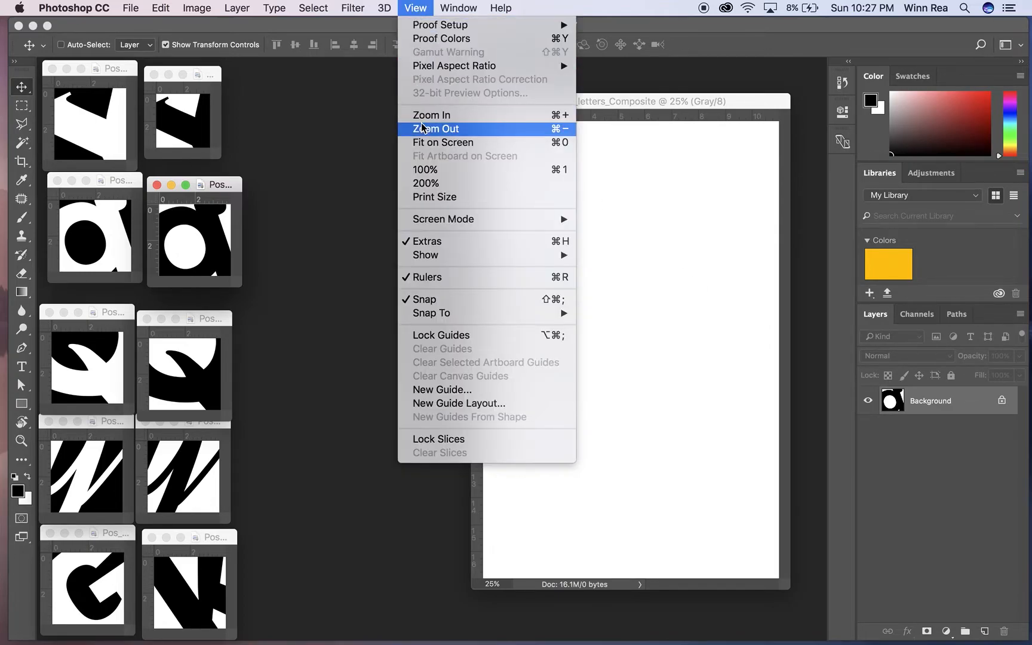
{"action": "mouse_move", "coordinate": [459, 402]}
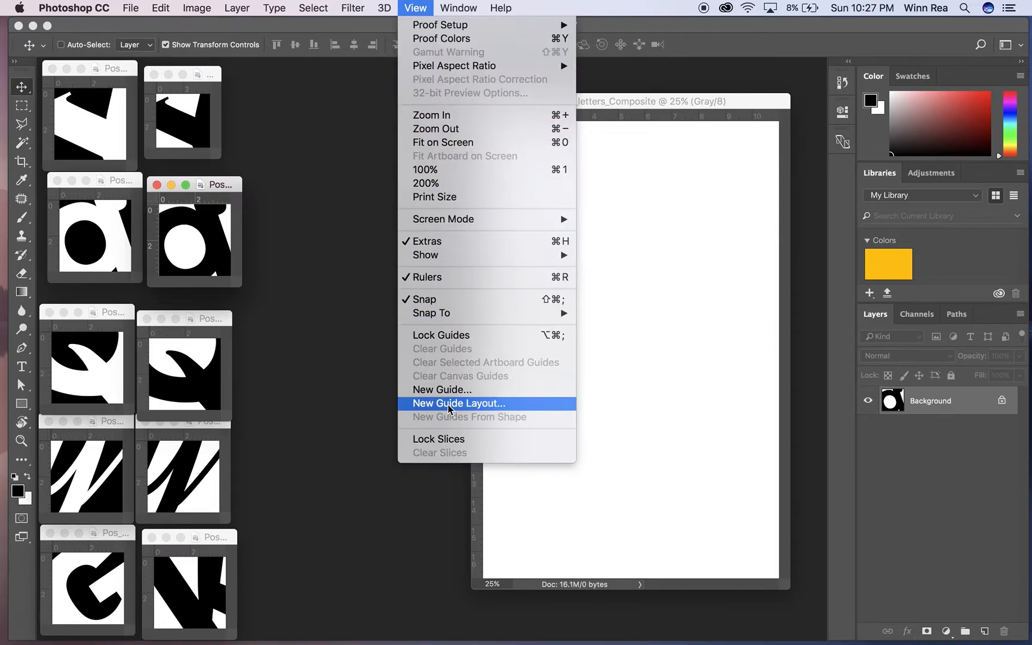
{"action": "left_click", "coordinate": [459, 403]}
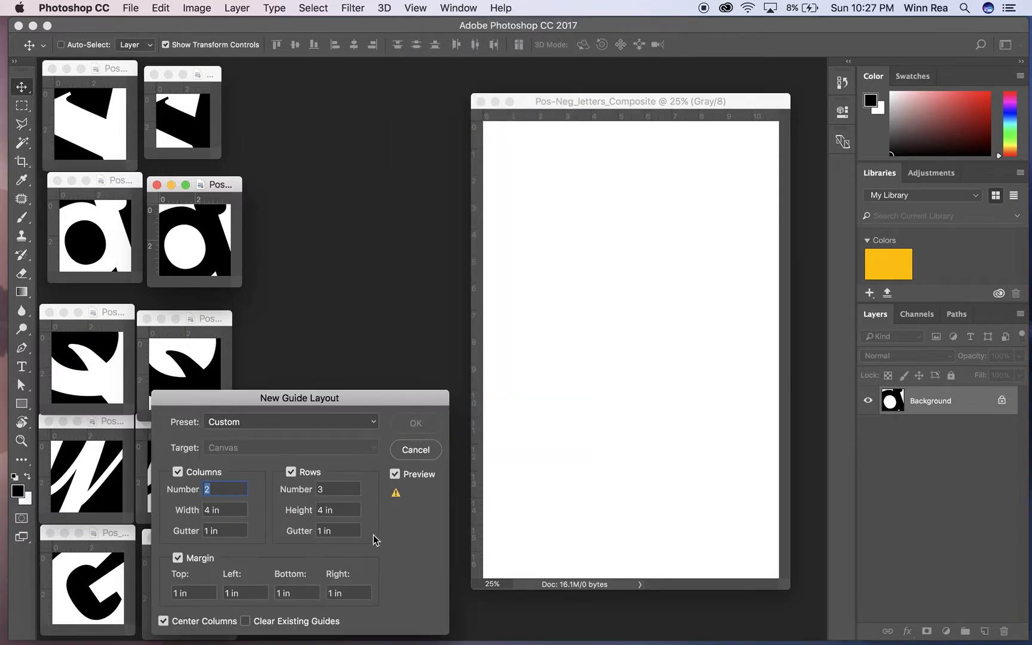
{"action": "mouse_move", "coordinate": [244, 427]}
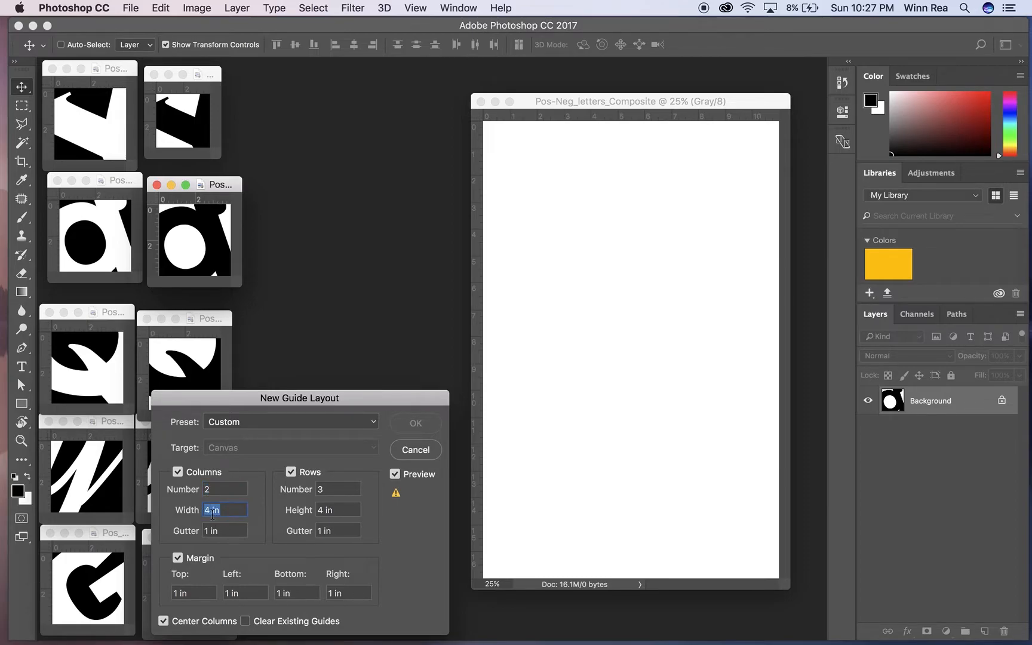
{"action": "left_click", "coordinate": [223, 530]}
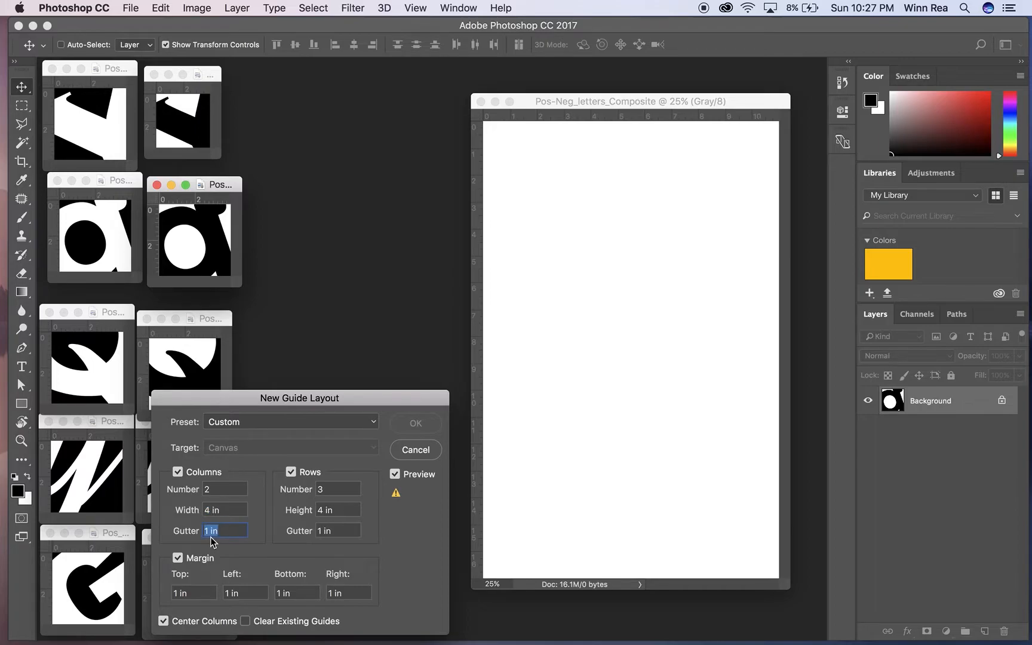
{"action": "mouse_move", "coordinate": [292, 519]}
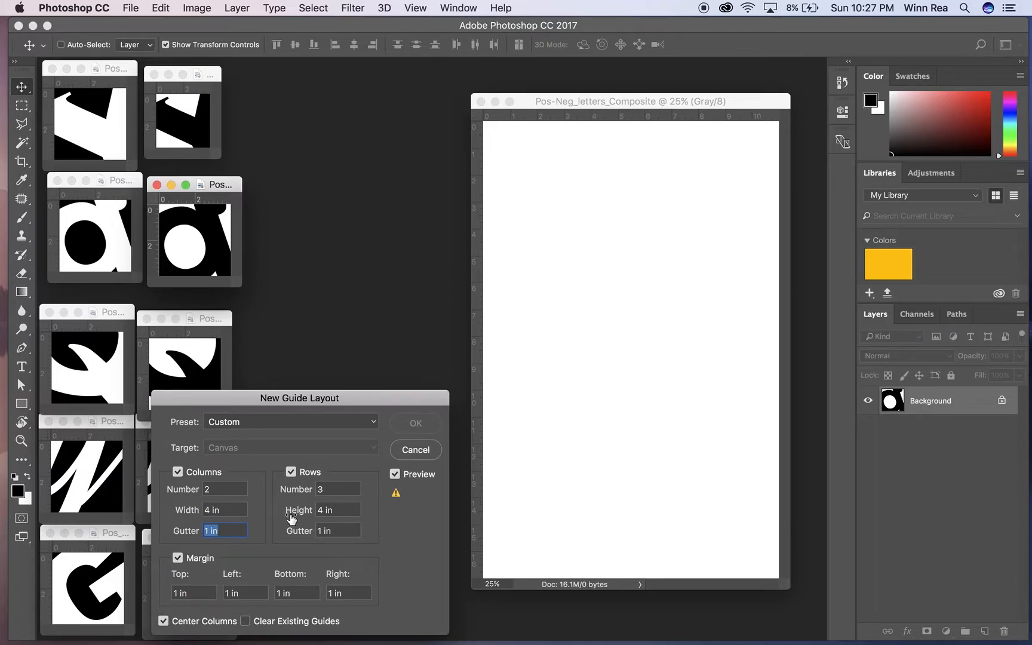
{"action": "left_click", "coordinate": [338, 488]}
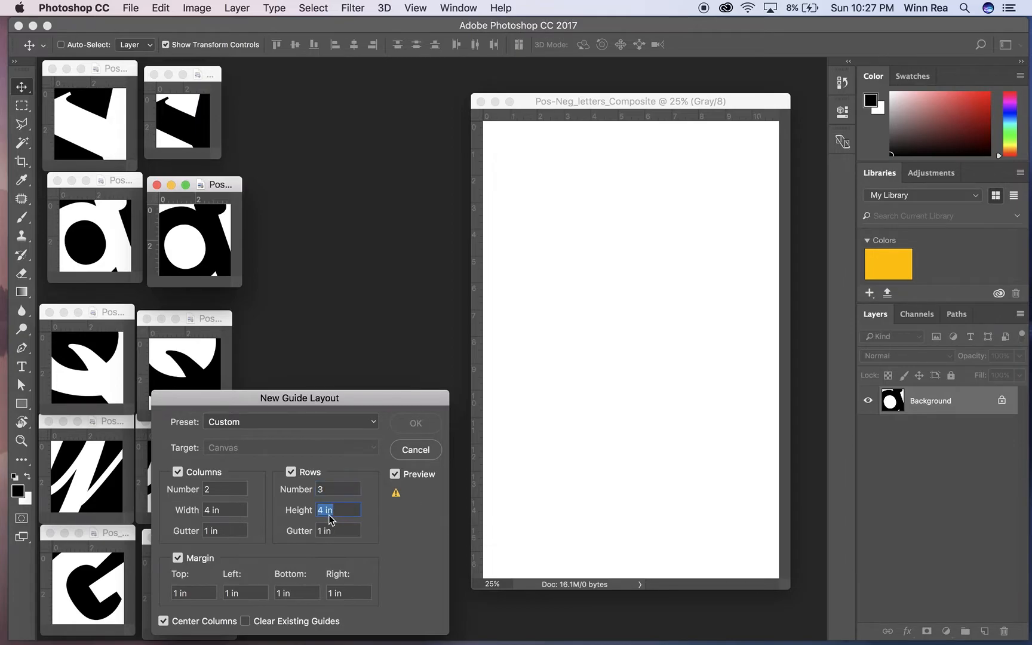
{"action": "left_click", "coordinate": [338, 531]}
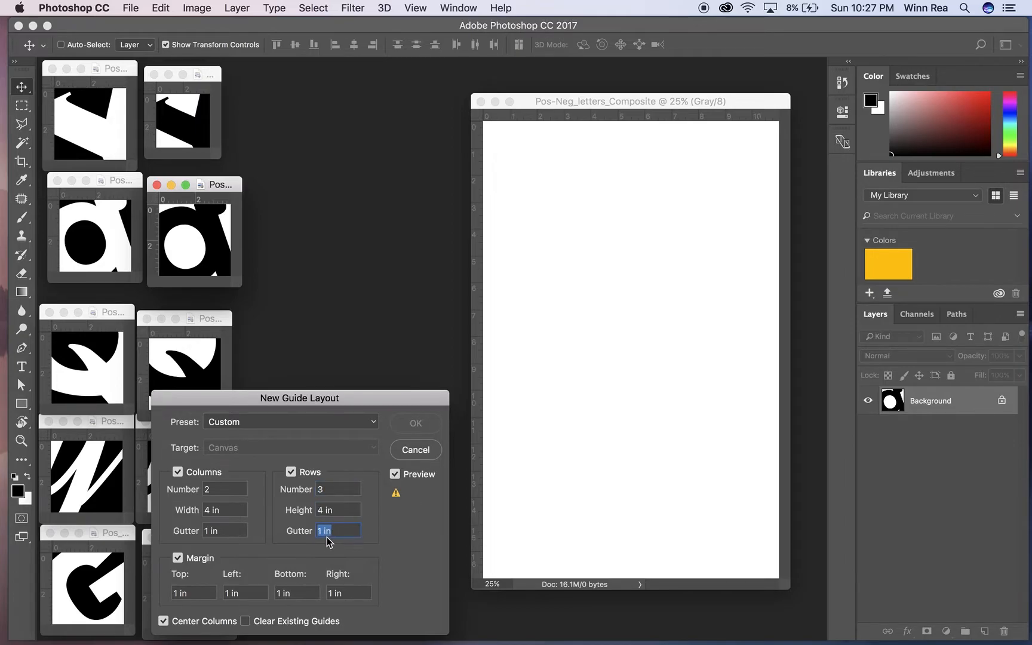
{"action": "mouse_move", "coordinate": [338, 531]}
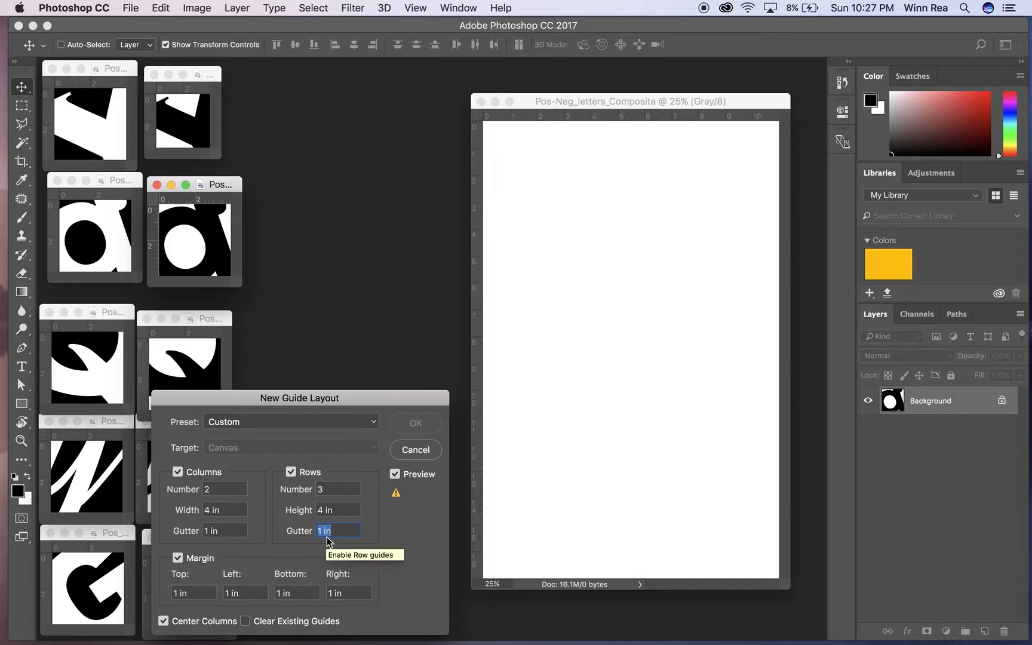
{"action": "mouse_move", "coordinate": [231, 585]}
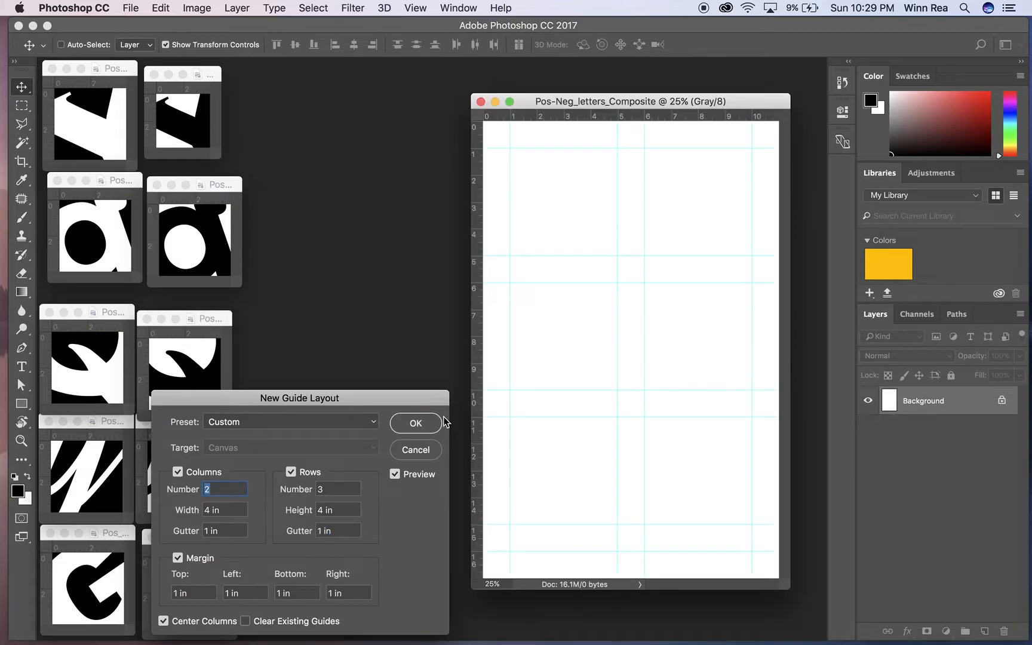
{"action": "left_click", "coordinate": [415, 423]}
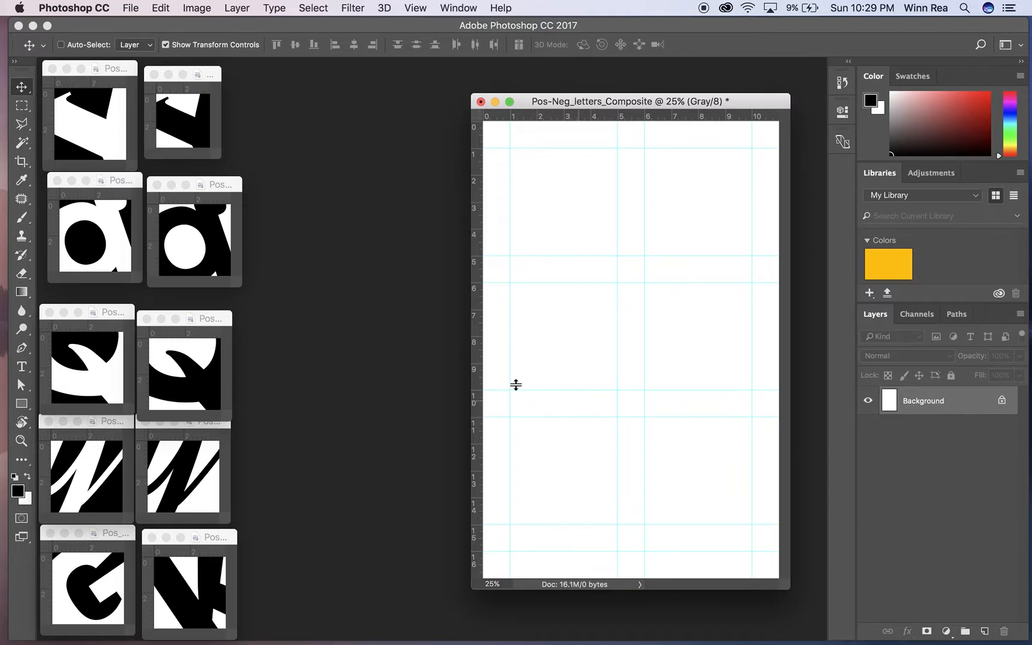
{"action": "mouse_move", "coordinate": [572, 387]}
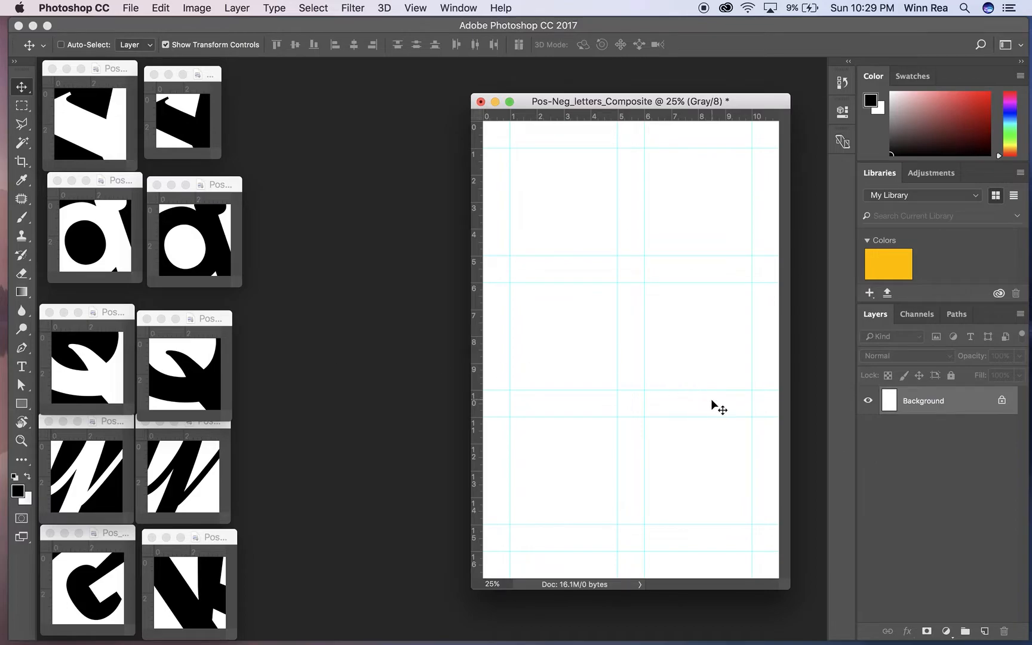
{"action": "mouse_move", "coordinate": [214, 248]}
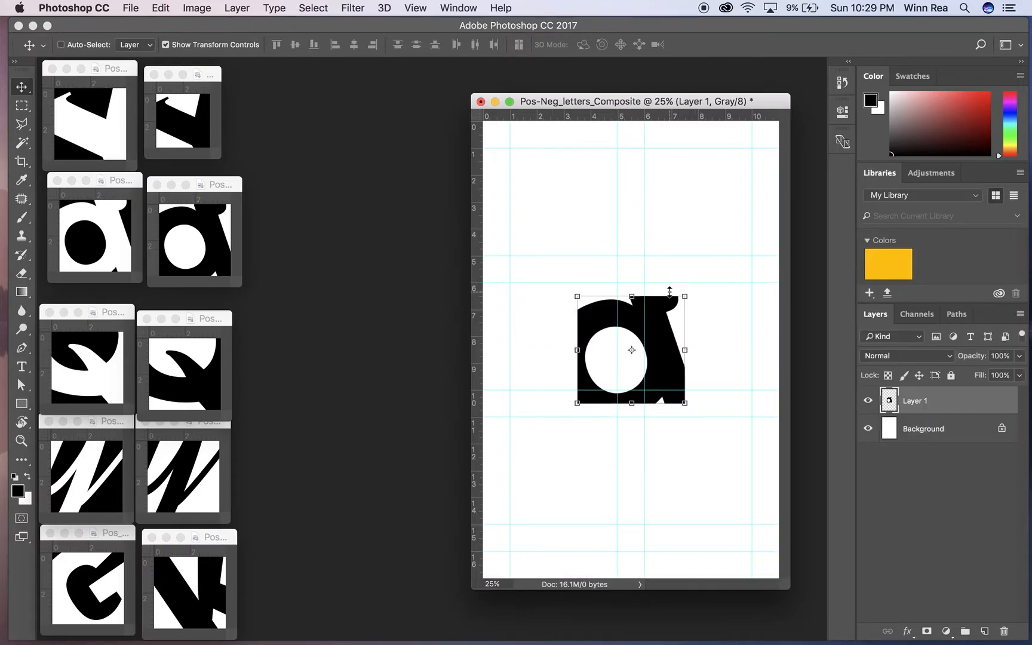
- Position the inverted a design layer in the composite's top-right grid square
{"action": "left_click_drag", "start_coordinate": [631, 350], "coordinate": [687, 293]}
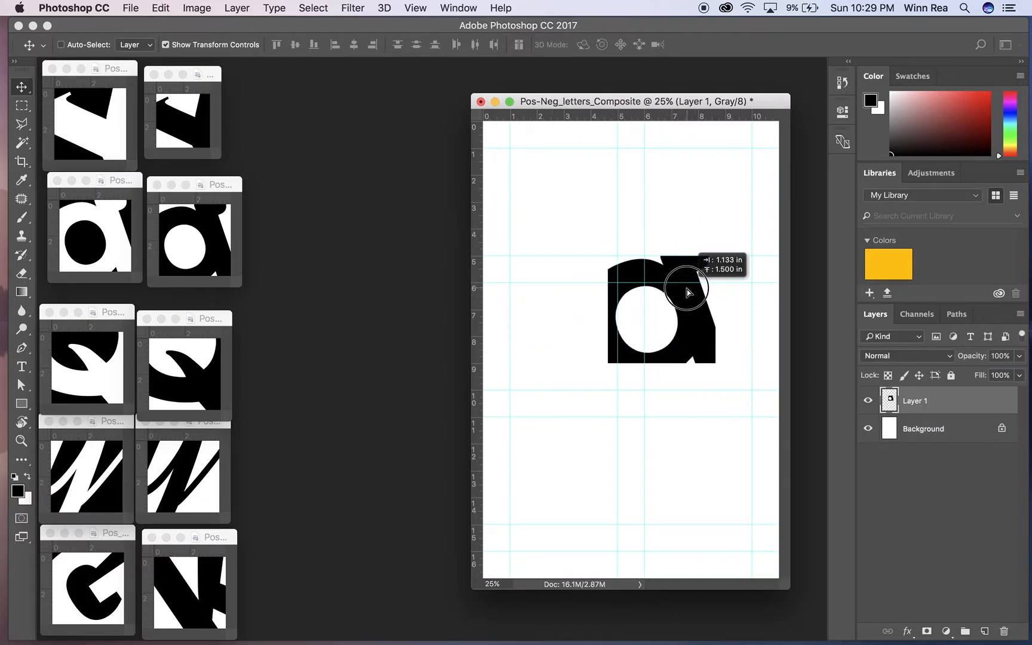
{"action": "left_click_drag", "start_coordinate": [688, 289], "coordinate": [636, 208]}
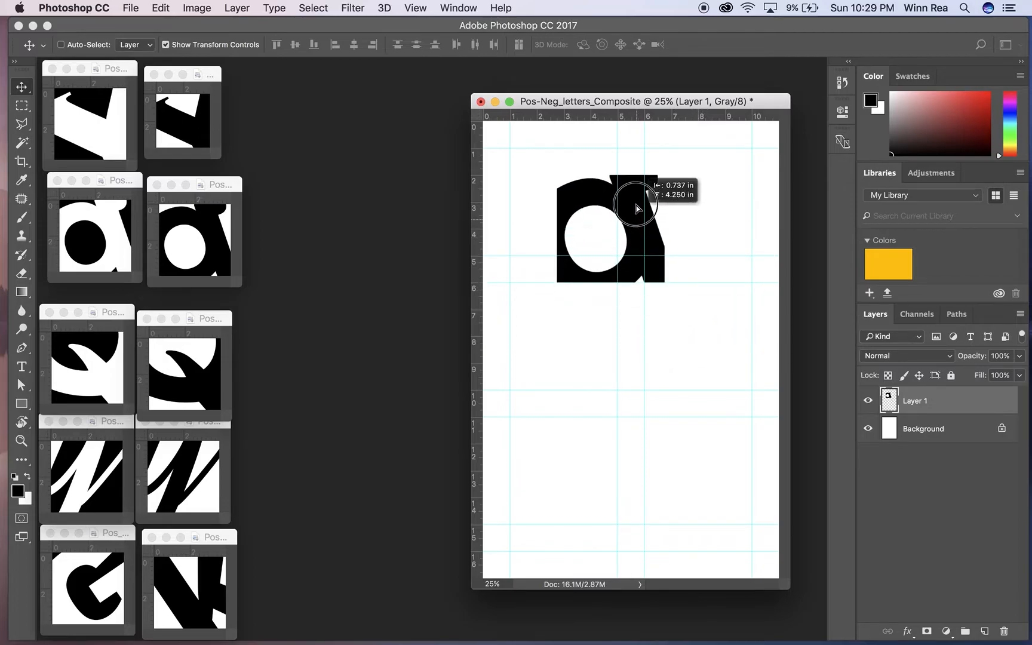
{"action": "left_click_drag", "start_coordinate": [636, 208], "coordinate": [588, 183]}
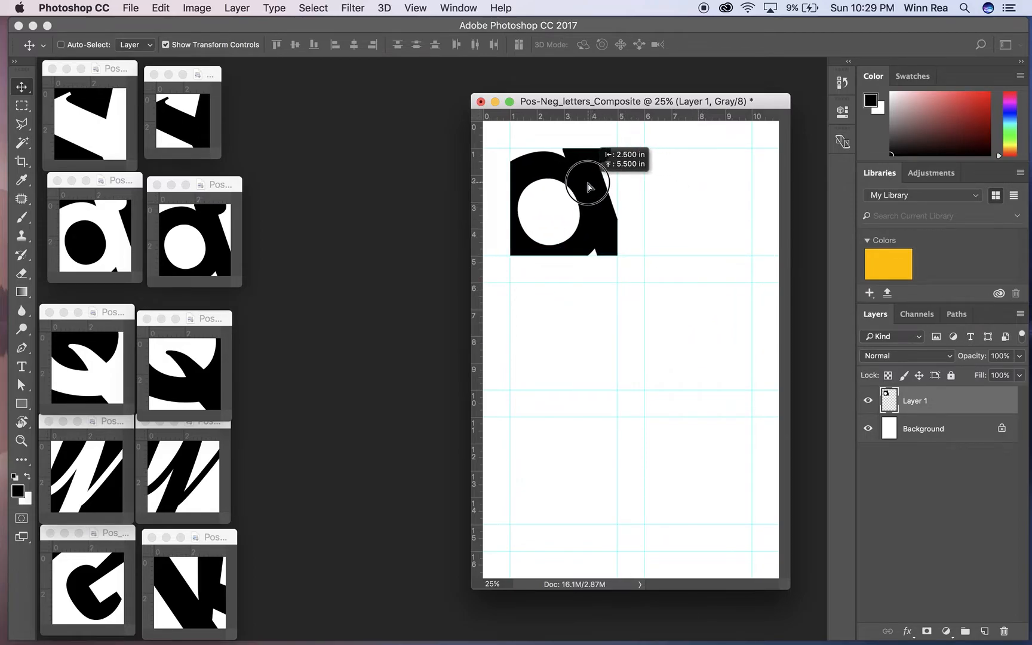
{"action": "left_click_drag", "start_coordinate": [589, 184], "coordinate": [714, 184]}
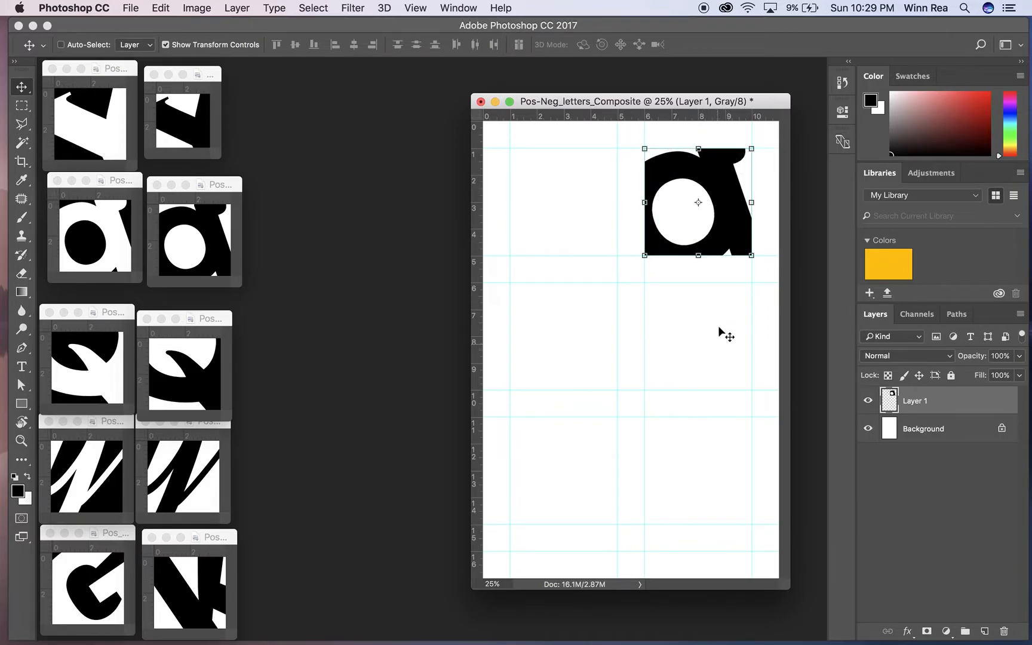
{"action": "mouse_move", "coordinate": [701, 315]}
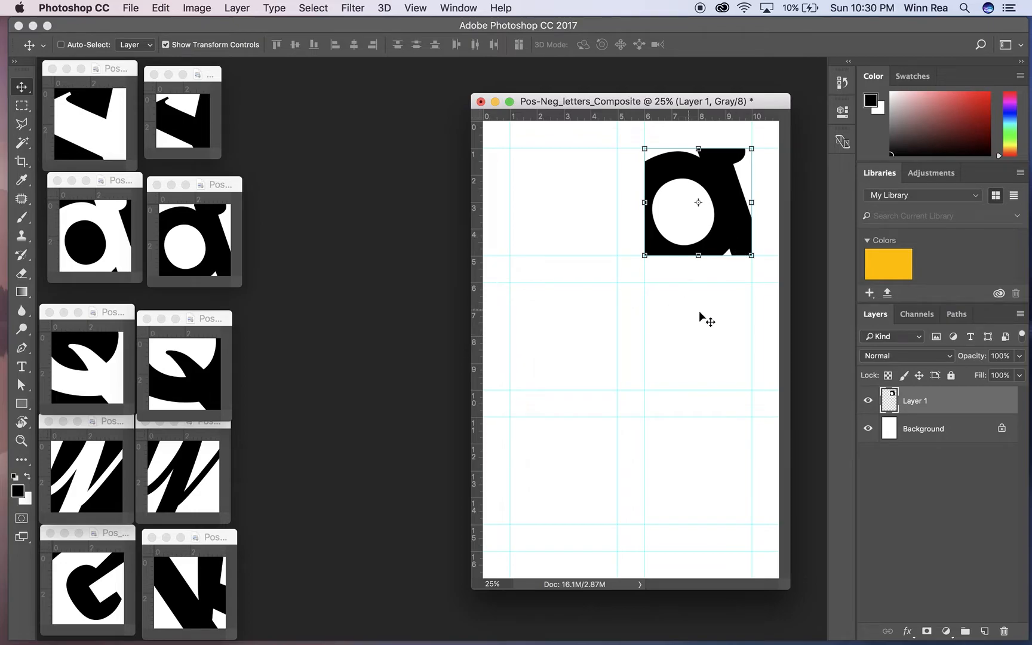
{"action": "mouse_move", "coordinate": [85, 404]}
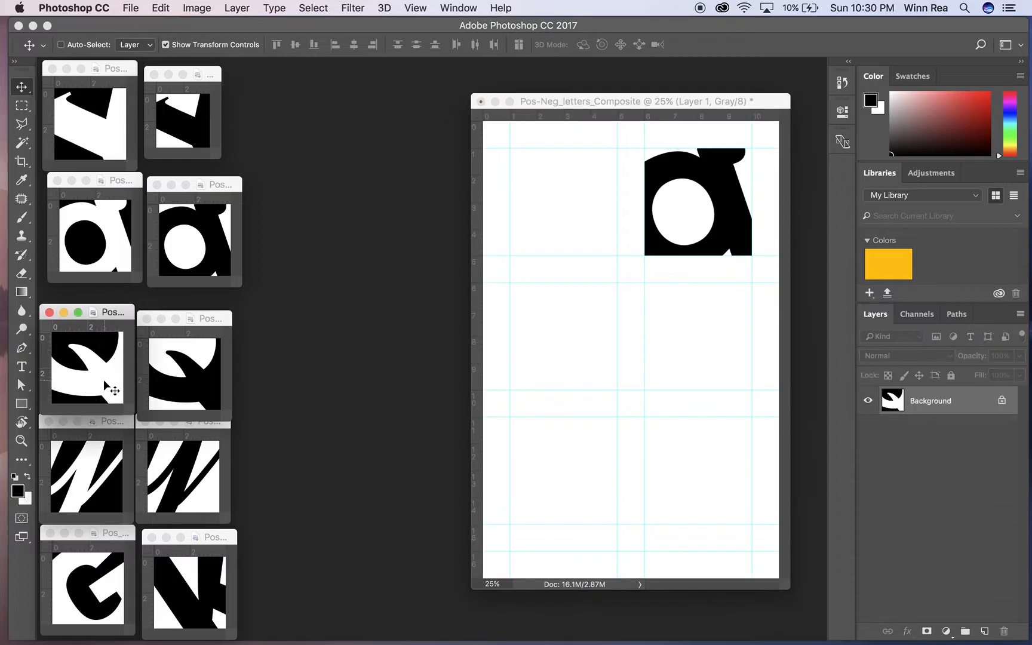
- Place the swirl design bottom-left and the diagonal design middle-right on the composite
{"action": "left_click", "coordinate": [61, 44]}
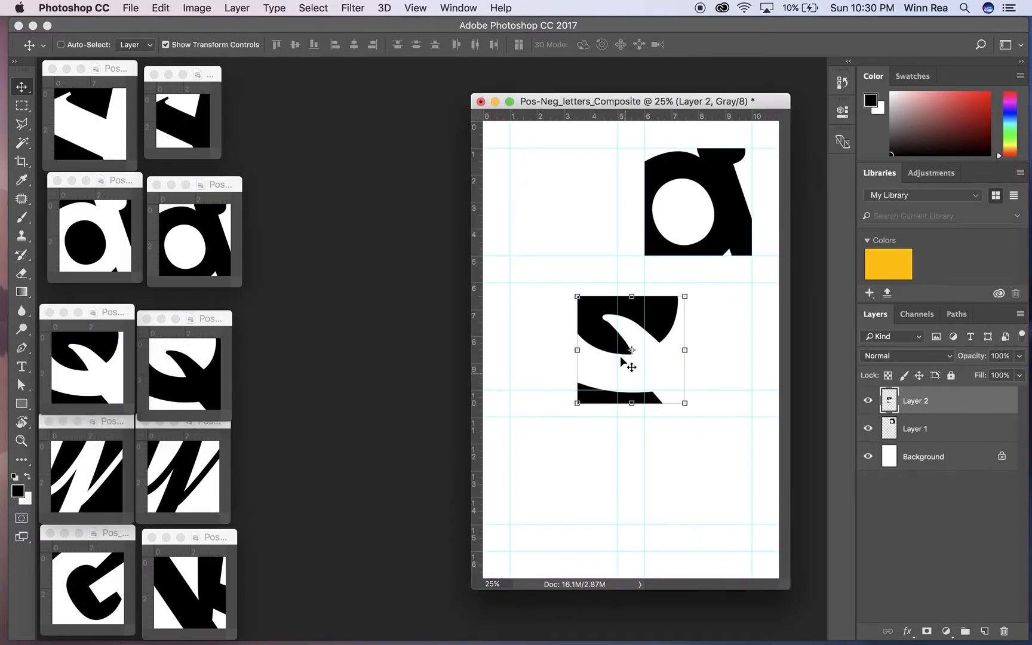
{"action": "left_click_drag", "start_coordinate": [630, 349], "coordinate": [594, 422]}
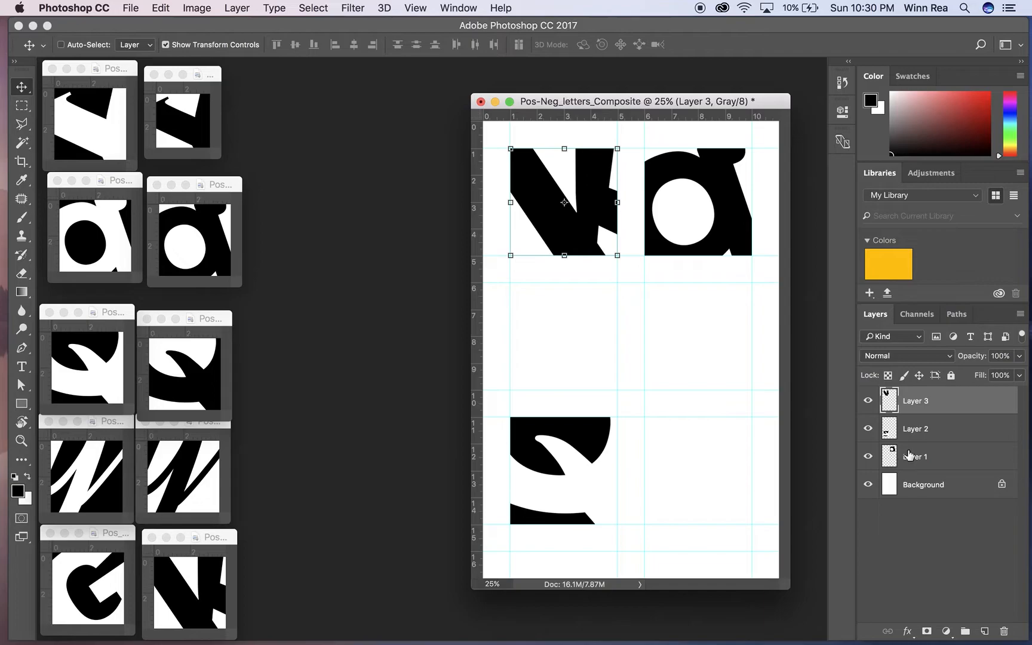
{"action": "mouse_move", "coordinate": [915, 455]}
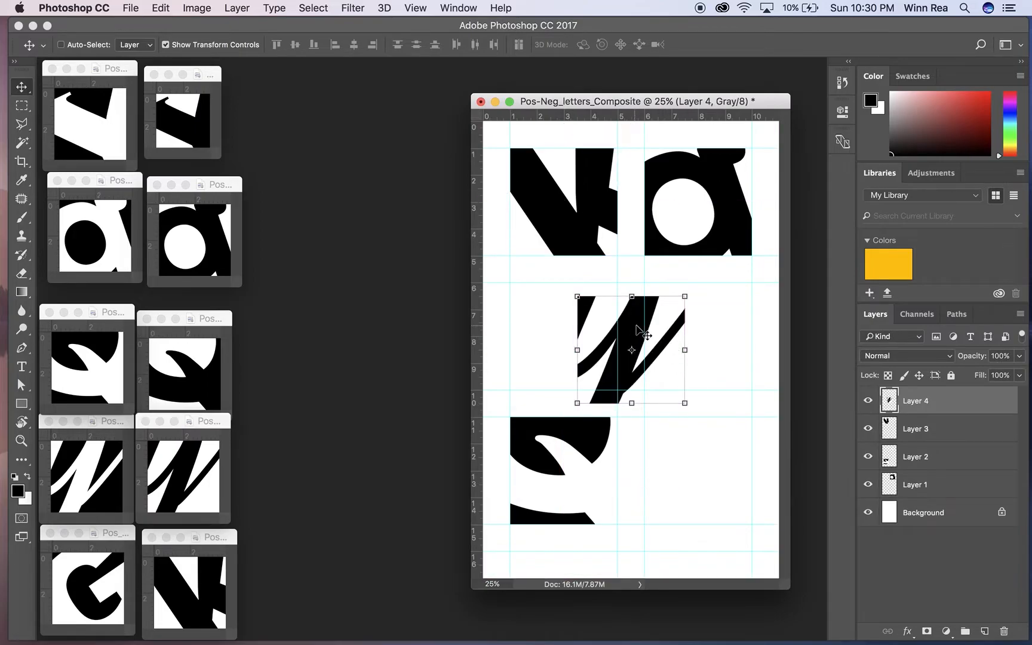
{"action": "left_click_drag", "start_coordinate": [632, 350], "coordinate": [728, 313]}
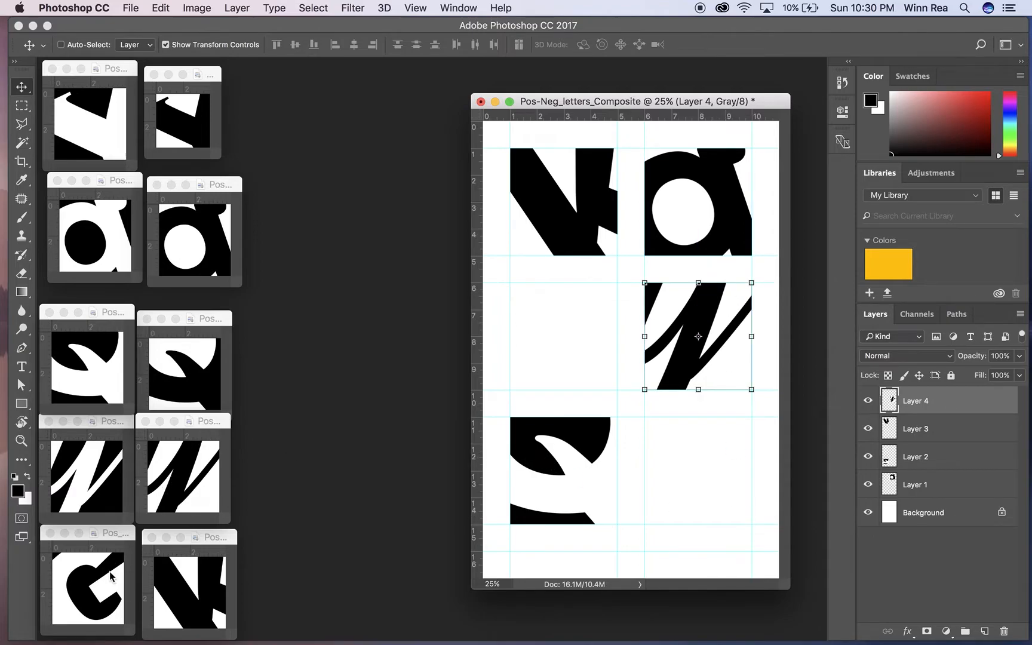
{"action": "mouse_move", "coordinate": [99, 589]}
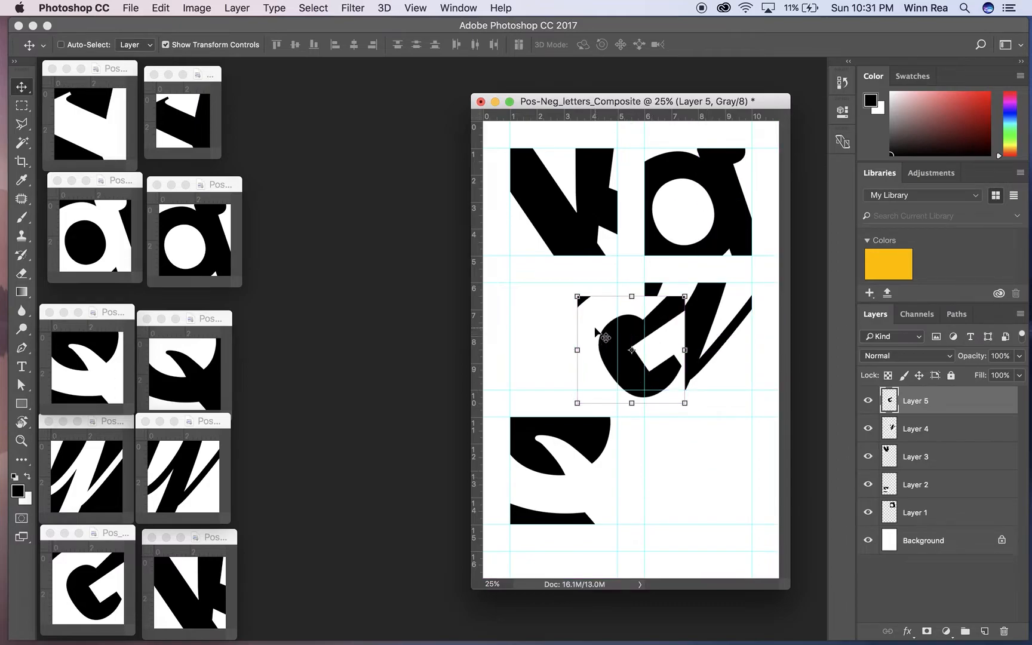
- Place the c-shaped design bottom-right and the first source design middle-left
{"action": "left_click_drag", "start_coordinate": [631, 349], "coordinate": [672, 454]}
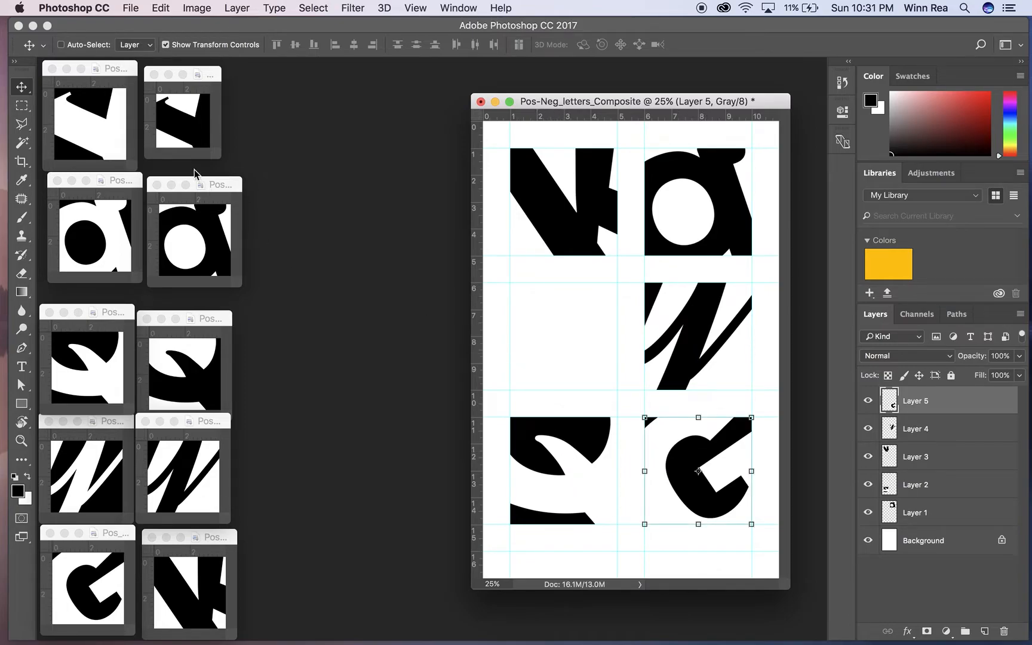
{"action": "mouse_move", "coordinate": [104, 135]}
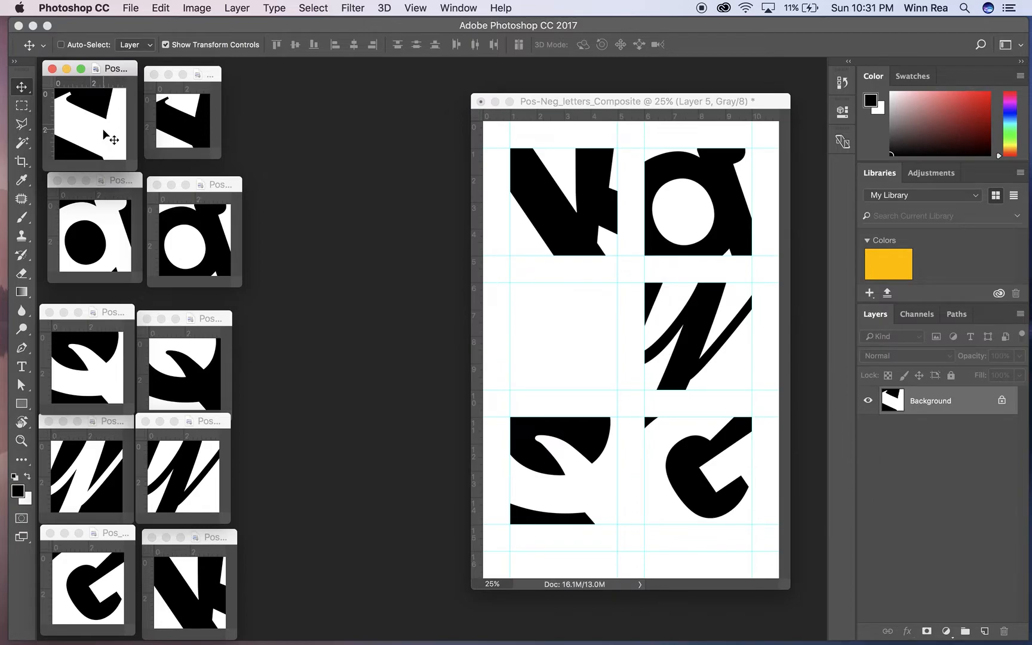
{"action": "left_click", "coordinate": [90, 126]}
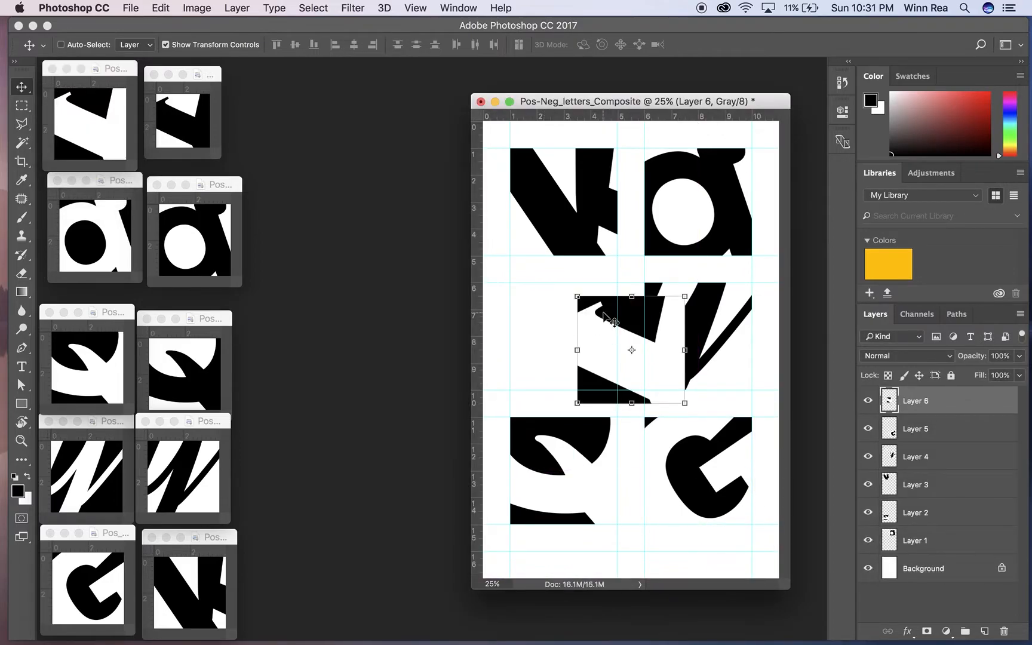
{"action": "left_click_drag", "start_coordinate": [631, 349], "coordinate": [564, 337]}
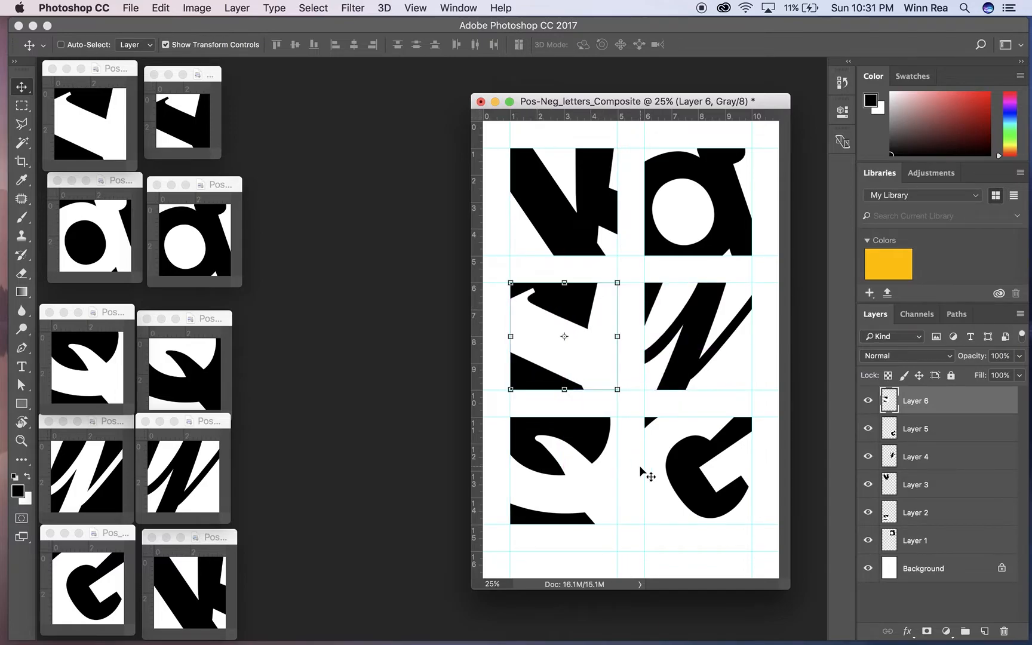
{"action": "mouse_move", "coordinate": [668, 590]}
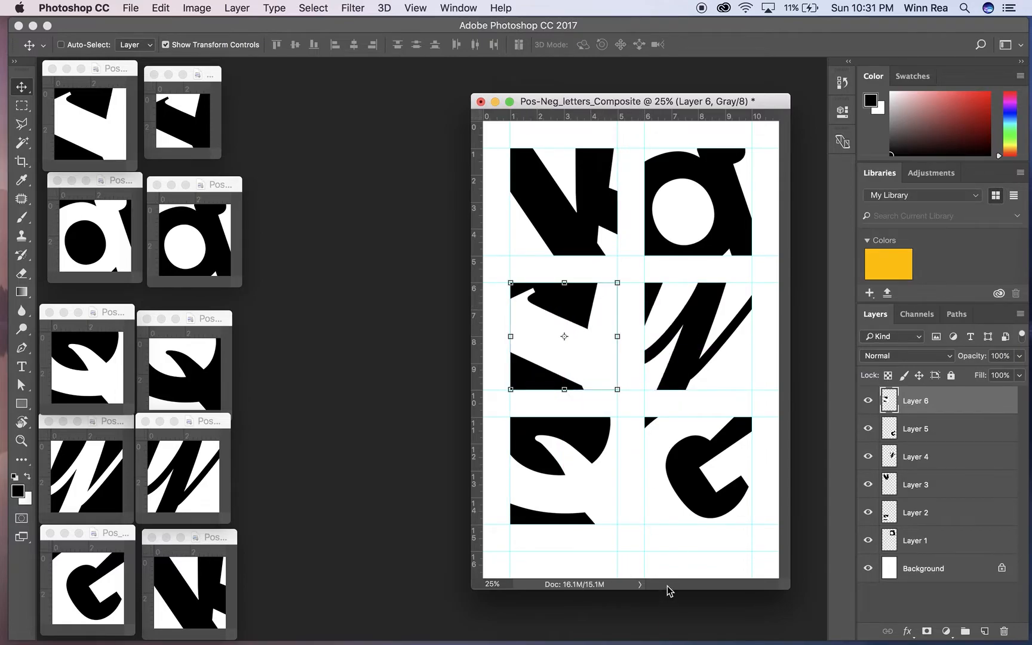
{"action": "mouse_move", "coordinate": [592, 293]}
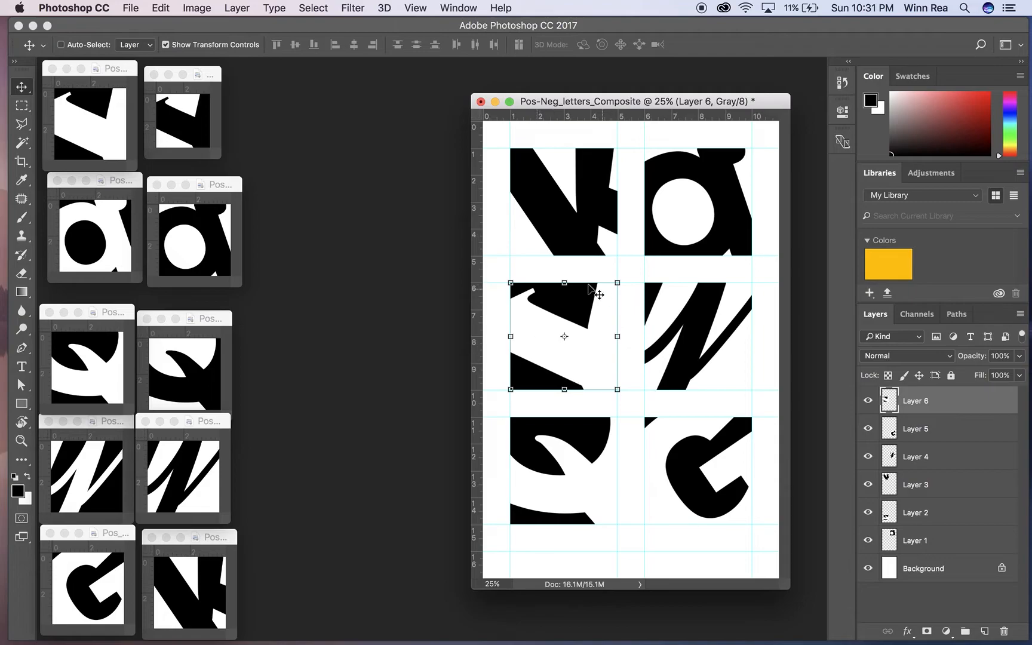
{"action": "mouse_move", "coordinate": [721, 232]}
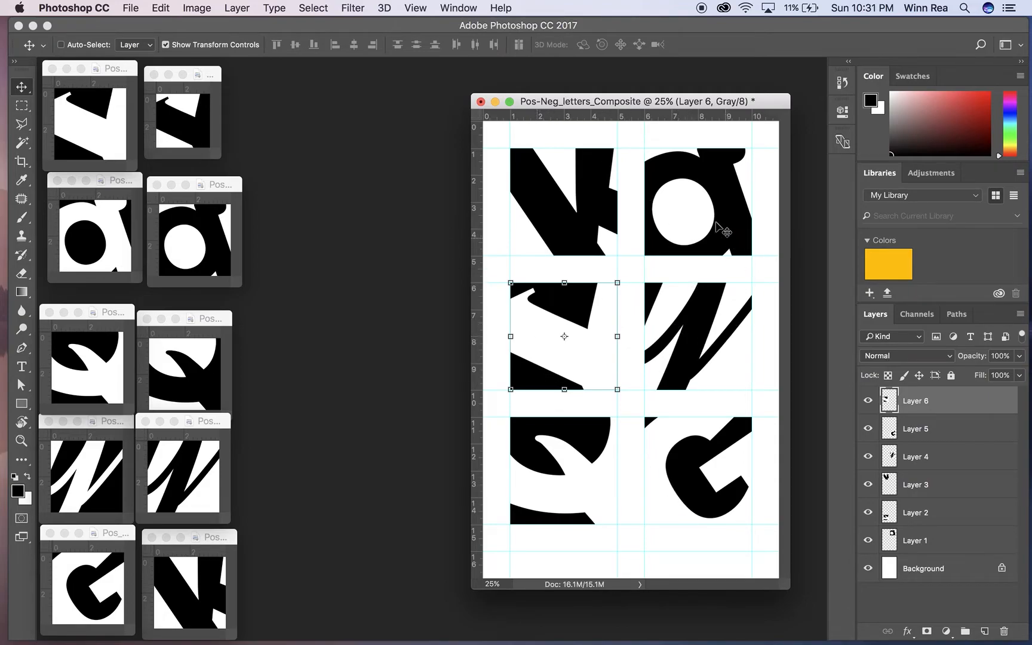
{"action": "mouse_move", "coordinate": [589, 337]}
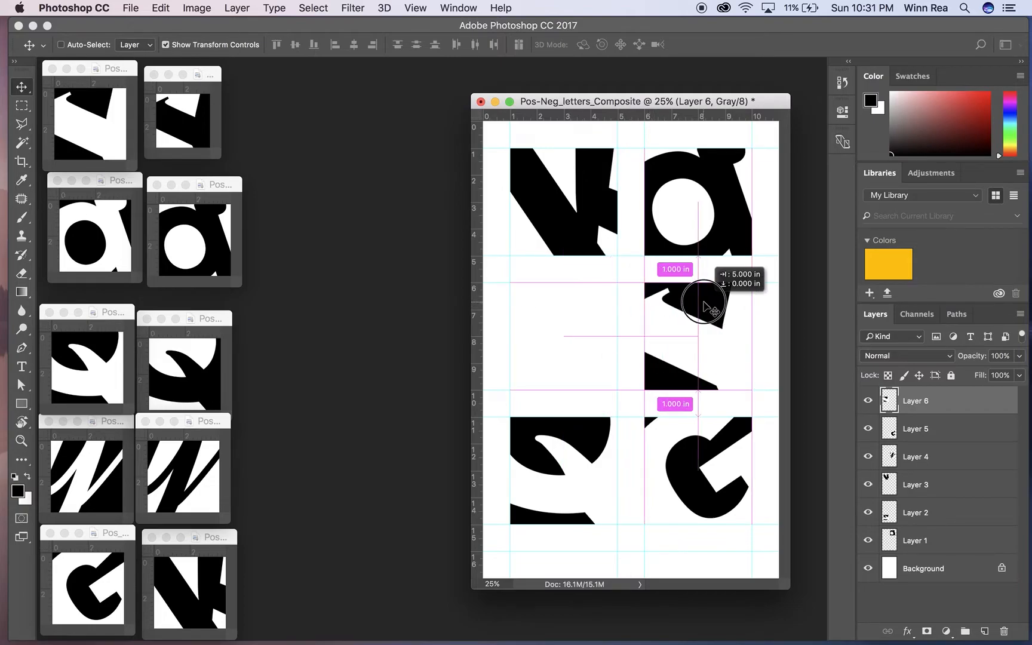
- Move Layer 6 to the middle-right cell and the diagonal design to middle-left
{"action": "left_click_drag", "start_coordinate": [702, 306], "coordinate": [705, 348]}
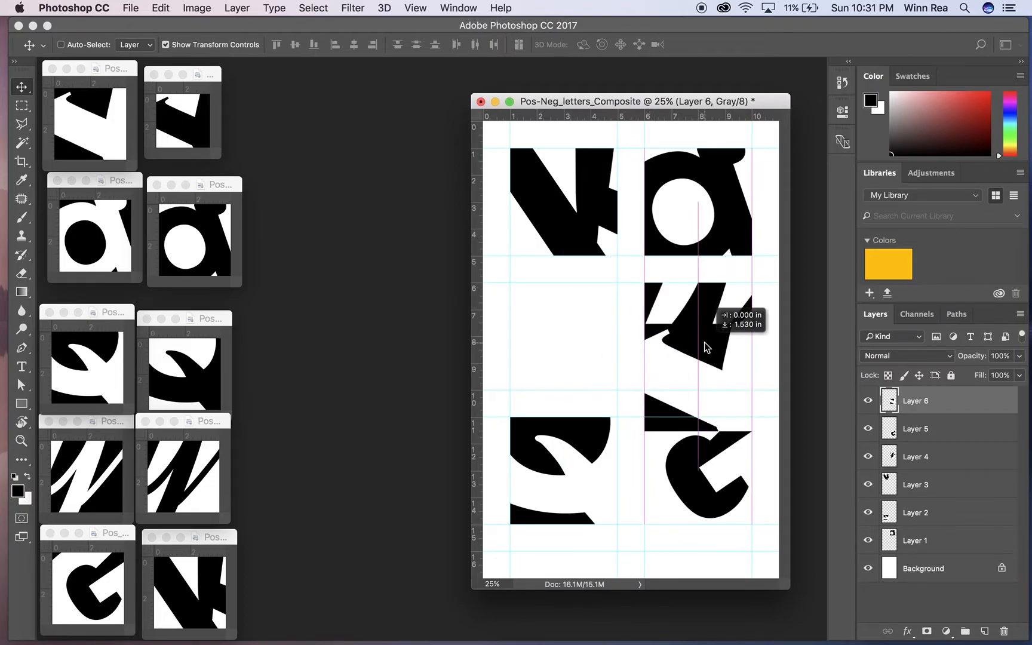
{"action": "left_click_drag", "start_coordinate": [705, 347], "coordinate": [721, 307]}
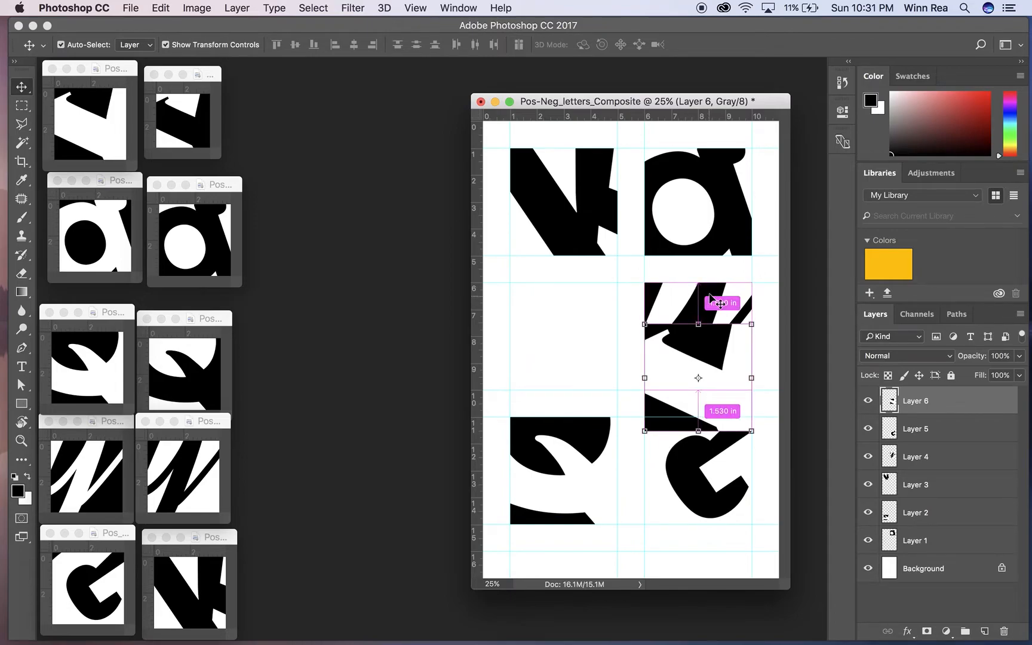
{"action": "left_click", "coordinate": [914, 456]}
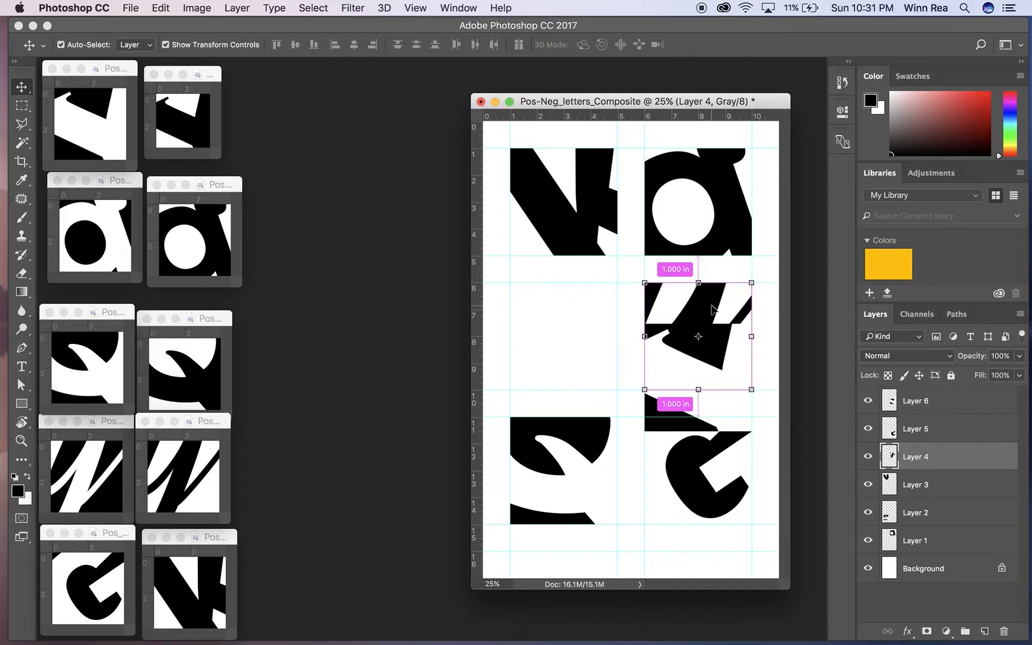
{"action": "left_click_drag", "start_coordinate": [711, 332], "coordinate": [579, 313]}
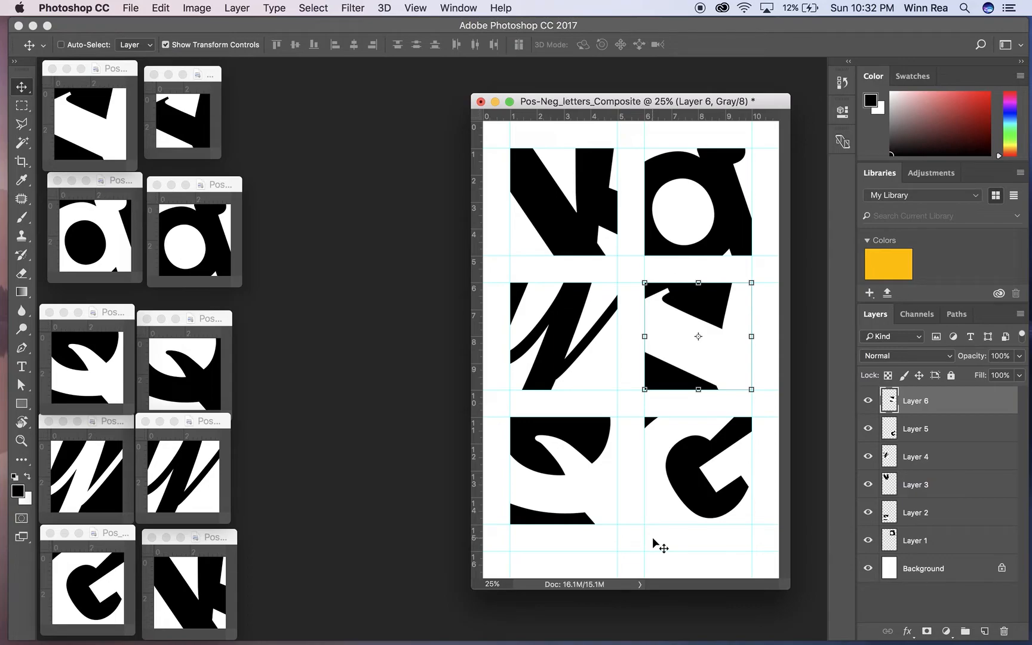
{"action": "mouse_move", "coordinate": [579, 493]}
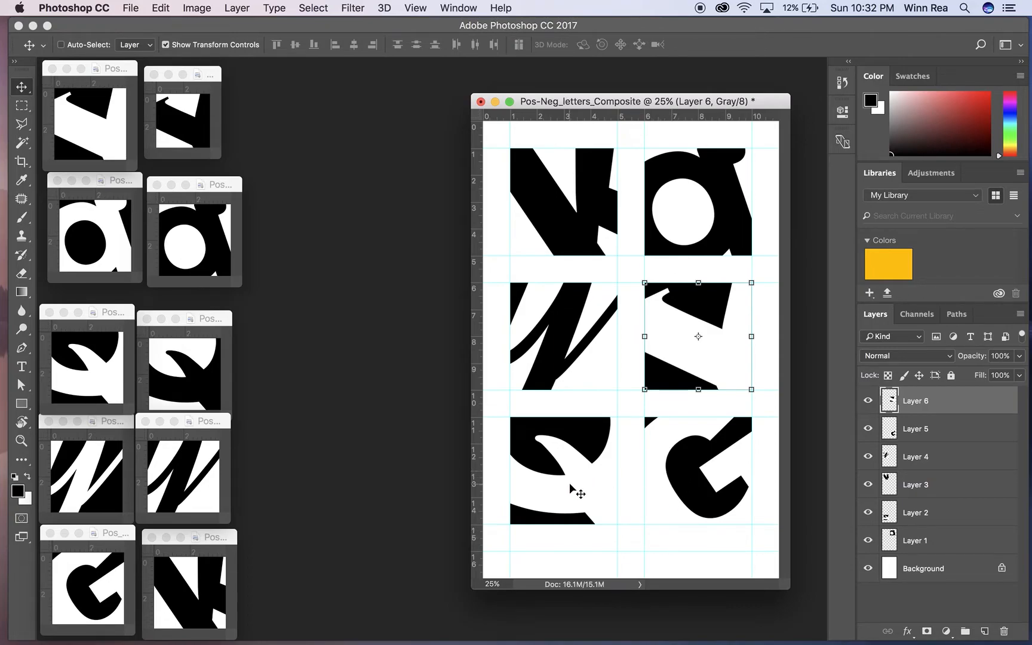
{"action": "mouse_move", "coordinate": [623, 540]}
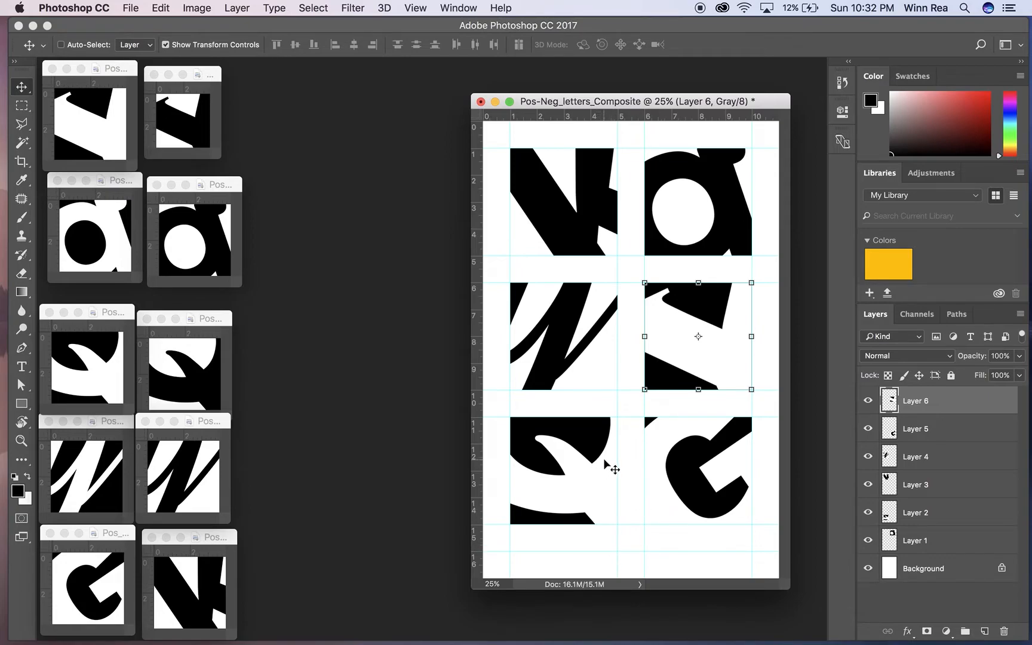
{"action": "mouse_move", "coordinate": [659, 239]}
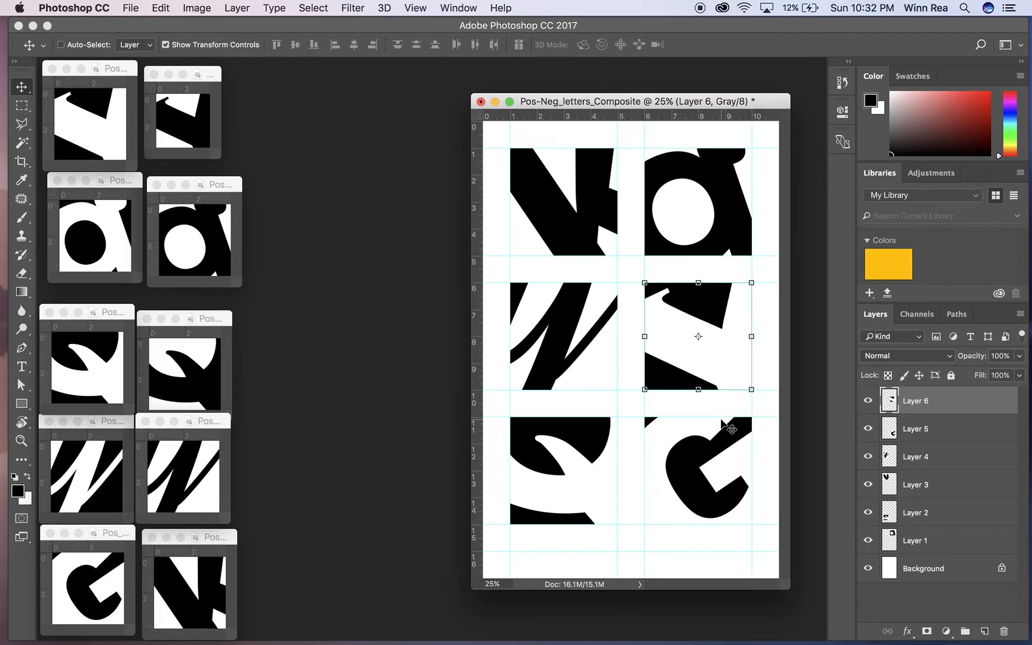
{"action": "mouse_move", "coordinate": [598, 414]}
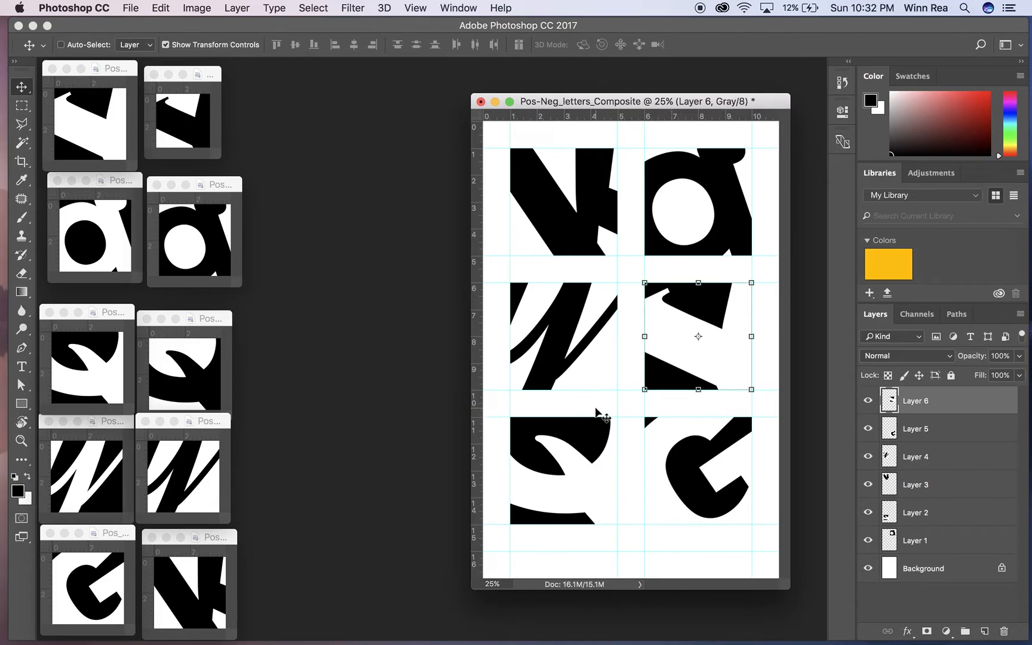
{"action": "mouse_move", "coordinate": [596, 365]}
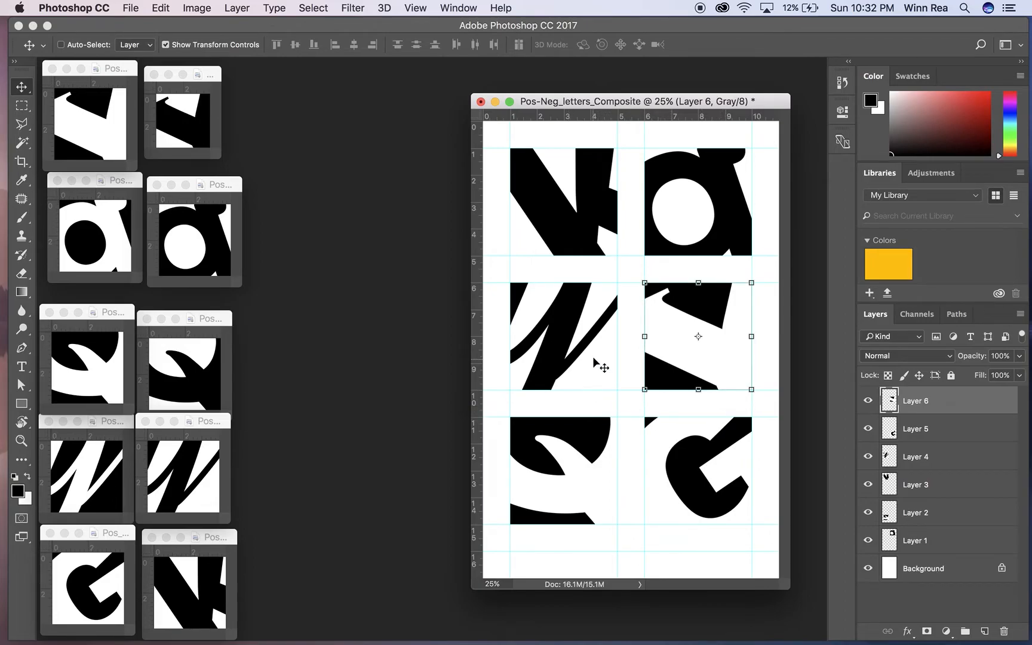
{"action": "mouse_move", "coordinate": [599, 433]}
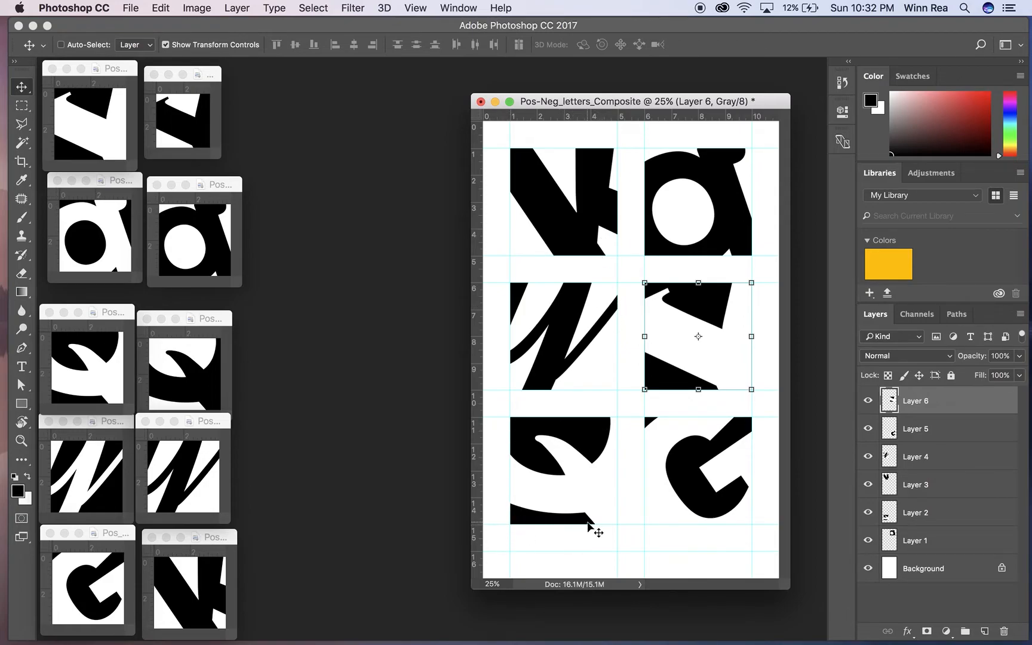
{"action": "mouse_move", "coordinate": [606, 439]}
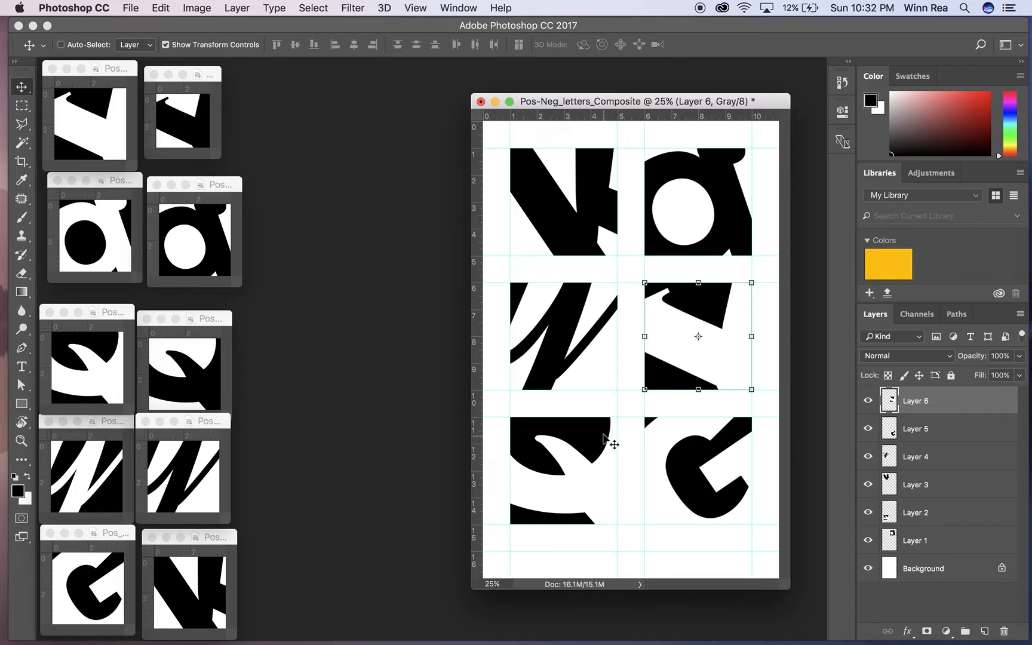
{"action": "mouse_move", "coordinate": [510, 454]}
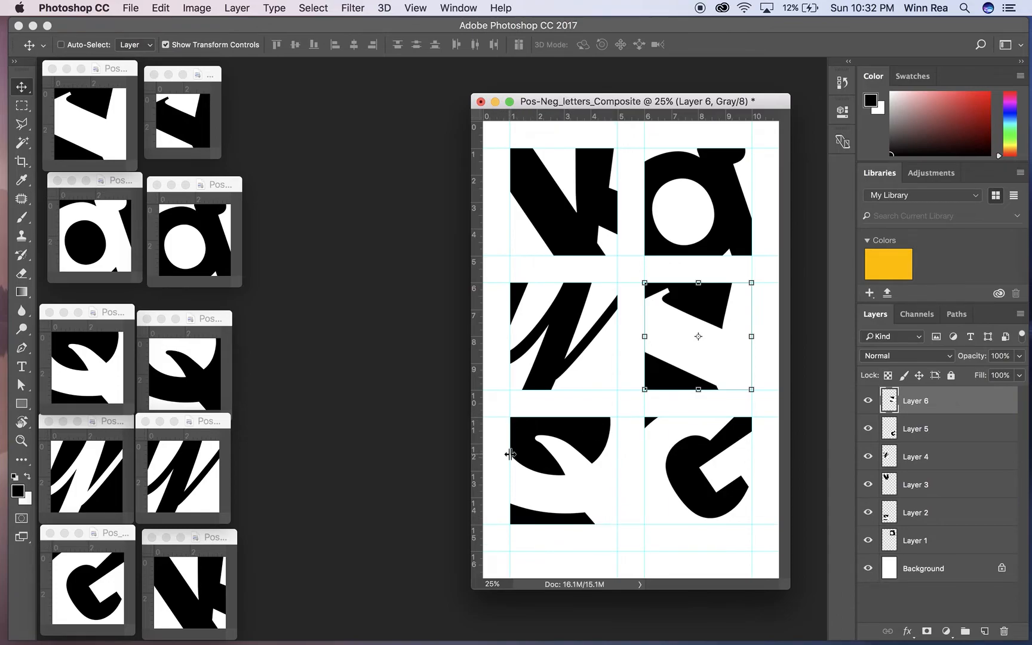
{"action": "mouse_move", "coordinate": [602, 444]}
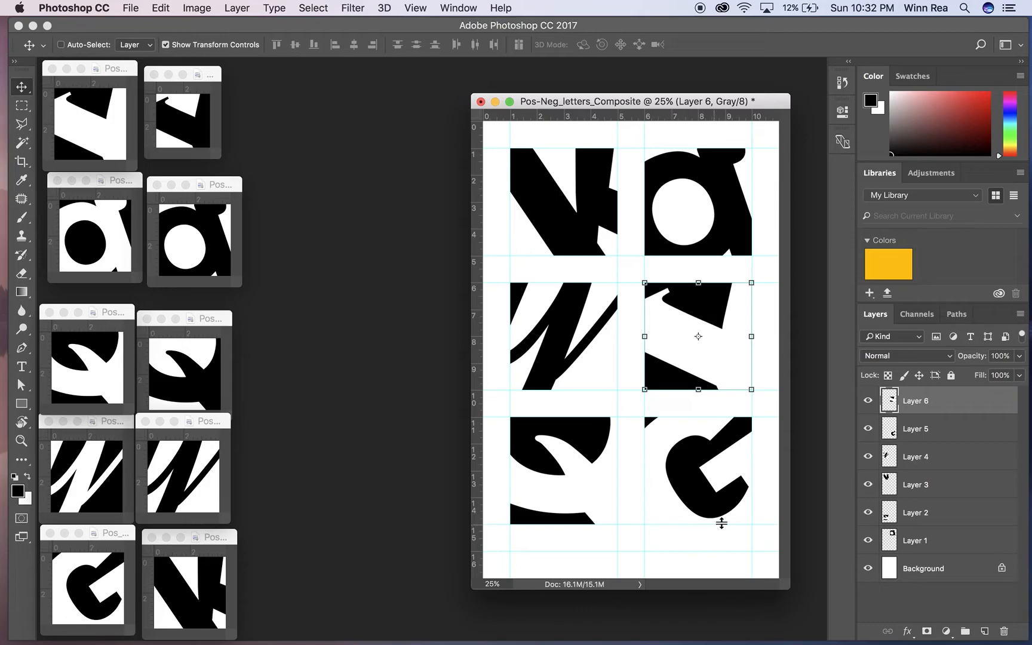
{"action": "mouse_move", "coordinate": [643, 423]}
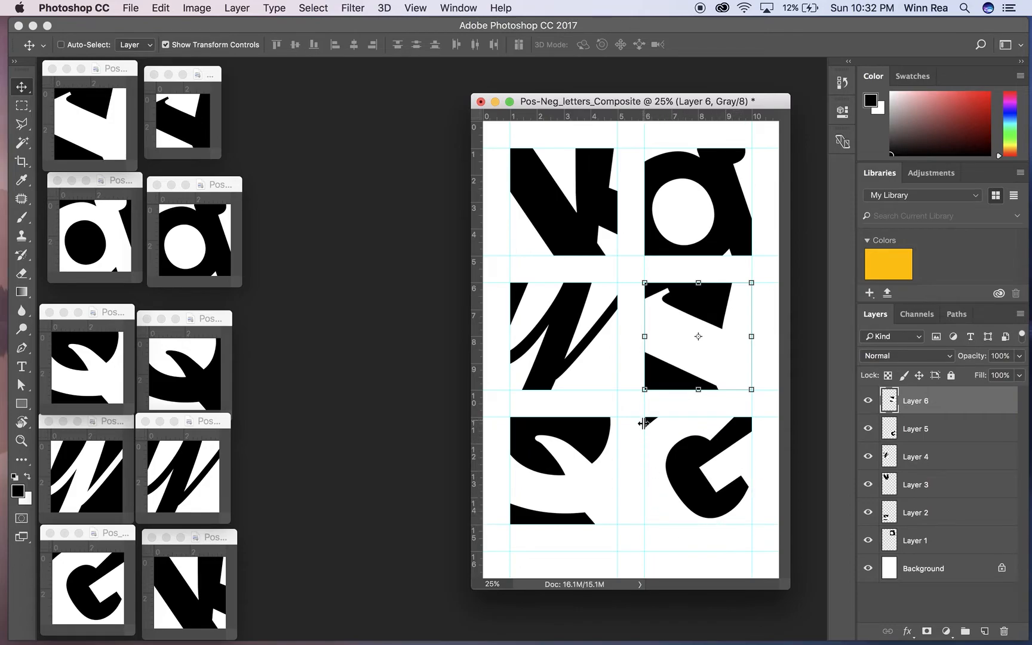
{"action": "mouse_move", "coordinate": [681, 519]}
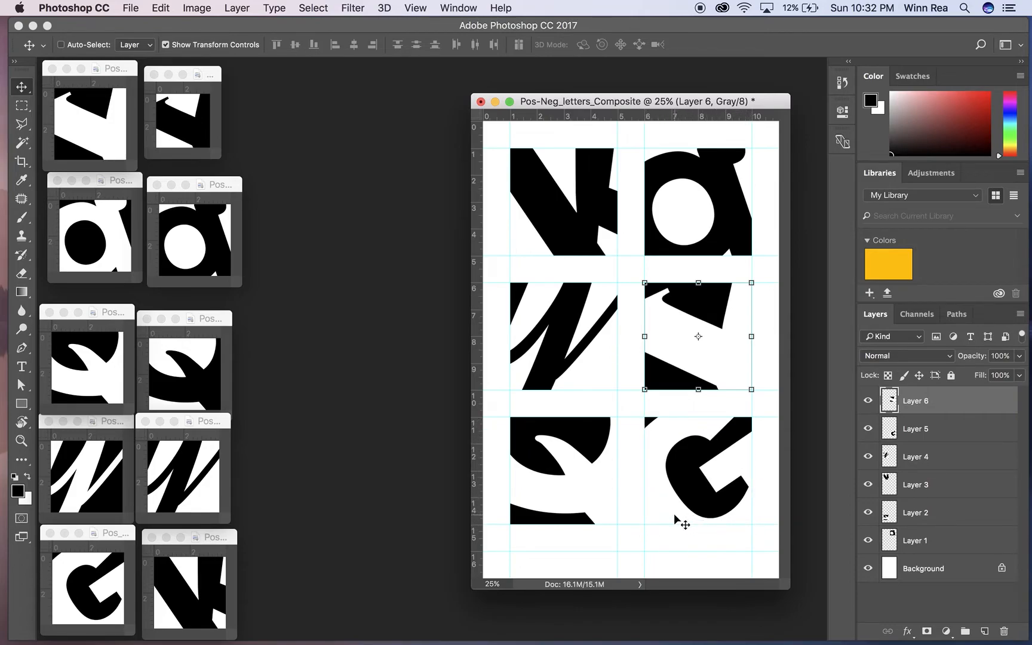
{"action": "mouse_move", "coordinate": [411, 9]}
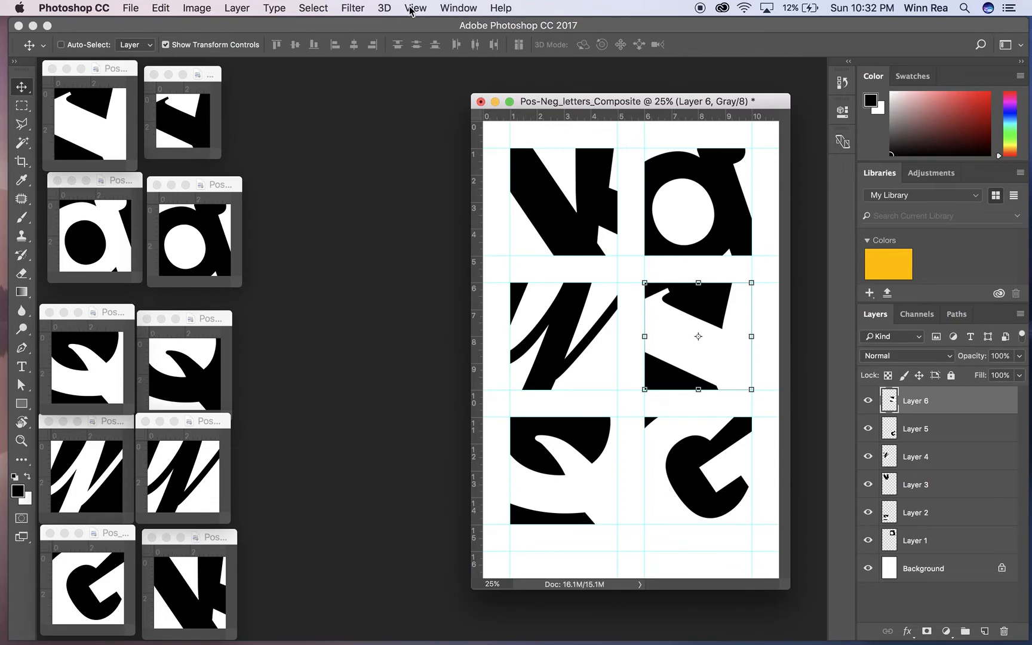
- Turn off View > Show > Guides and make the Background layer active
{"action": "left_click", "coordinate": [414, 8]}
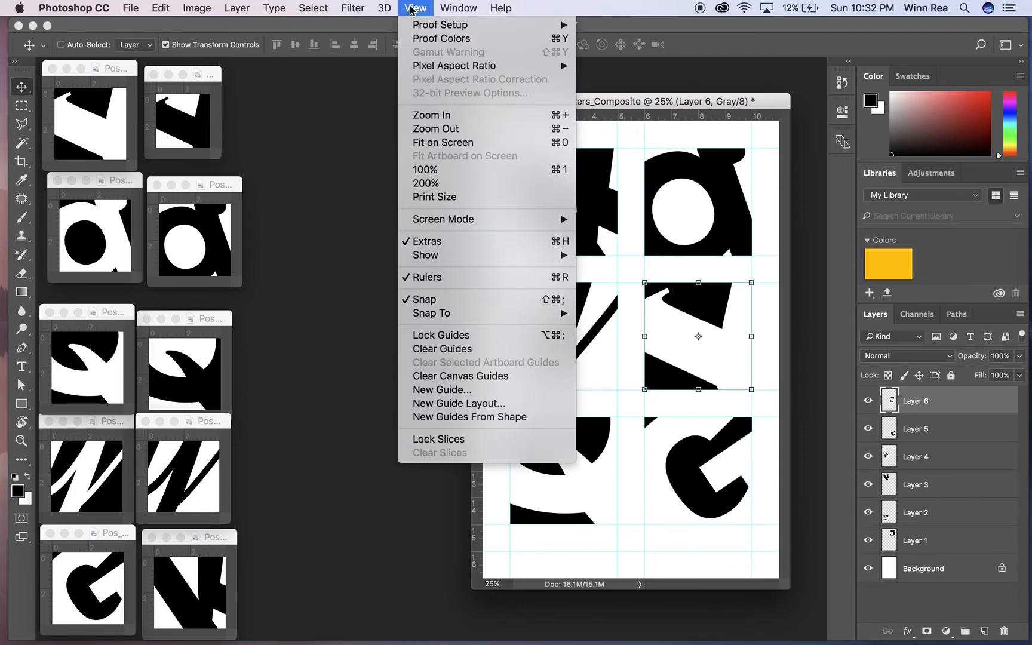
{"action": "mouse_move", "coordinate": [425, 255]}
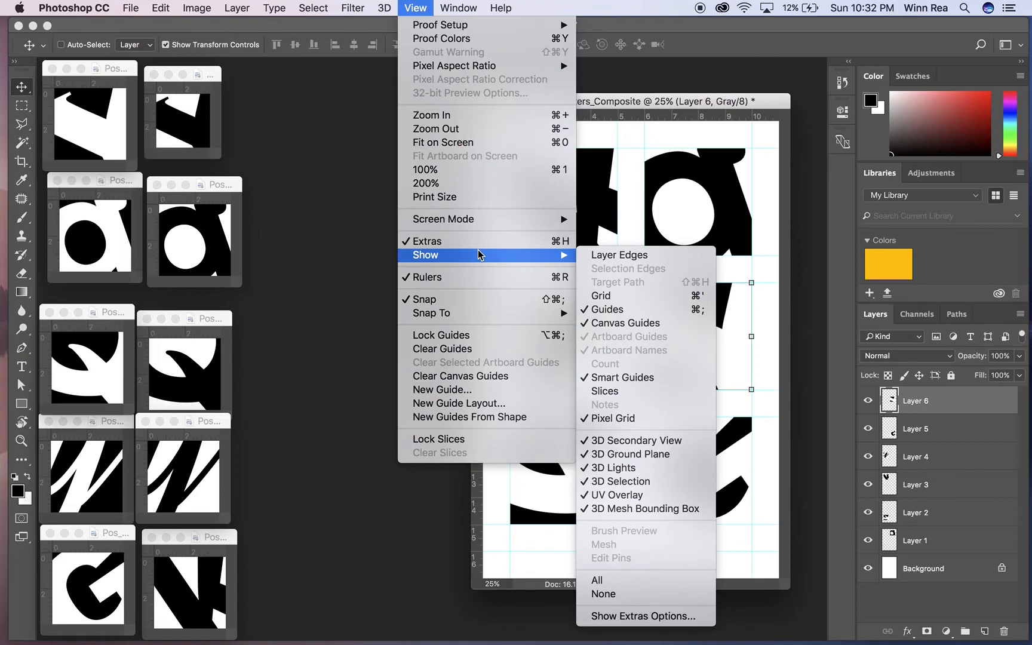
{"action": "mouse_move", "coordinate": [605, 309]}
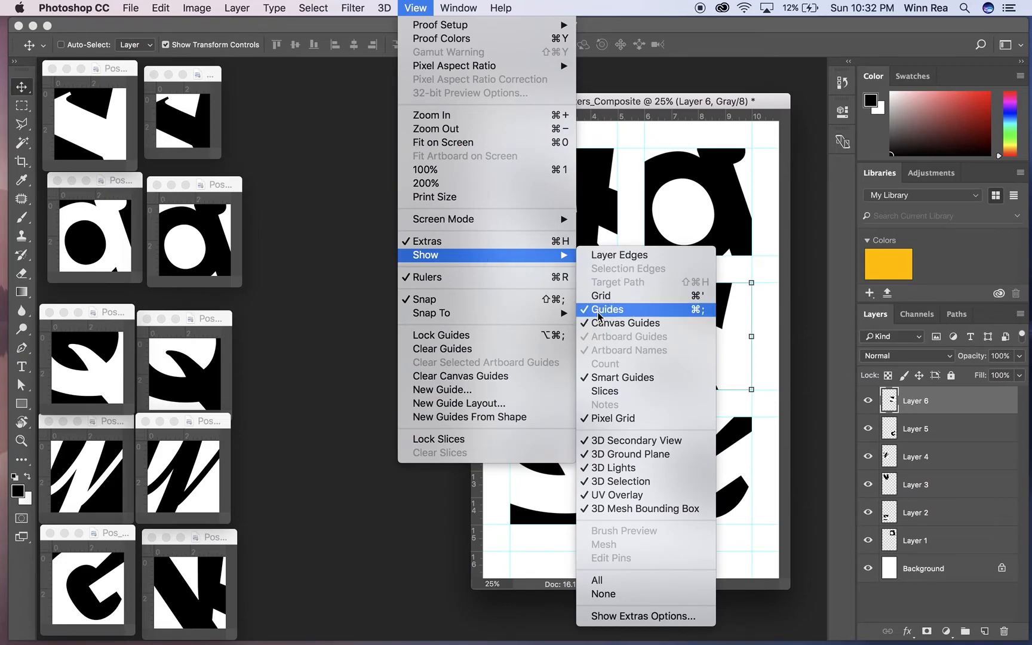
{"action": "left_click", "coordinate": [604, 309]}
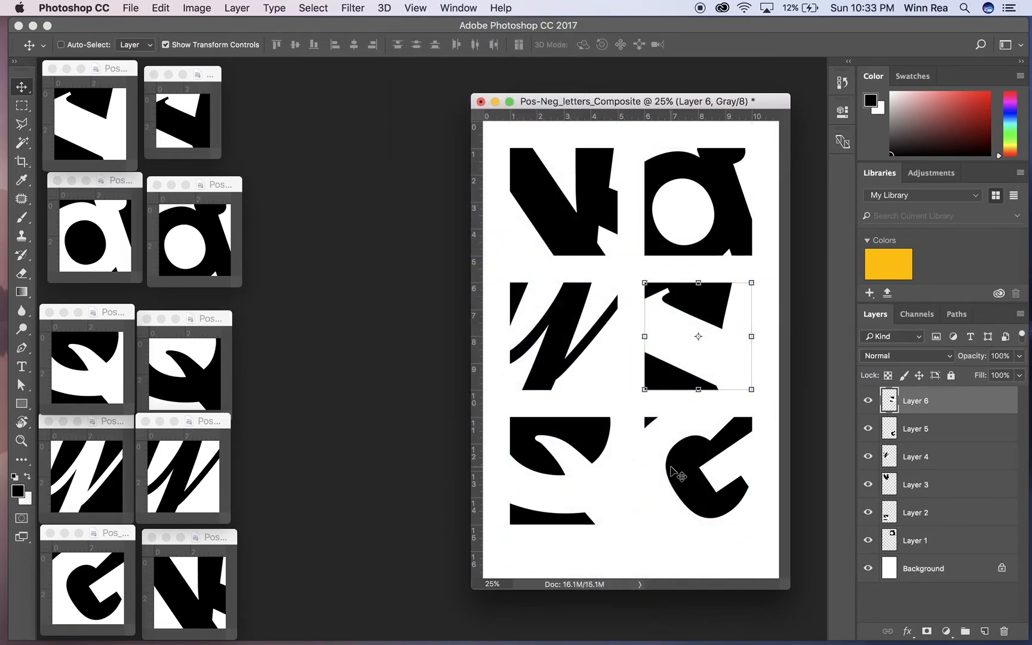
{"action": "left_click", "coordinate": [922, 569]}
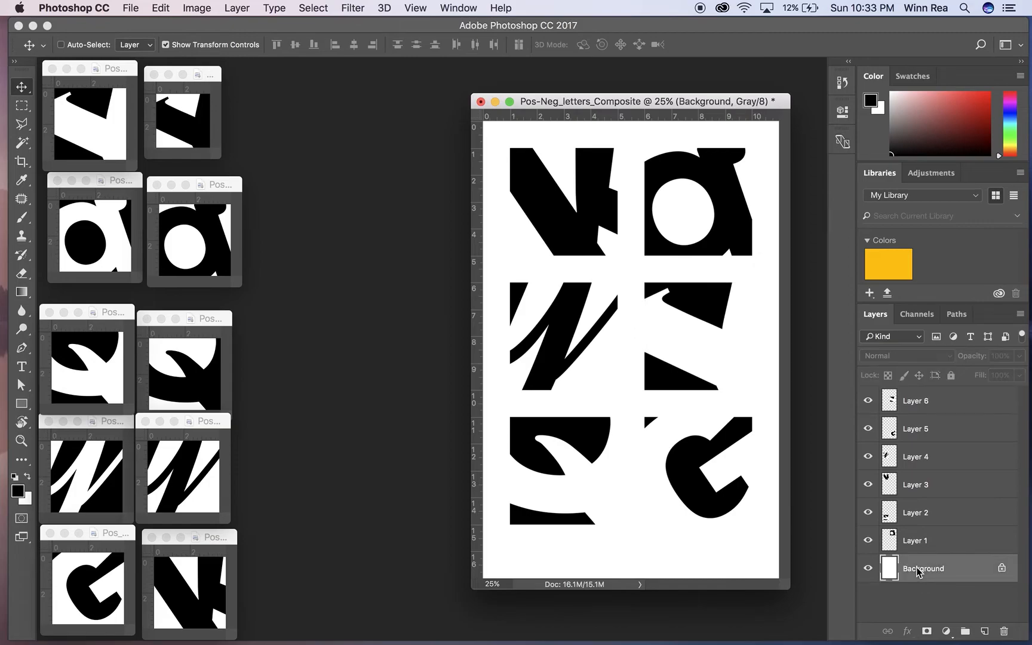
{"action": "mouse_move", "coordinate": [589, 453]}
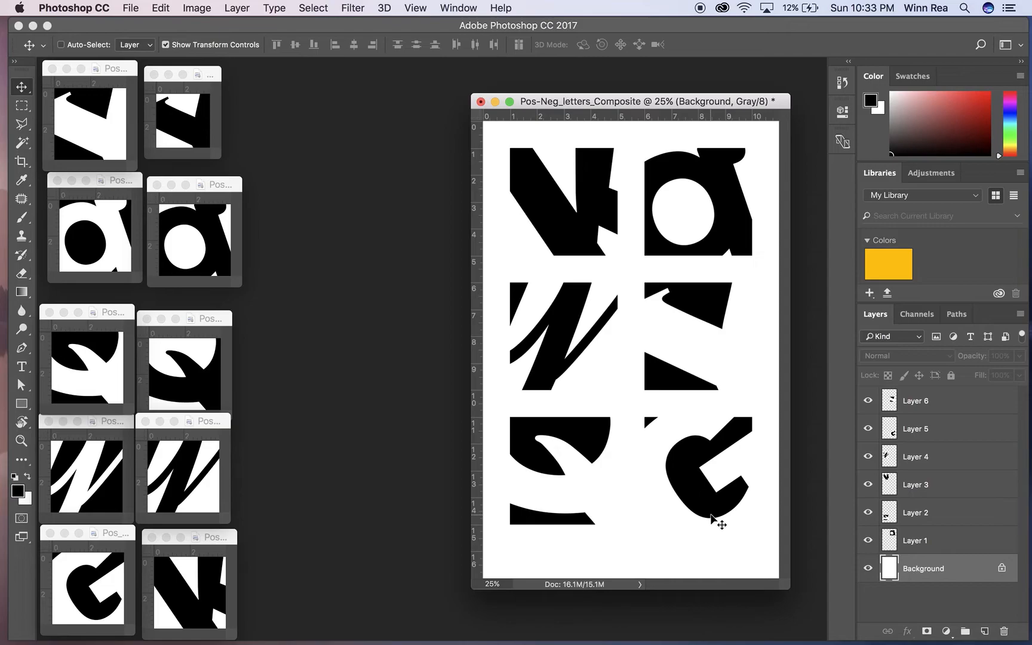
{"action": "mouse_move", "coordinate": [700, 502]}
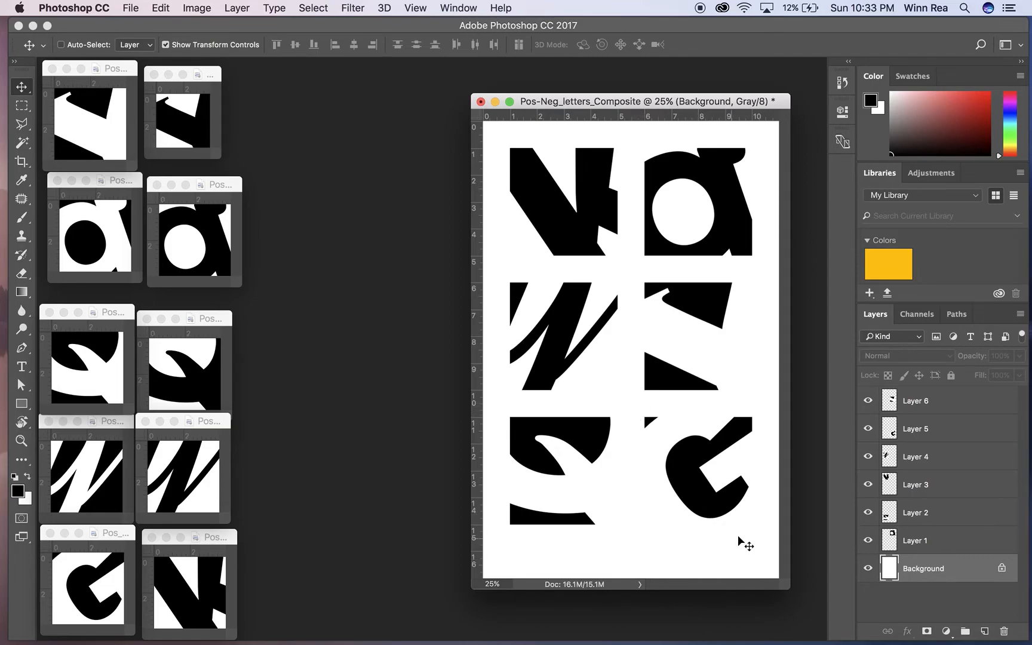
{"action": "mouse_move", "coordinate": [756, 436]}
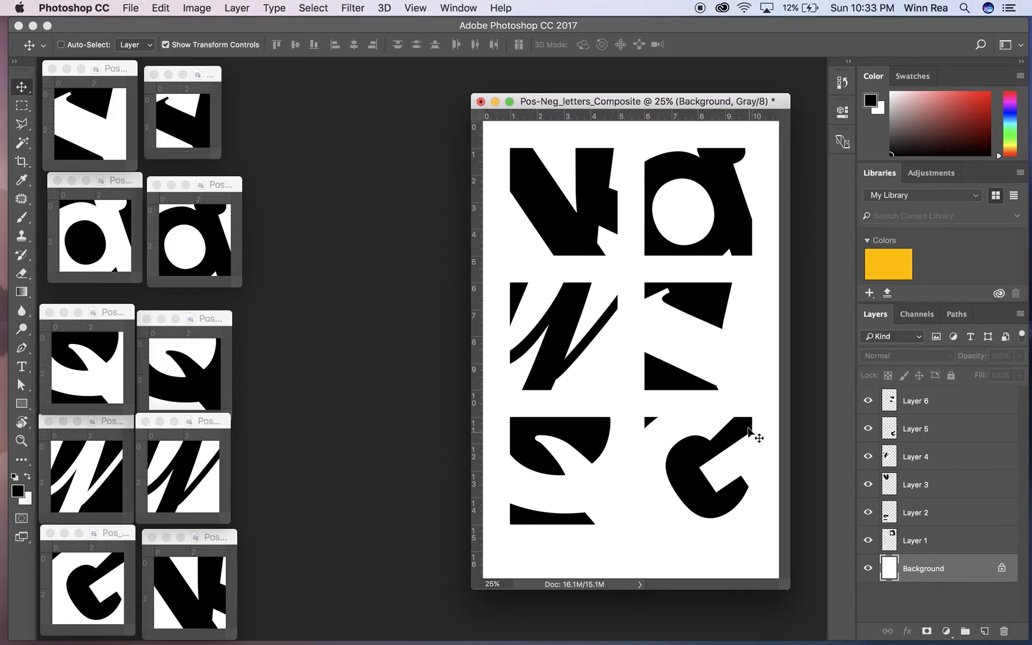
{"action": "mouse_move", "coordinate": [724, 511]}
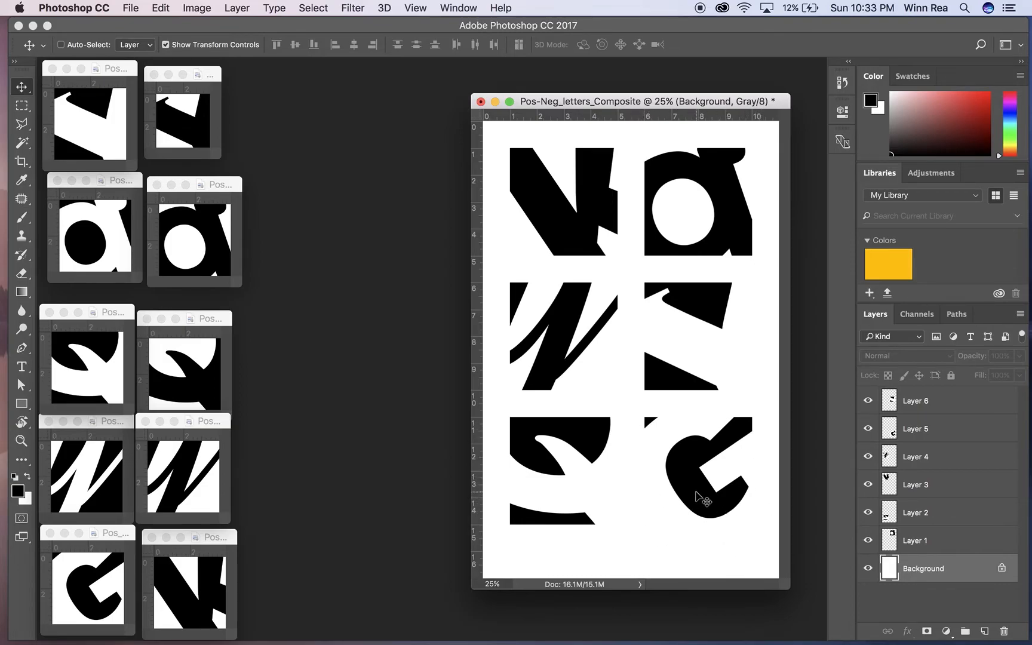
- Stroke Layer 5's square with a 1 px black Outside outline, then return to Background
{"action": "left_click", "coordinate": [697, 470]}
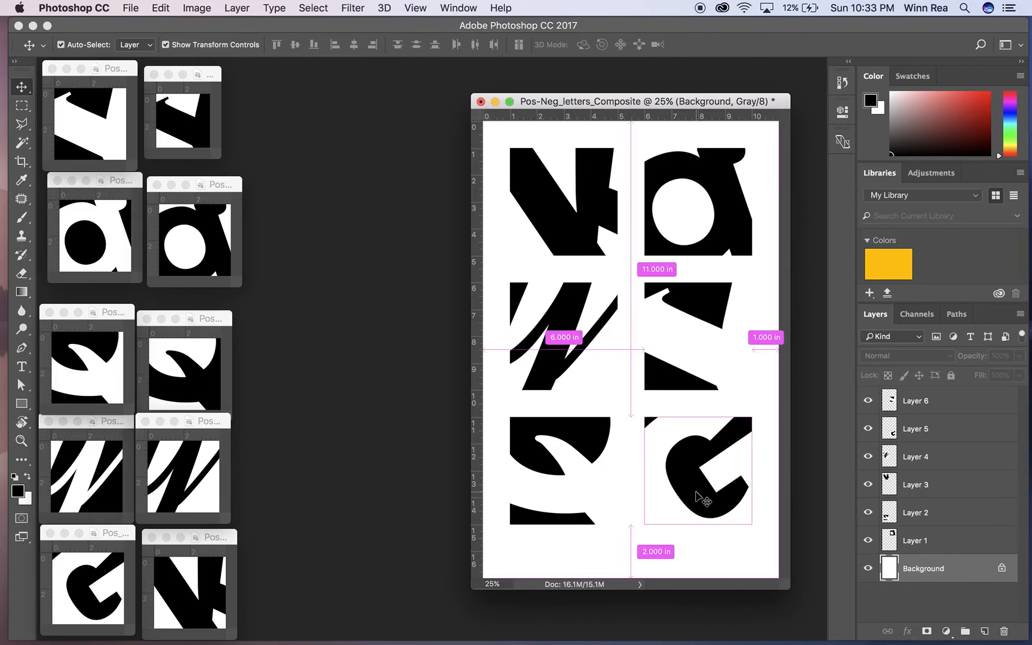
{"action": "left_click", "coordinate": [916, 429]}
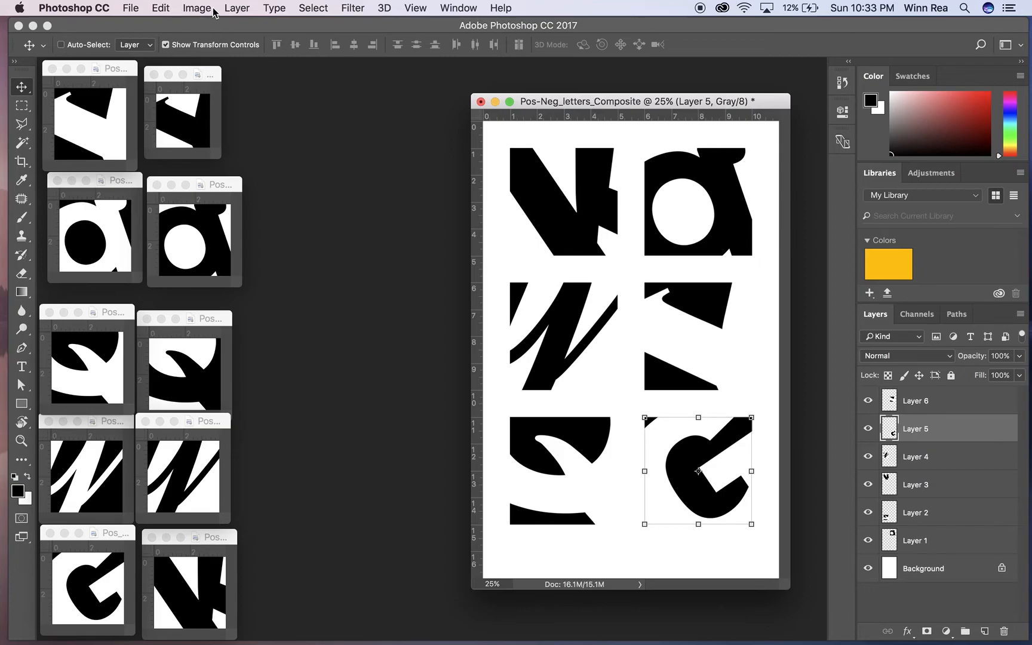
{"action": "left_click", "coordinate": [159, 9]}
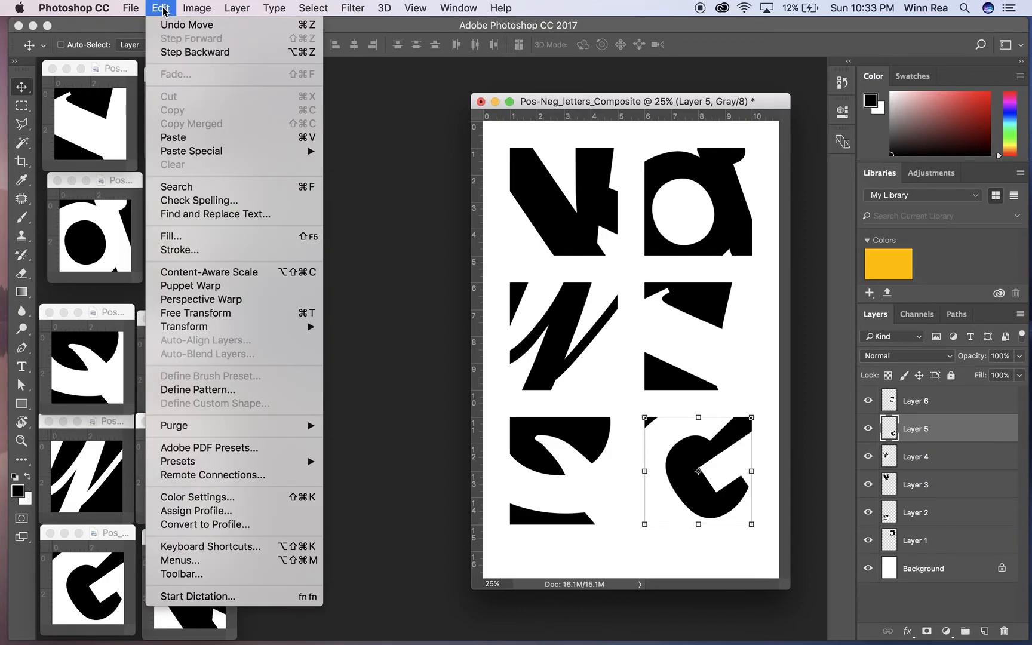
{"action": "left_click", "coordinate": [178, 250]}
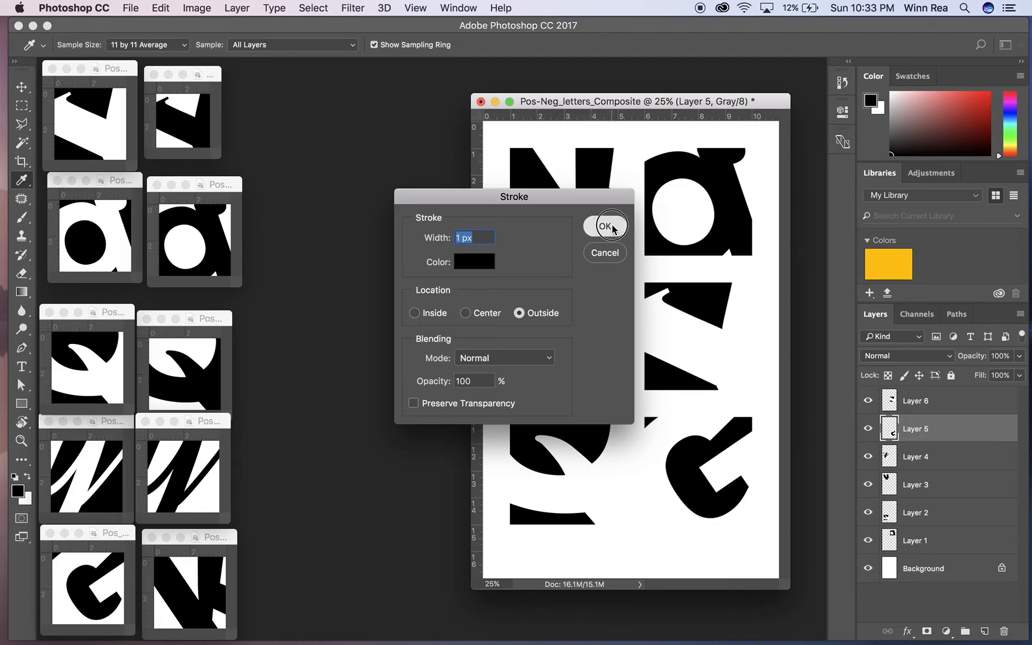
{"action": "left_click", "coordinate": [603, 225]}
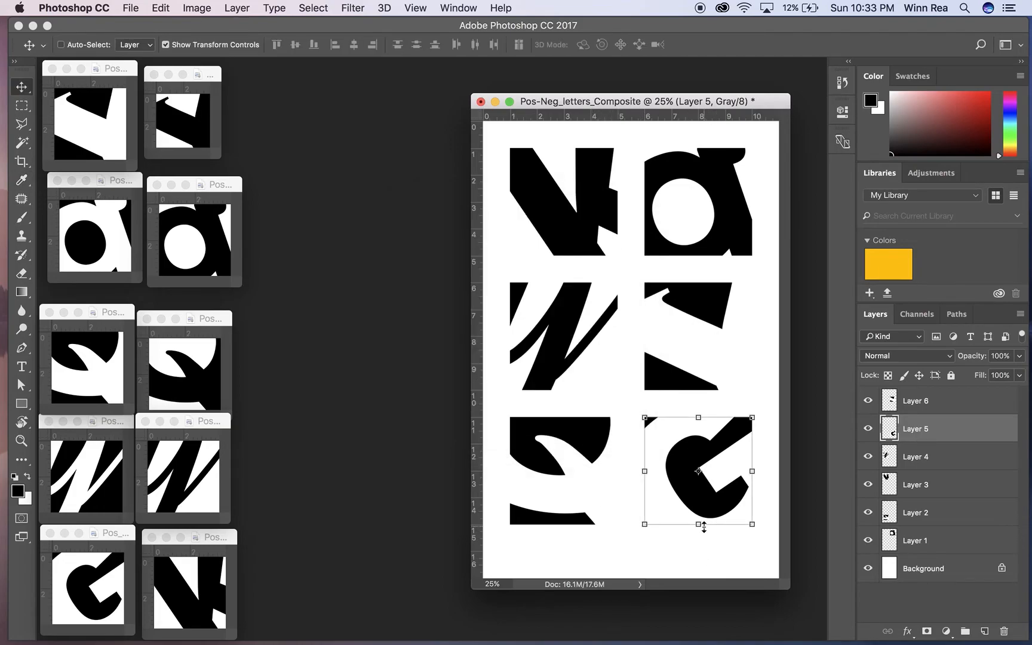
{"action": "left_click", "coordinate": [928, 568]}
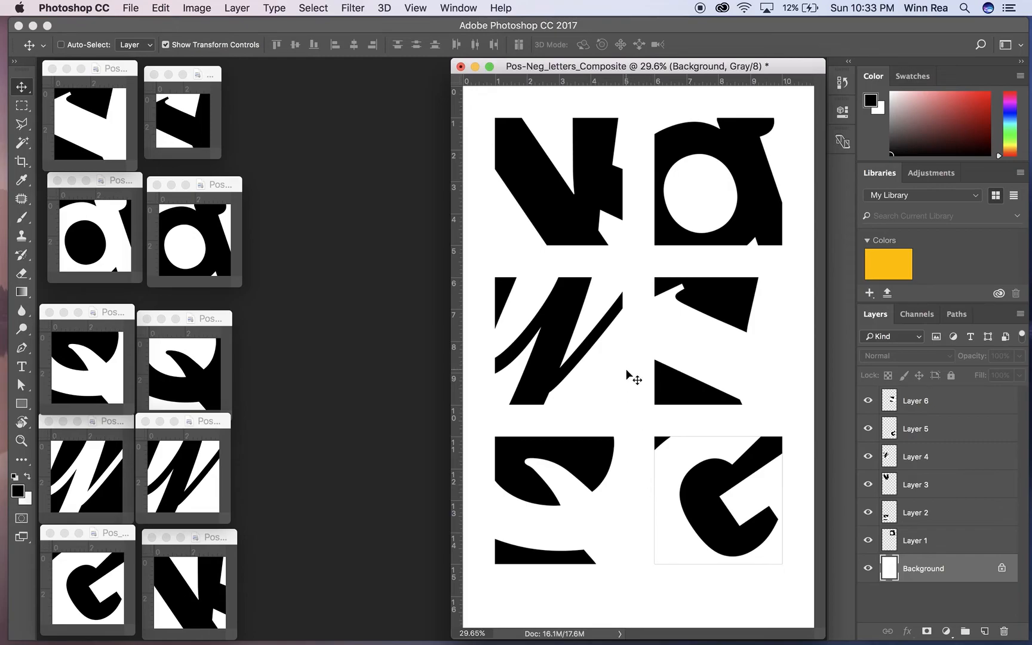
{"action": "mouse_move", "coordinate": [636, 479]}
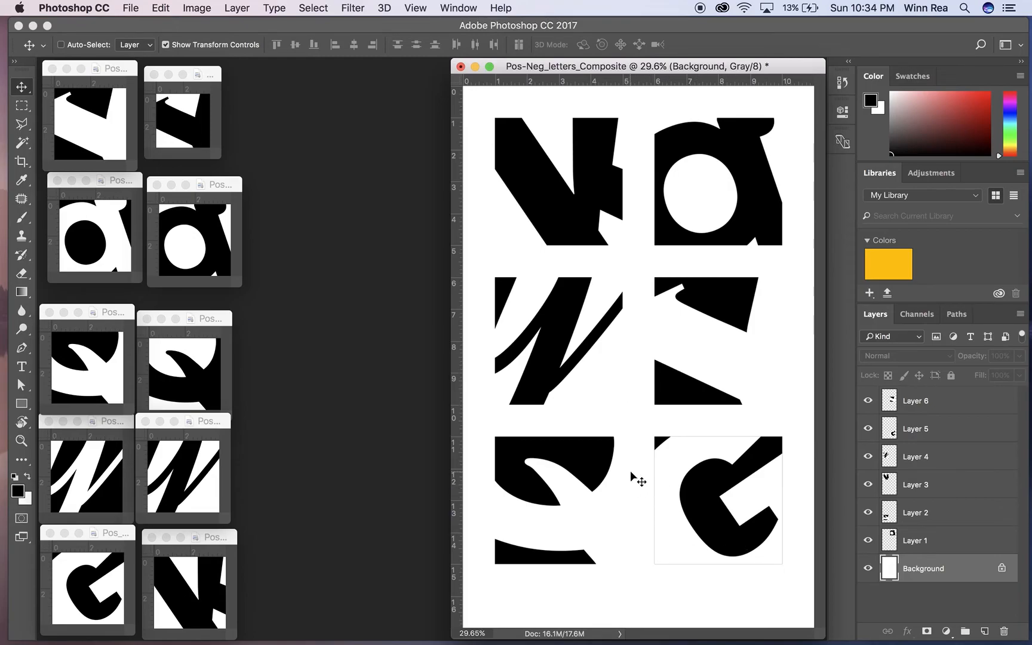
{"action": "mouse_move", "coordinate": [606, 449]}
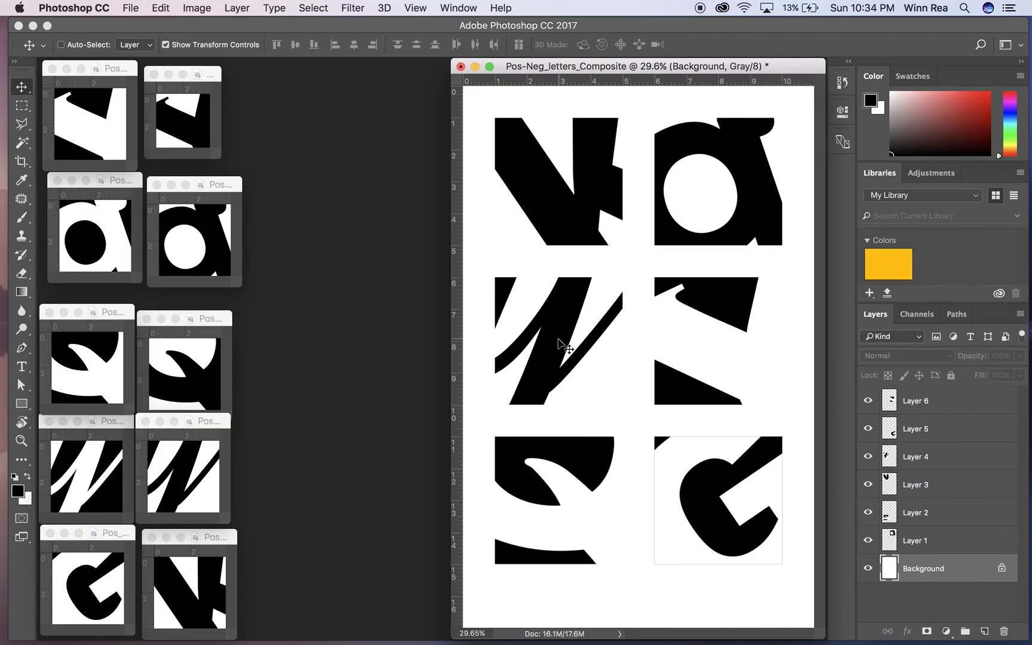
{"action": "mouse_move", "coordinate": [564, 346]}
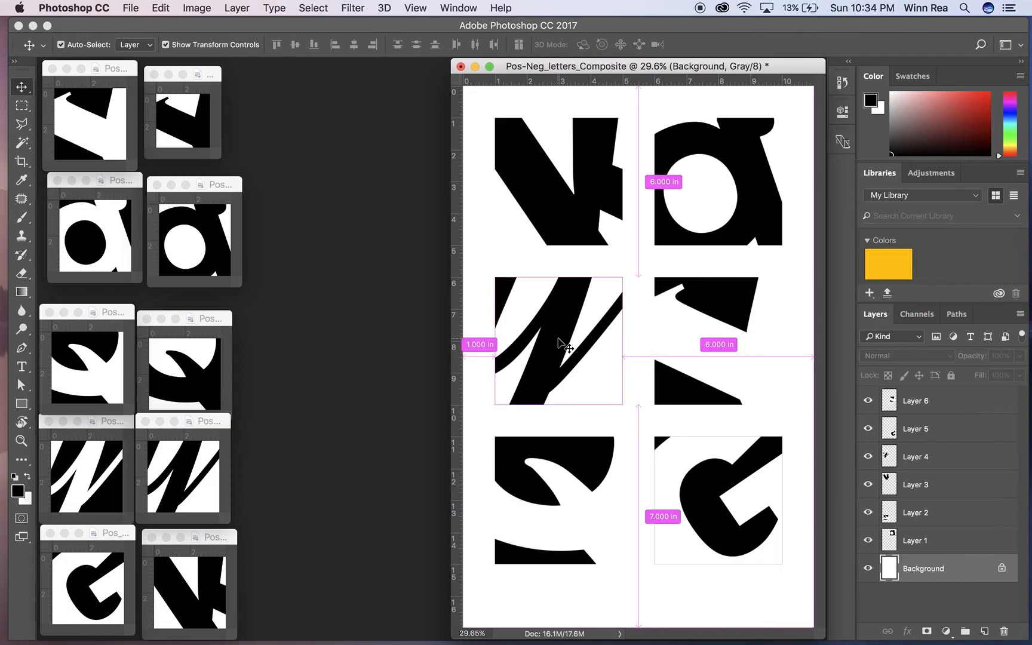
- Stroke Layer 4's square with the same 1 px black Outside outline, then reselect Background
{"action": "left_click", "coordinate": [558, 341]}
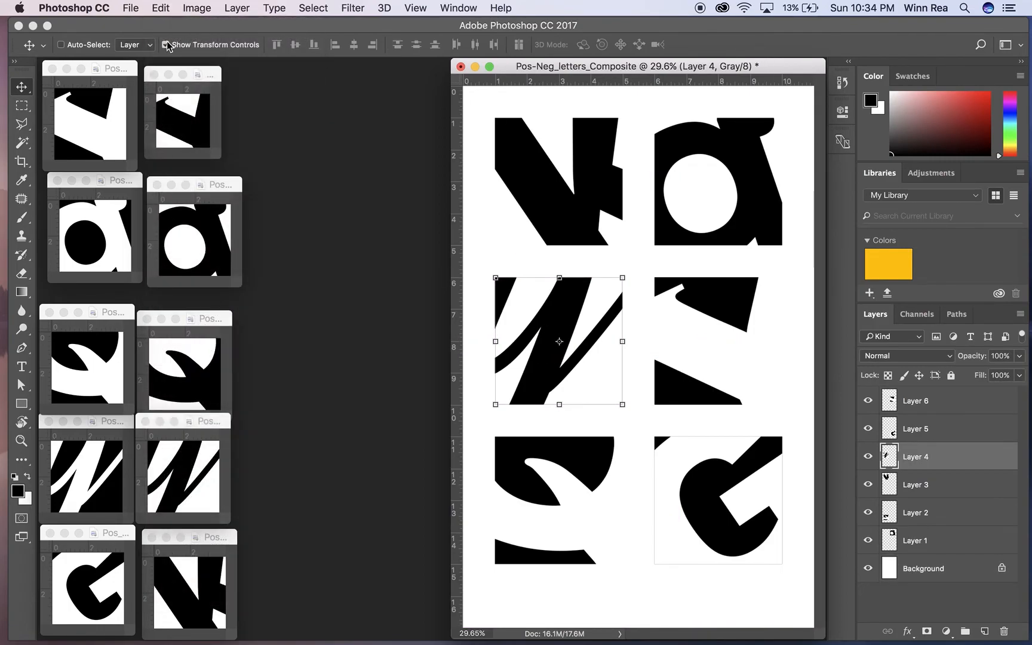
{"action": "left_click", "coordinate": [158, 8]}
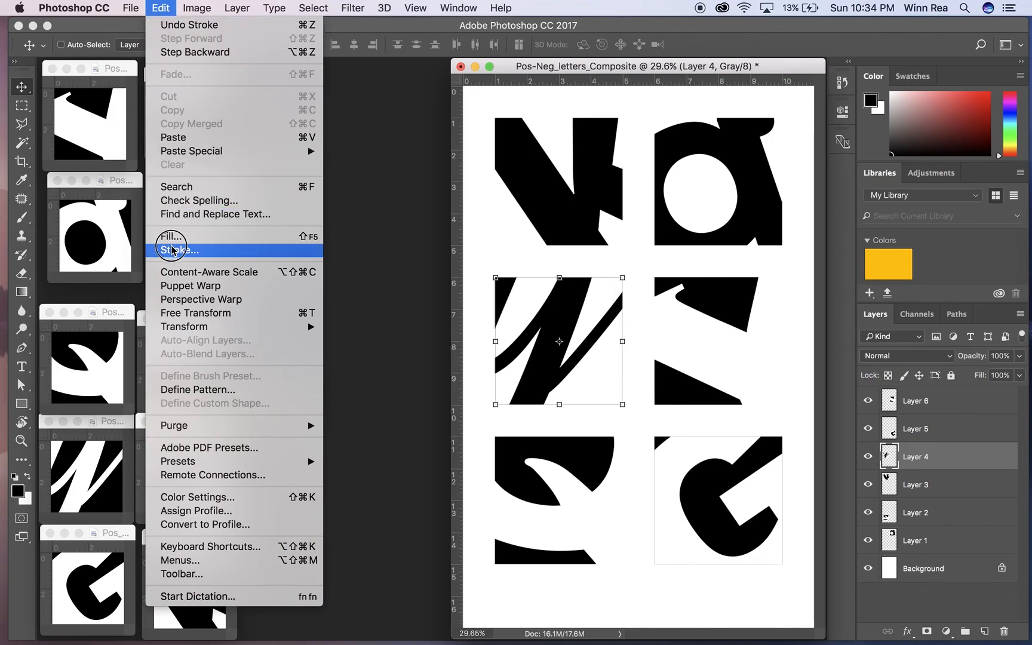
{"action": "left_click", "coordinate": [178, 250]}
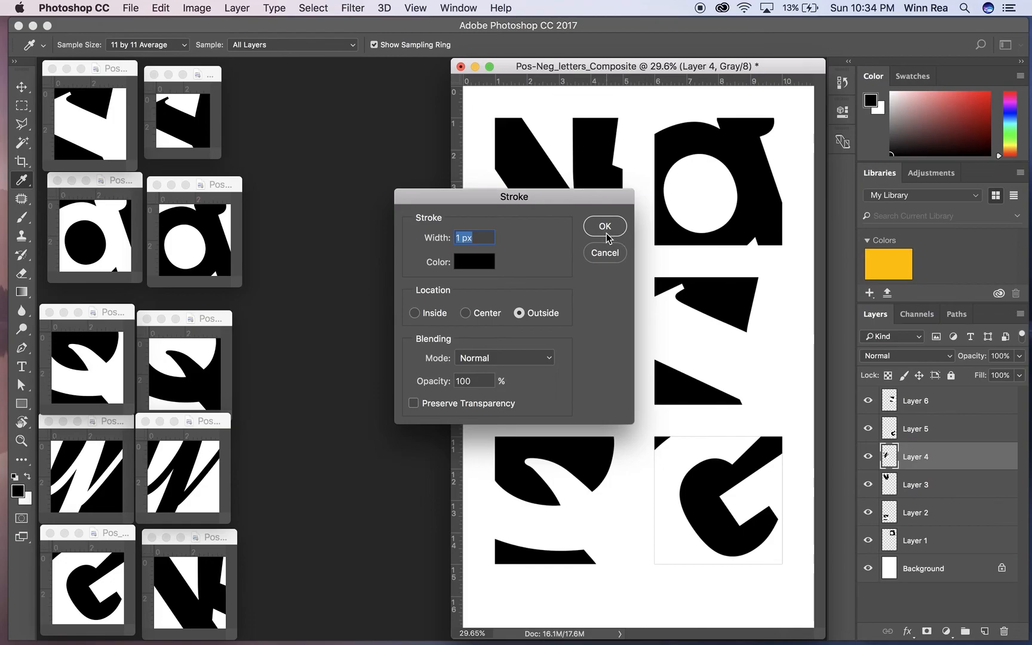
{"action": "left_click", "coordinate": [603, 225]}
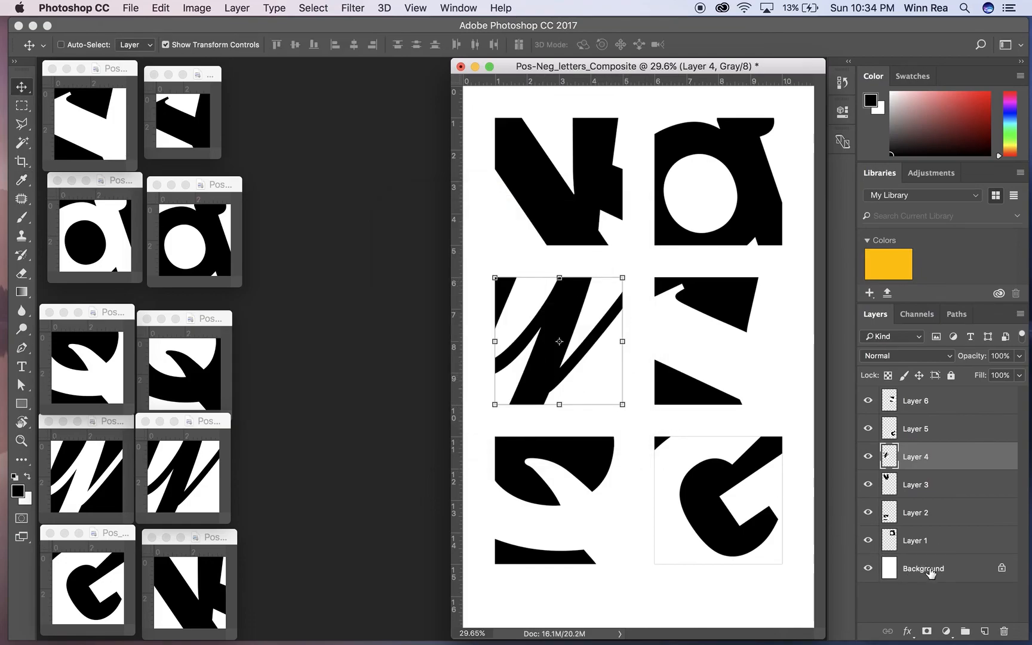
{"action": "left_click", "coordinate": [923, 569]}
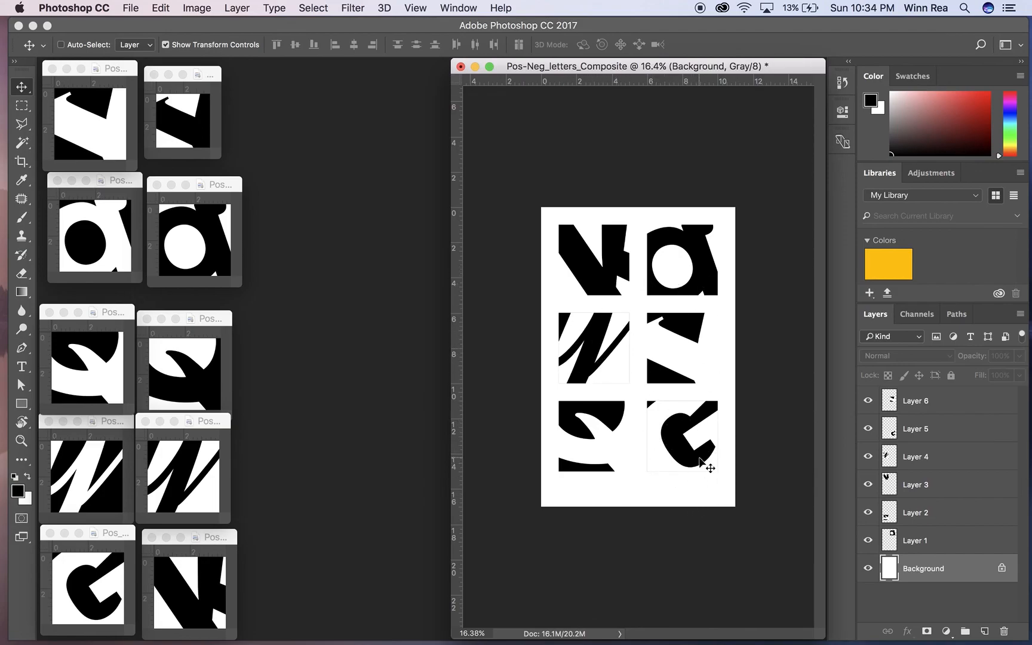
{"action": "mouse_move", "coordinate": [695, 457]}
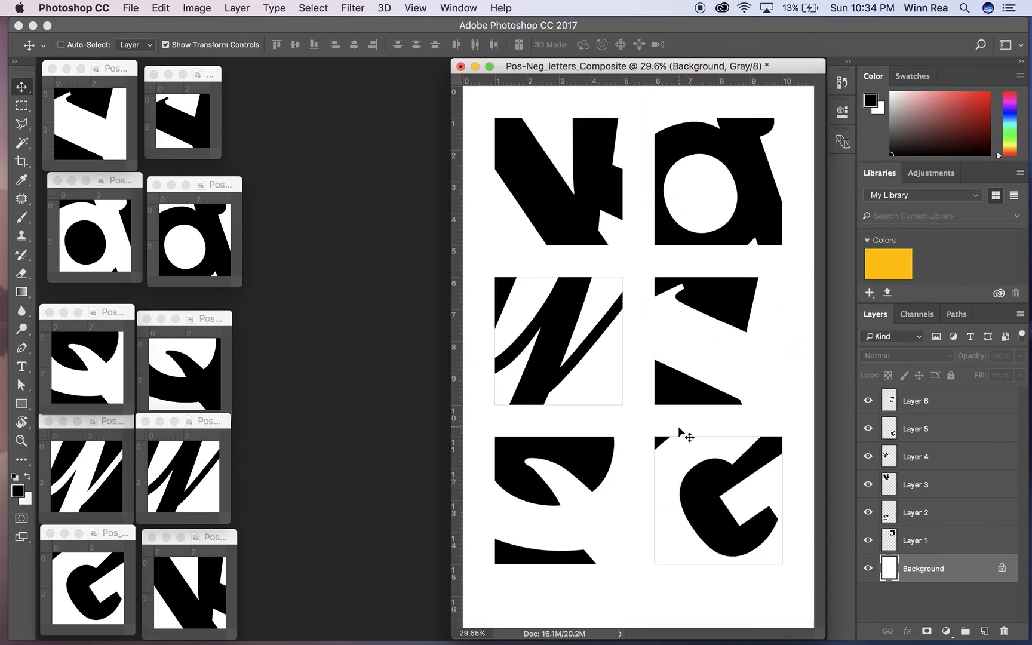
{"action": "mouse_move", "coordinate": [730, 174]}
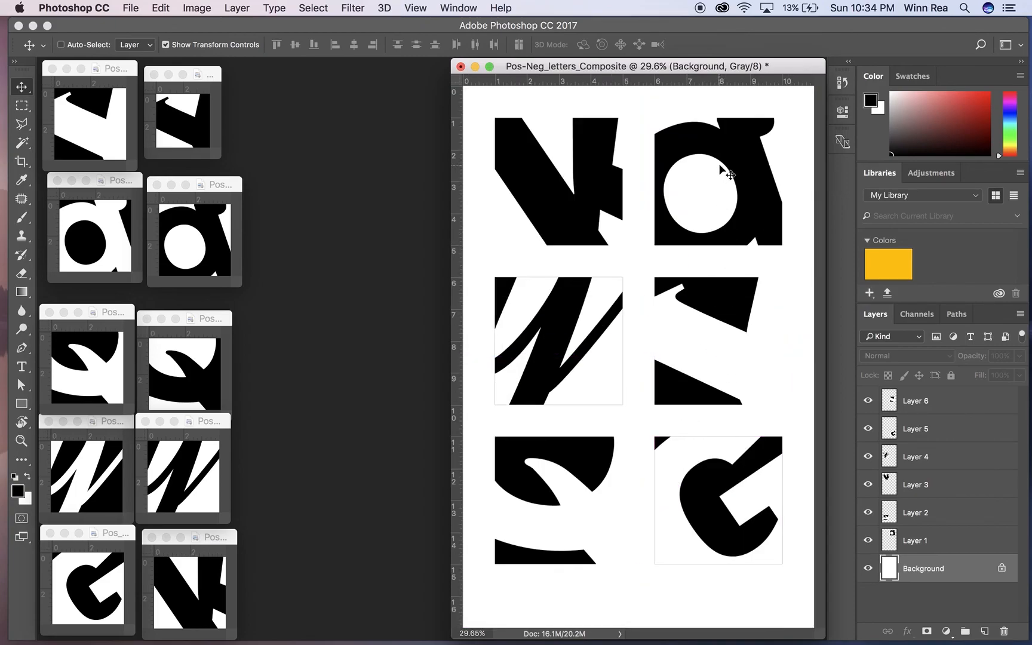